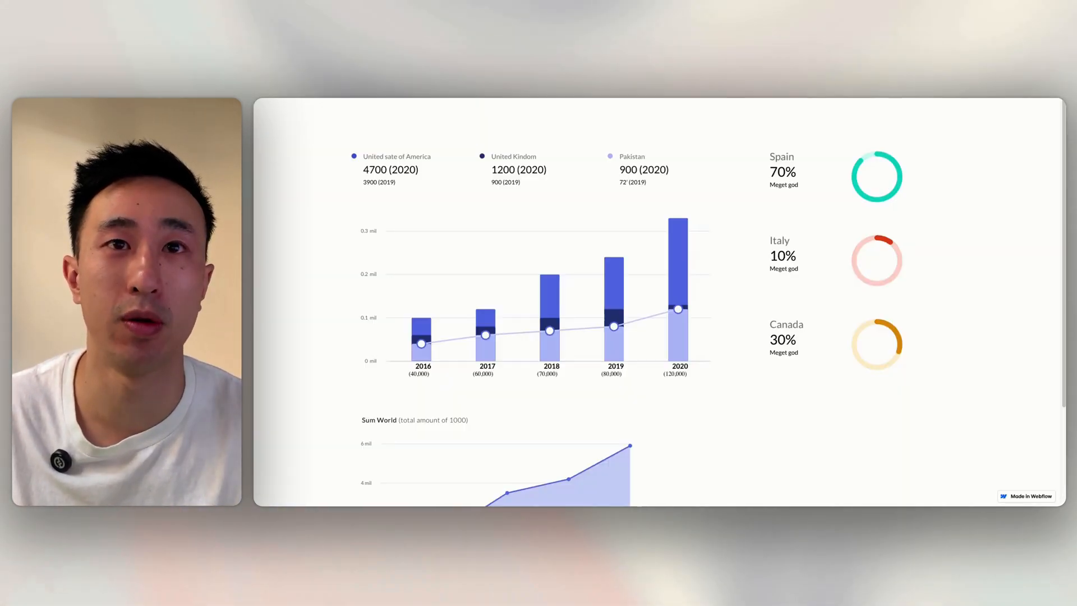
{"action": "mouse_move", "coordinate": [439, 124]}
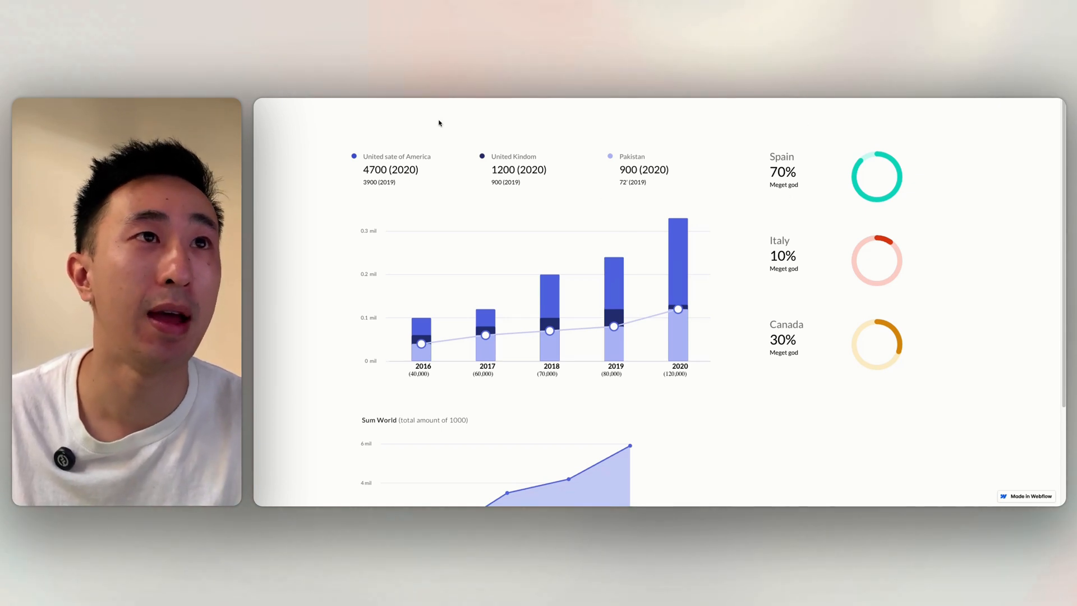
{"action": "mouse_move", "coordinate": [525, 253]}
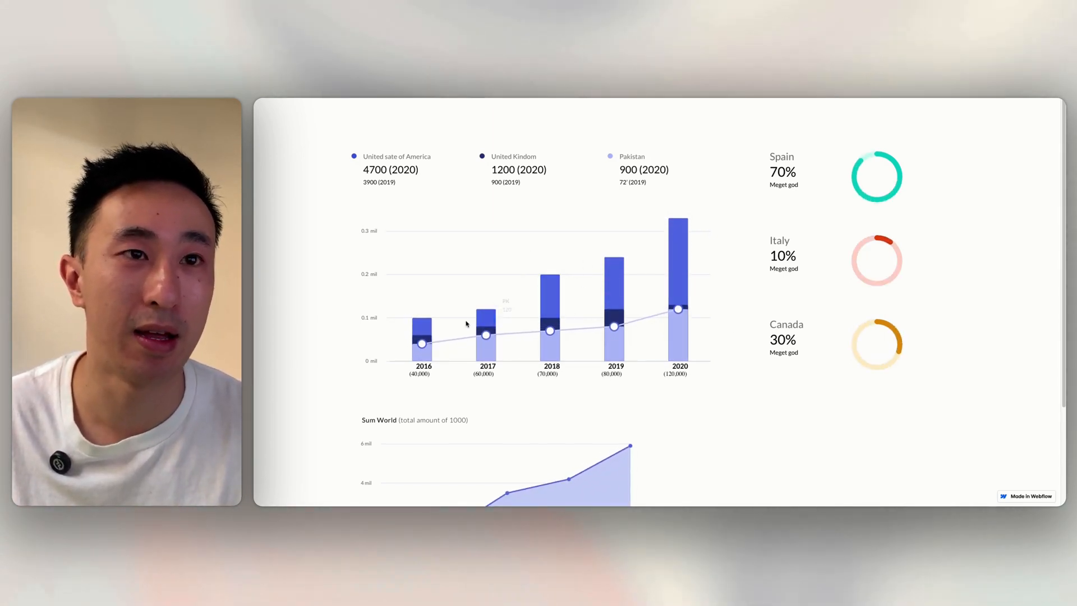
{"action": "mouse_move", "coordinate": [700, 337]}
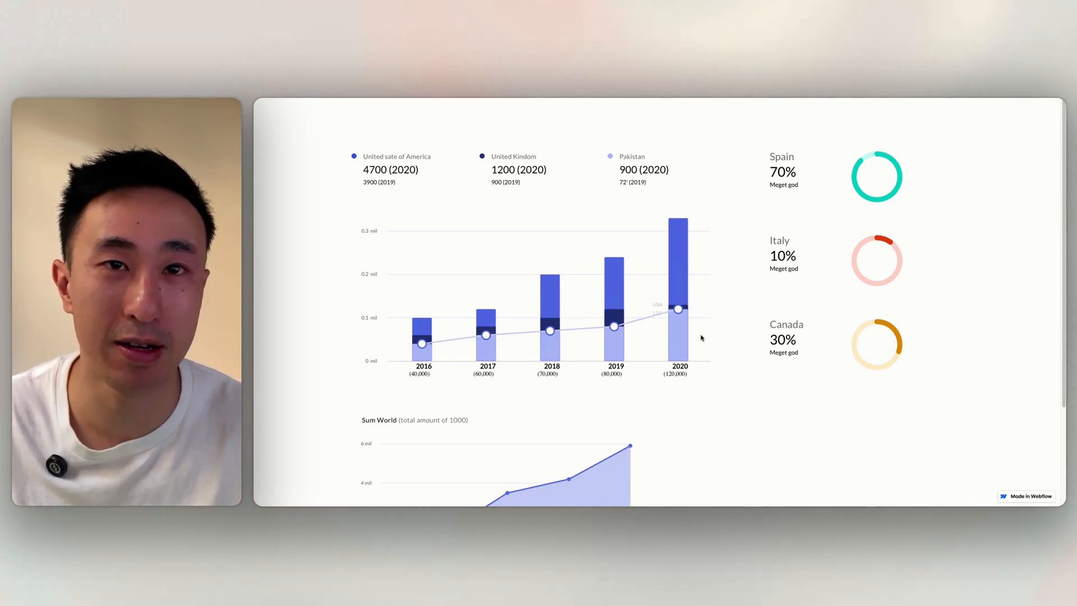
Step: Review the reference bar chart image in the Sketch file before building the layout
{"action": "scroll", "scroll_direction": "down", "scroll_amount": 3}
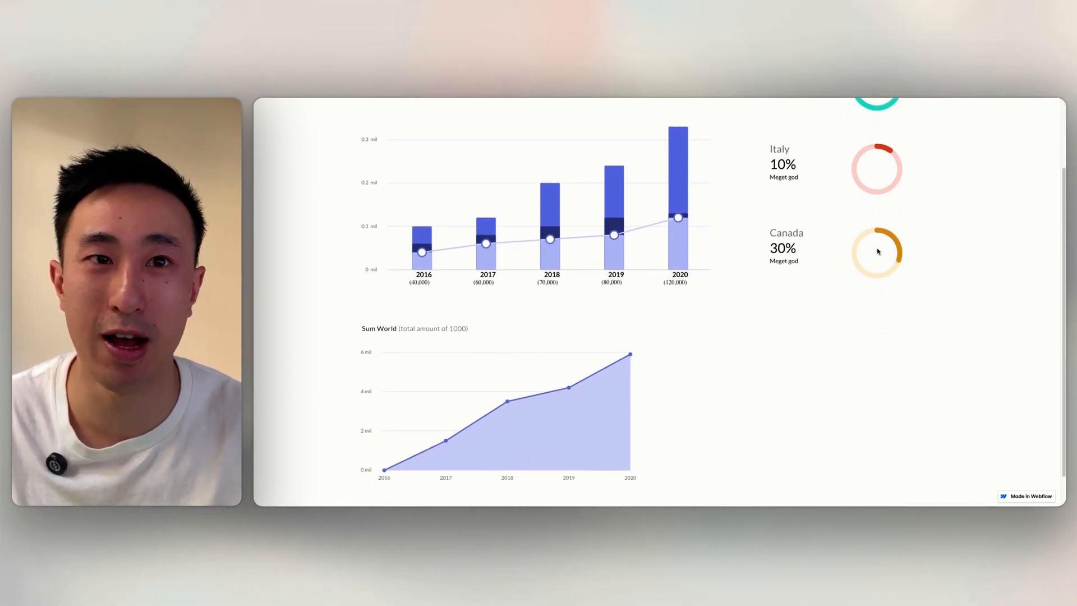
{"action": "scroll", "scroll_direction": "down", "scroll_amount": 3}
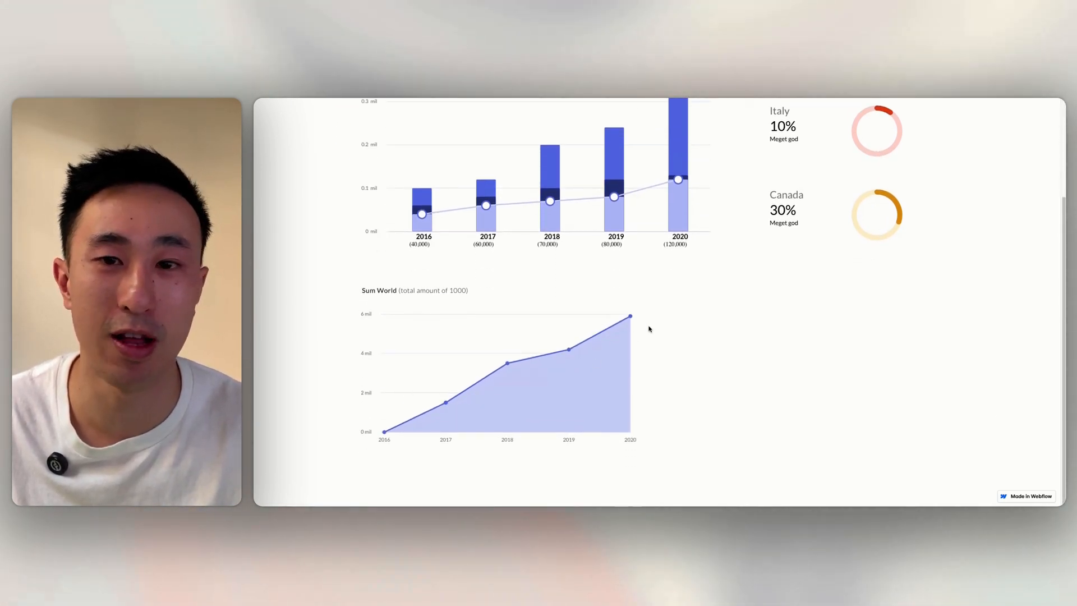
{"action": "scroll", "scroll_direction": "down", "scroll_amount": 3}
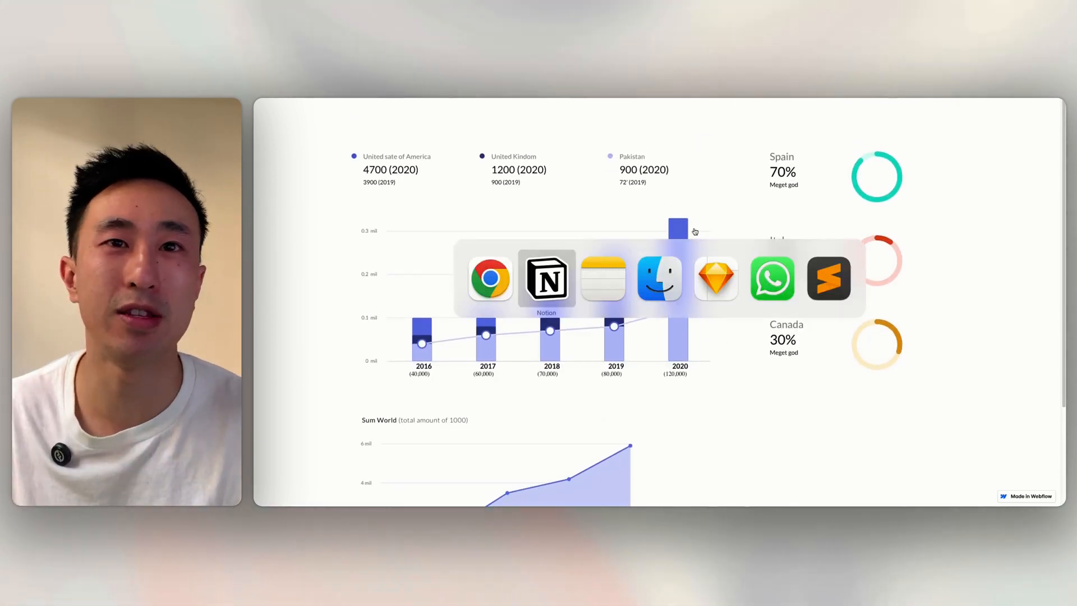
{"action": "left_click", "coordinate": [716, 278]}
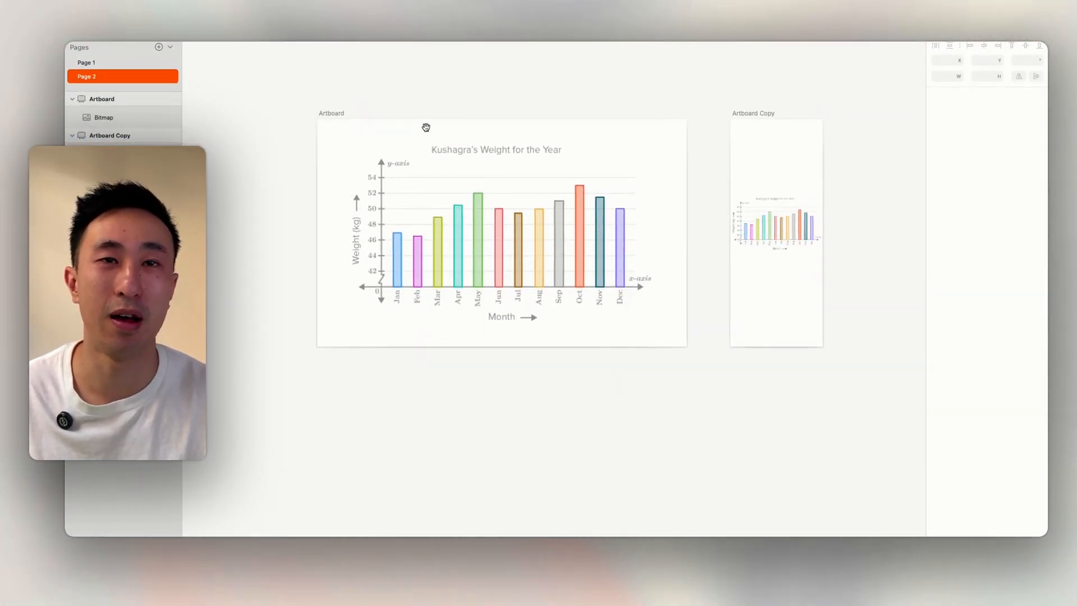
{"action": "mouse_move", "coordinate": [471, 112]}
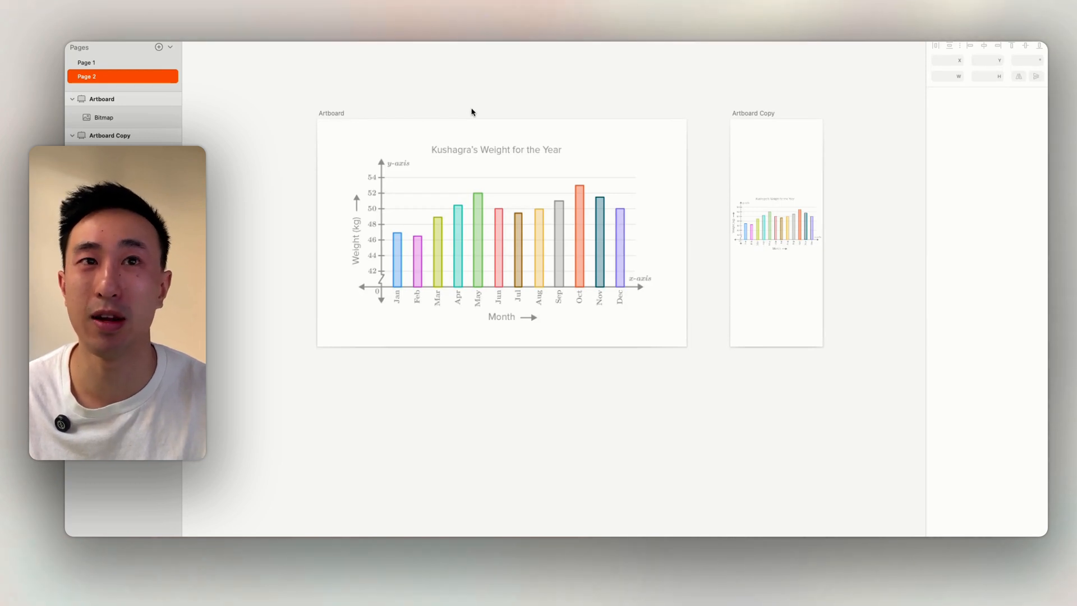
{"action": "mouse_move", "coordinate": [289, 110]}
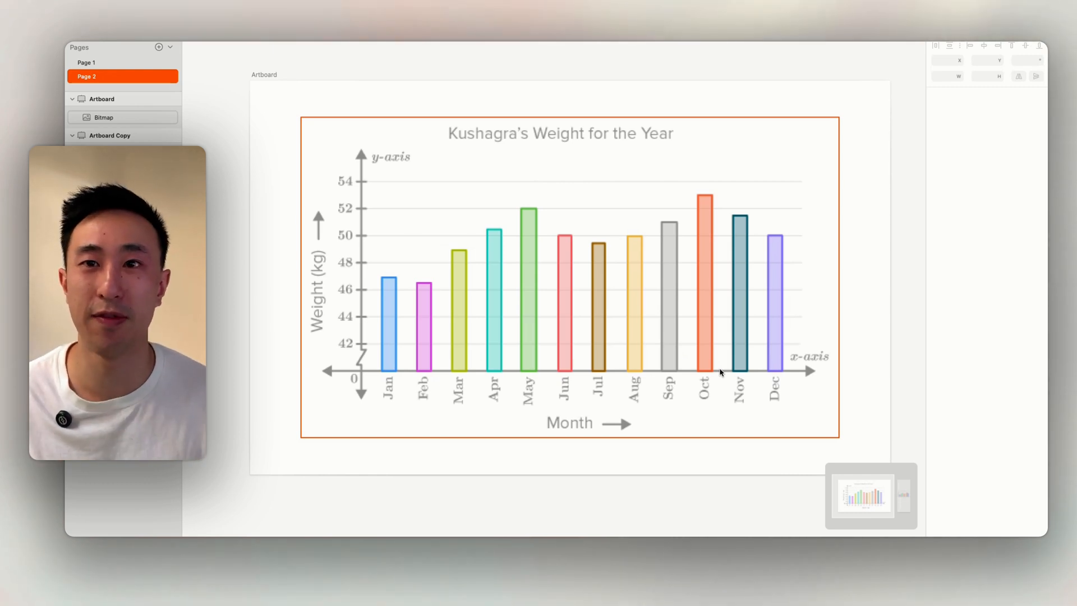
{"action": "left_click", "coordinate": [103, 116]}
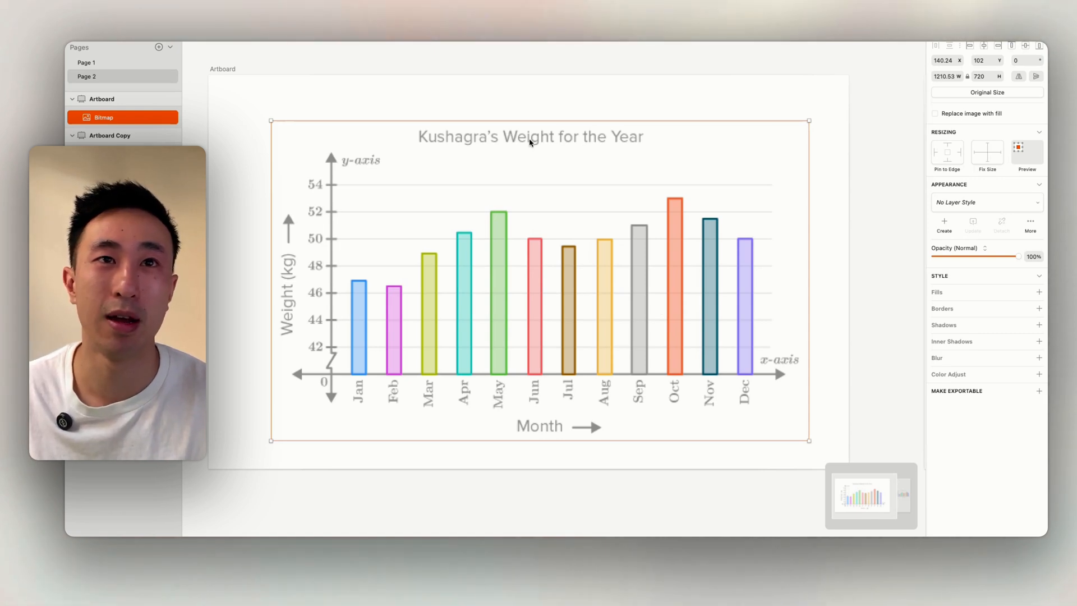
{"action": "mouse_move", "coordinate": [601, 376]}
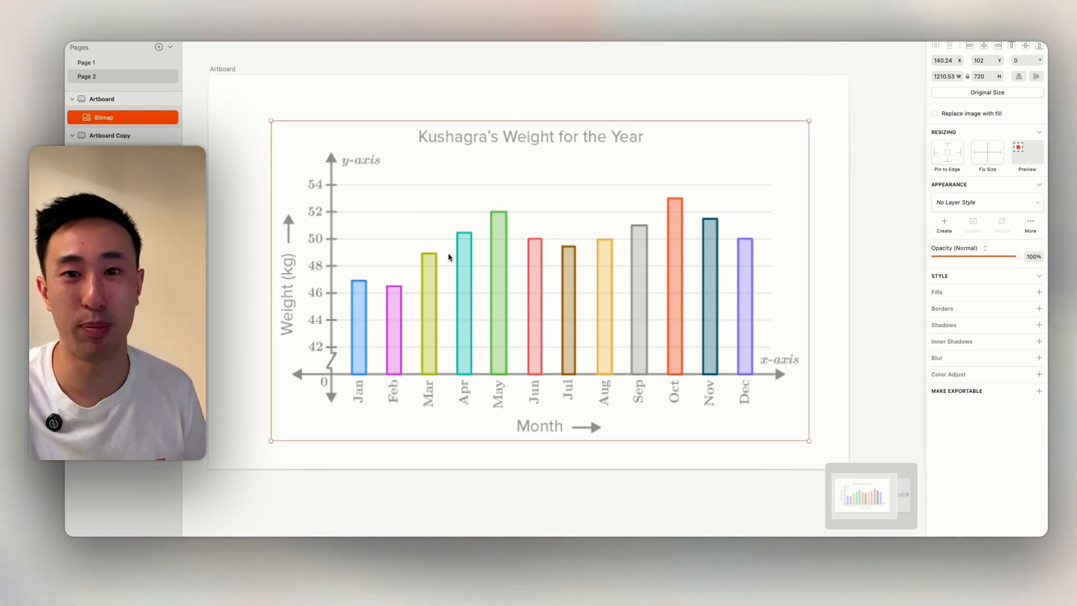
{"action": "mouse_move", "coordinate": [512, 294]}
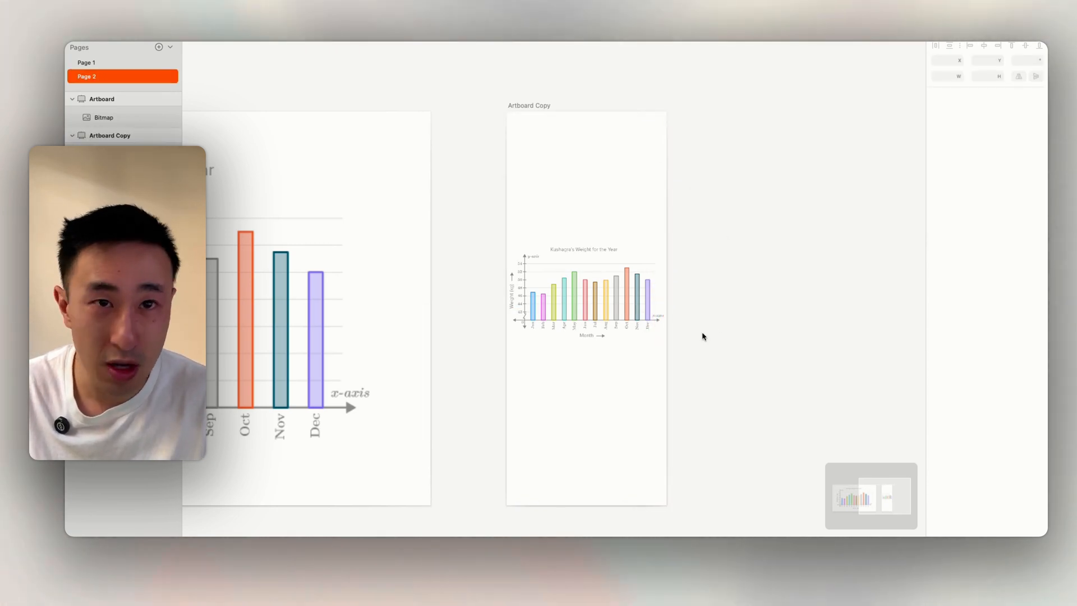
{"action": "mouse_move", "coordinate": [755, 203]}
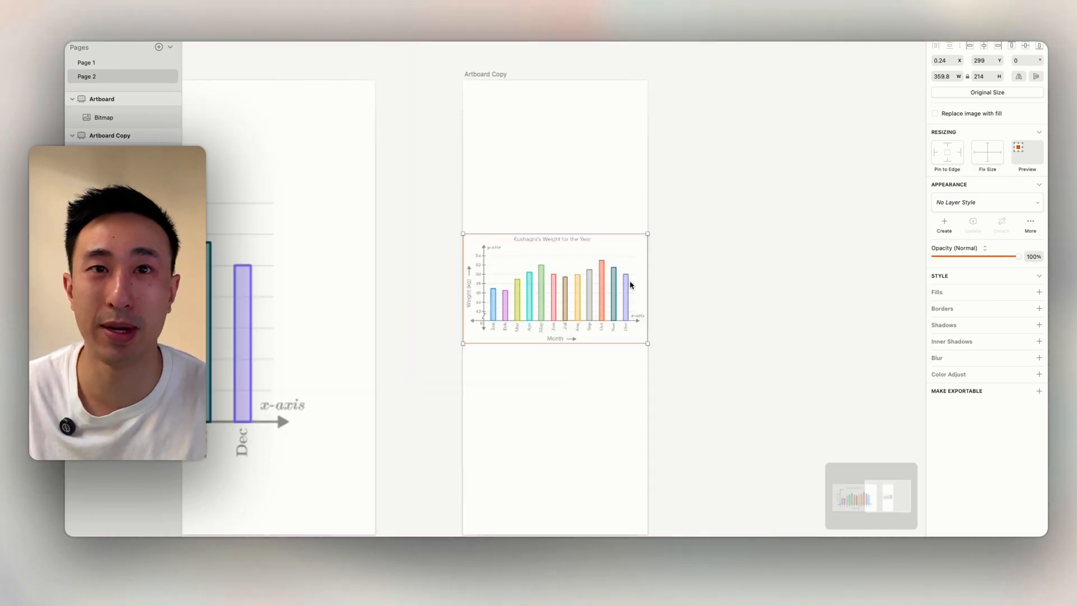
{"action": "mouse_move", "coordinate": [650, 245]}
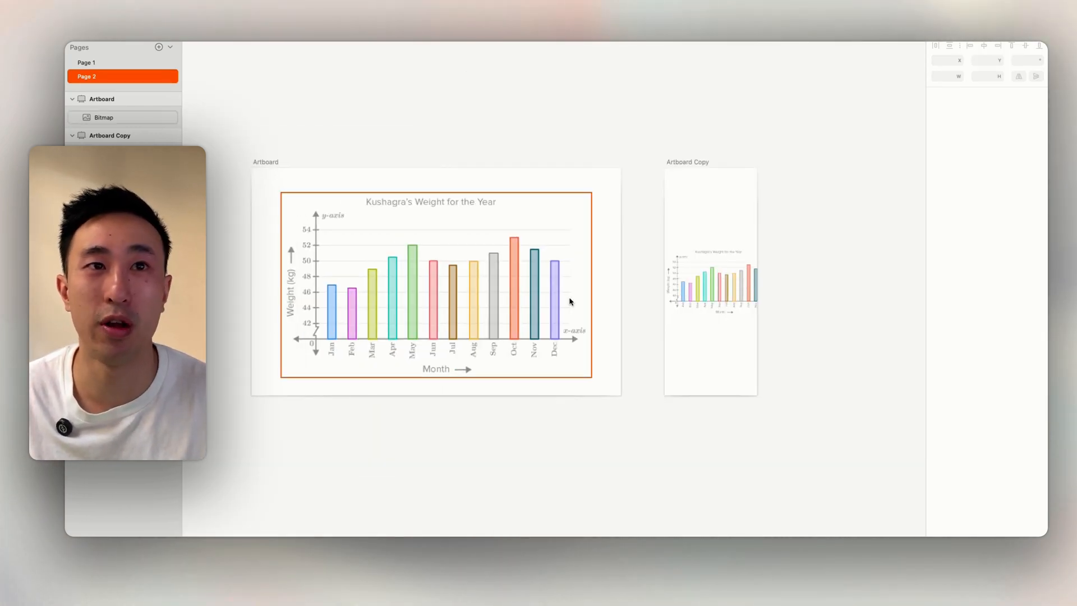
Step: Add a five-column, single-row grid under the heading and class it bar-grid
{"action": "left_click", "coordinate": [734, 282]}
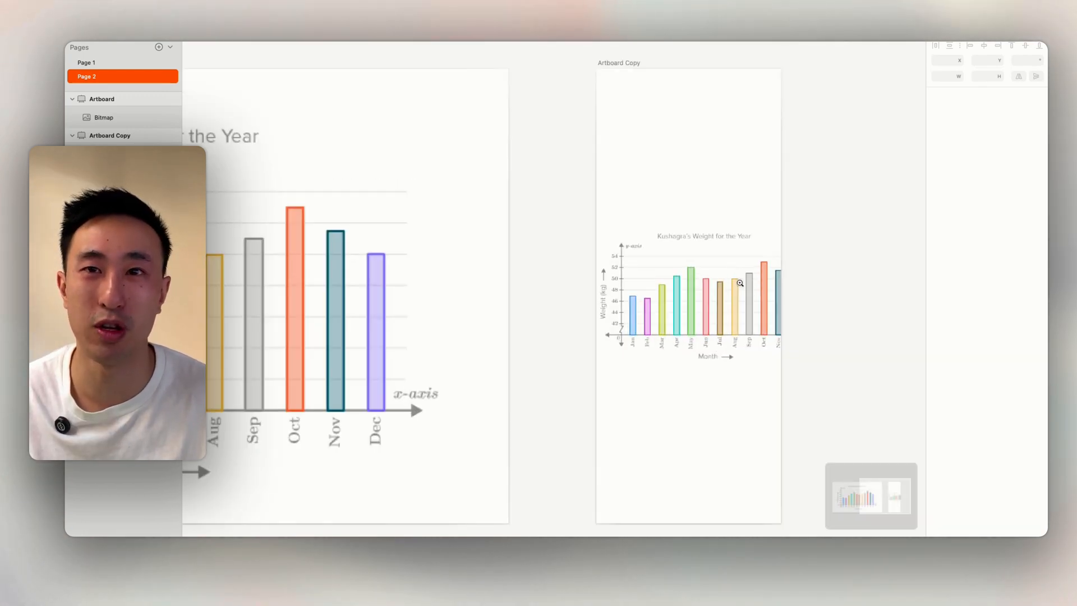
{"action": "left_click", "coordinate": [702, 284]}
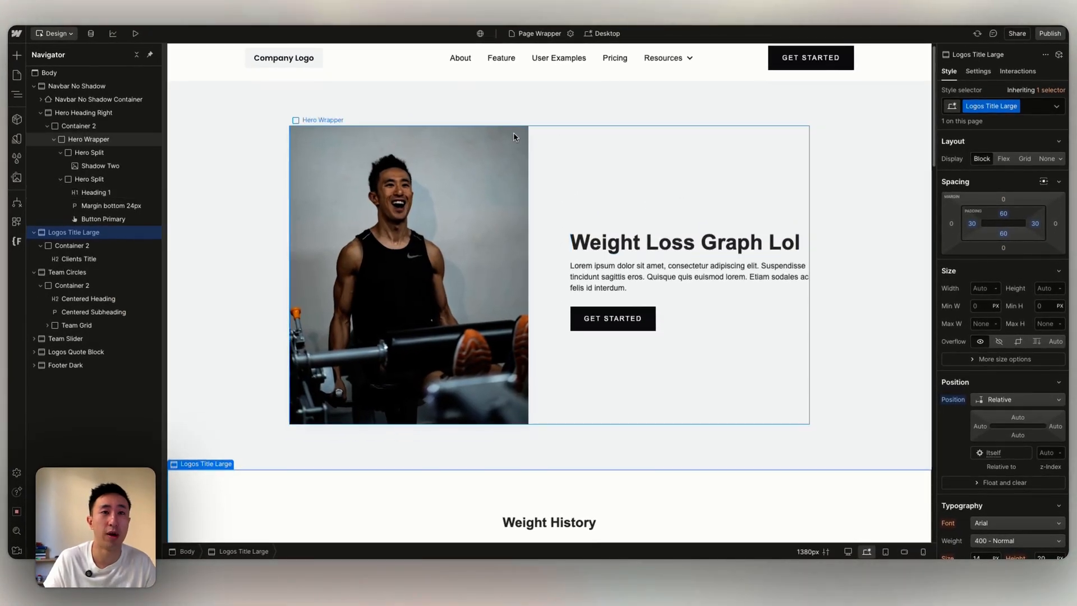
{"action": "scroll", "scroll_direction": "down", "scroll_amount": 3}
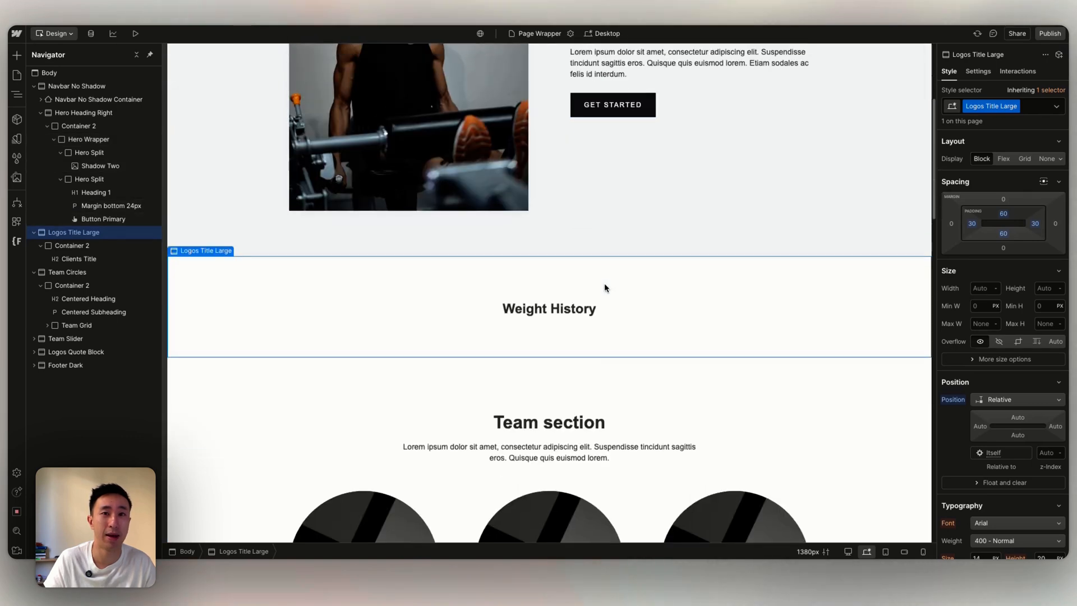
{"action": "mouse_move", "coordinate": [393, 325]}
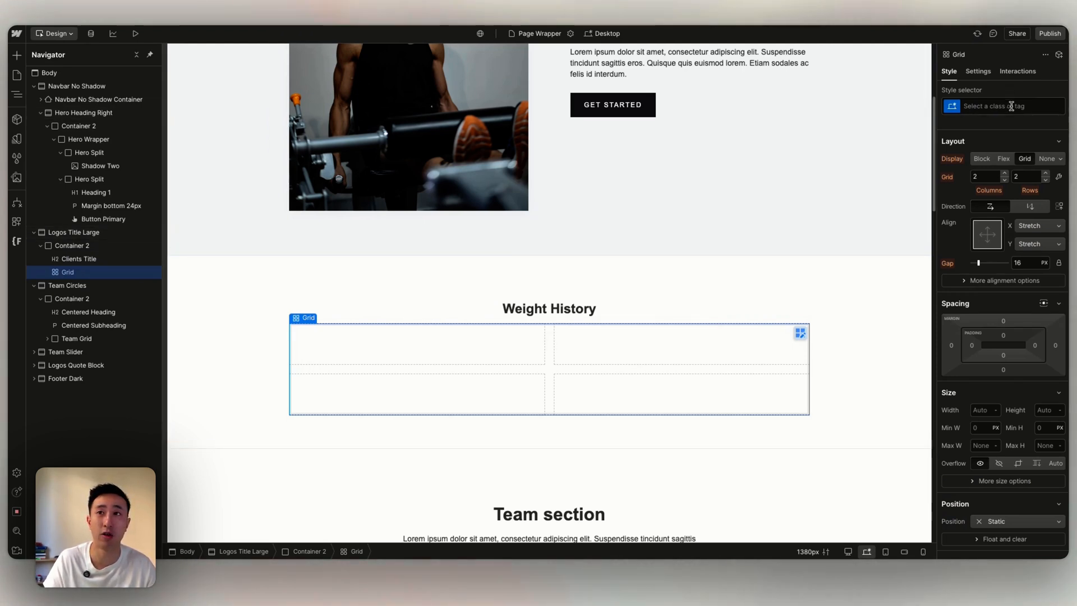
{"action": "left_click", "coordinate": [1002, 106]}
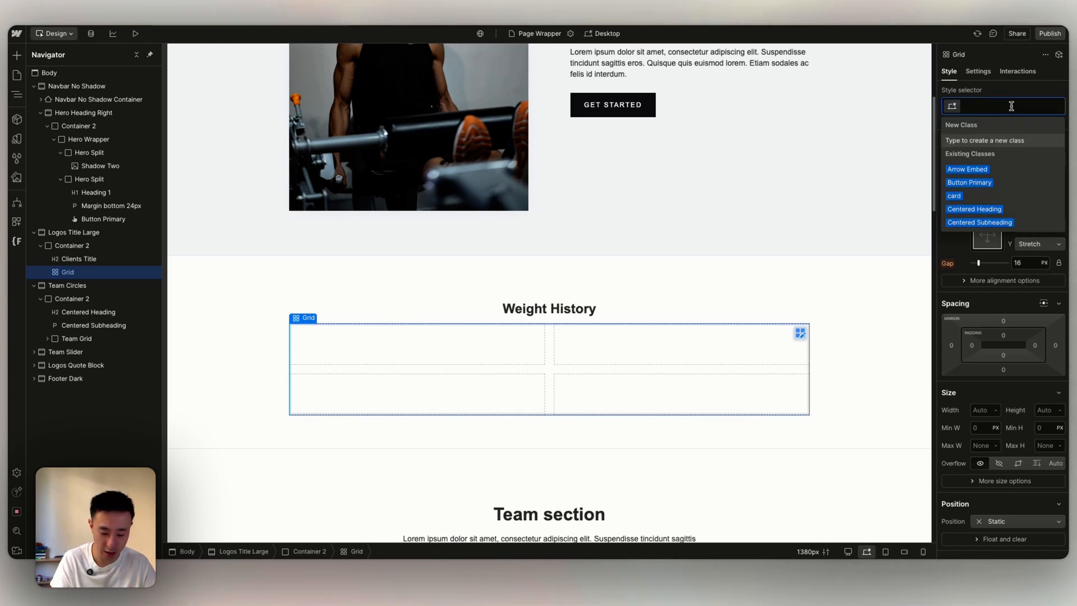
{"action": "type", "text": "bar-grid"}
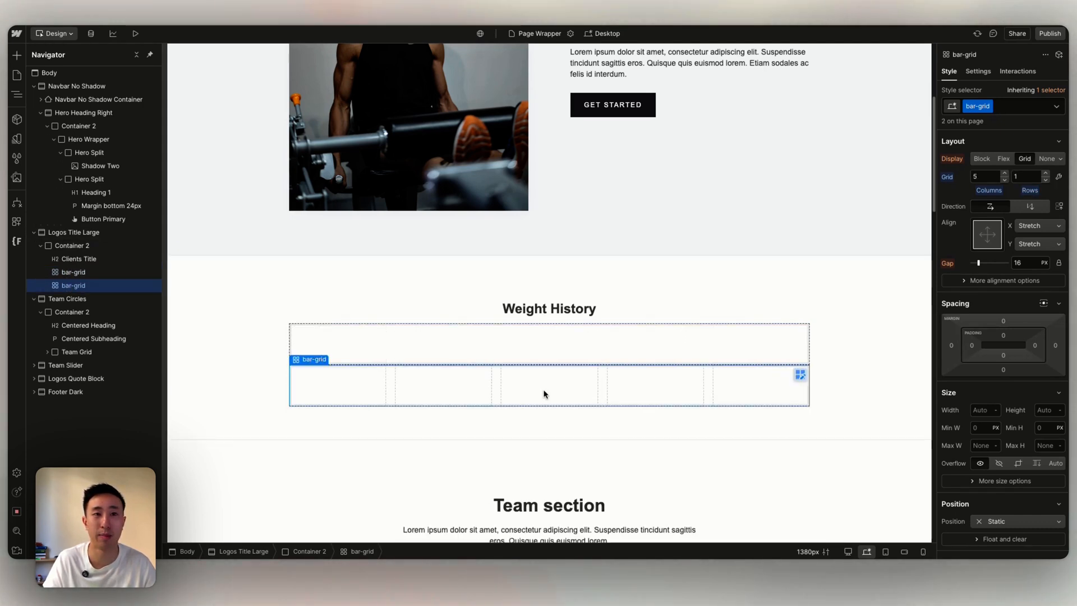
Step: Give the duplicated lower grid the combo class bottom
{"action": "left_click", "coordinate": [1000, 106]}
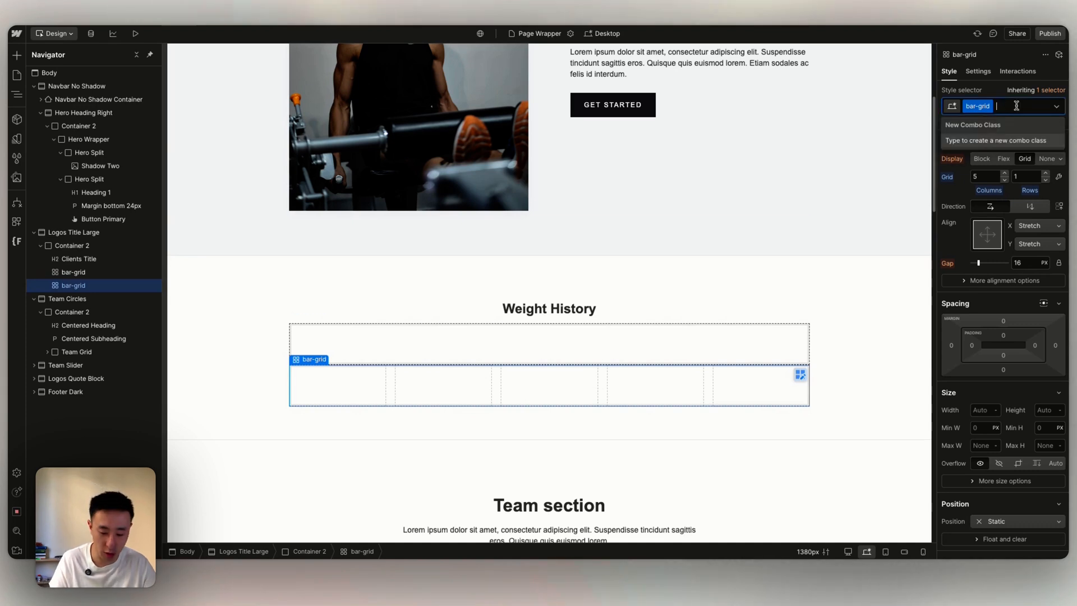
{"action": "type", "text": "bottom"}
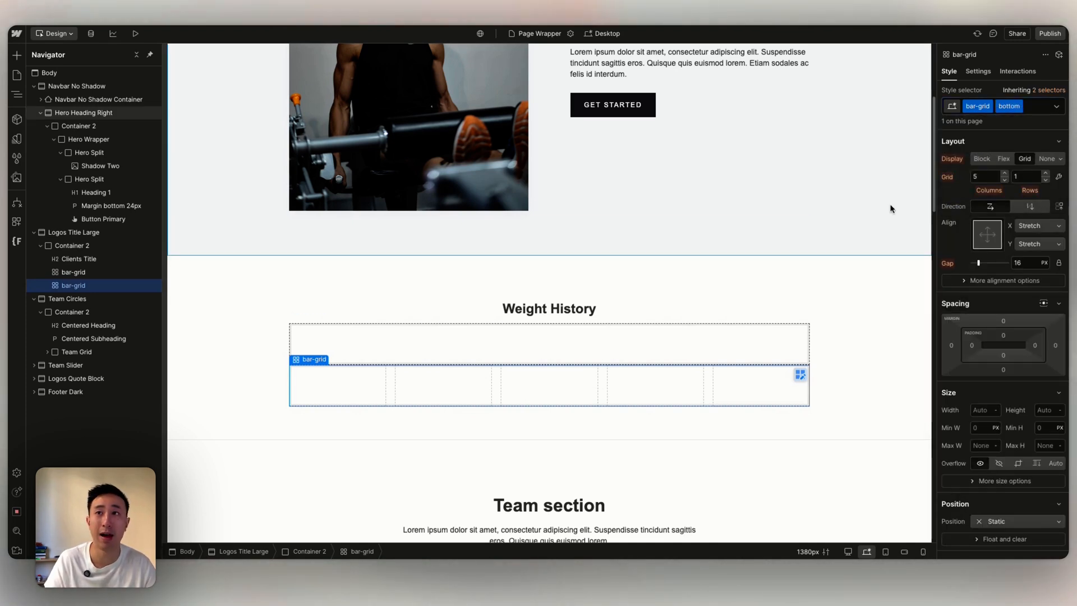
{"action": "mouse_move", "coordinate": [565, 394]}
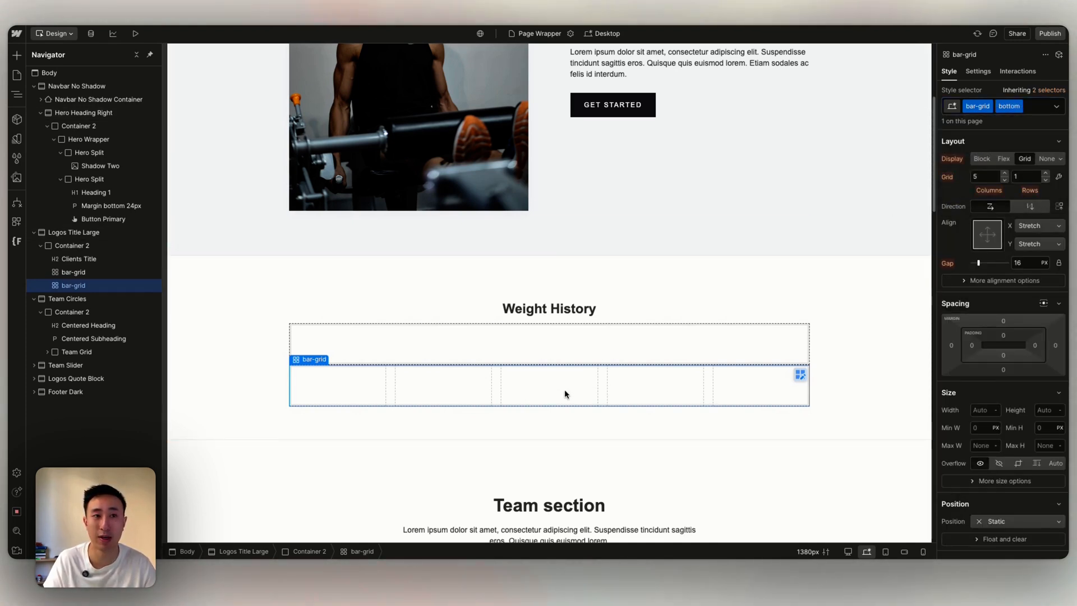
{"action": "left_click", "coordinate": [1009, 105]}
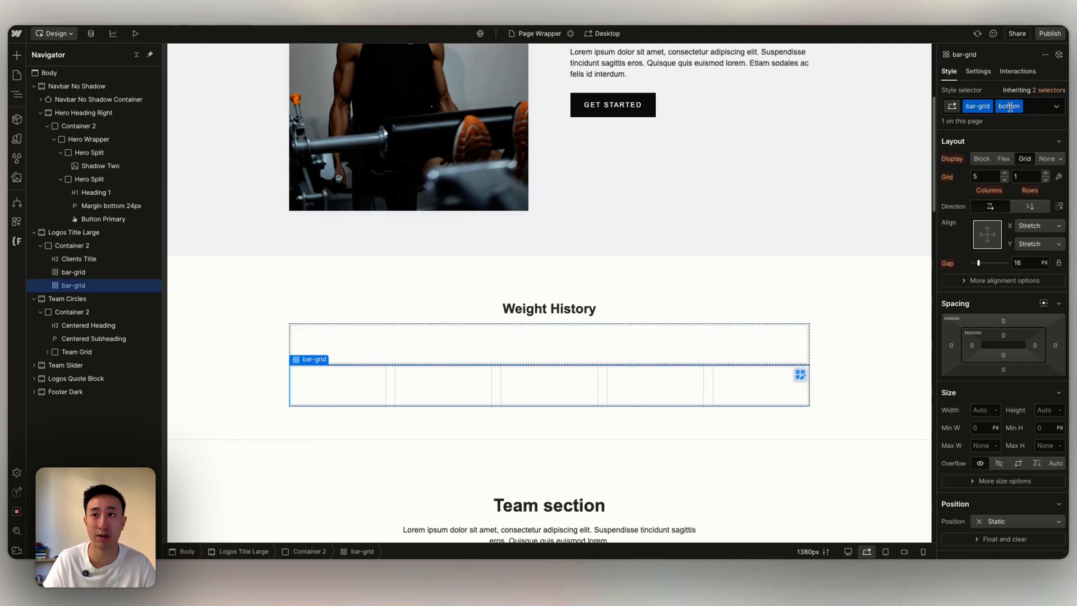
{"action": "scroll", "scroll_direction": "down", "scroll_amount": 3}
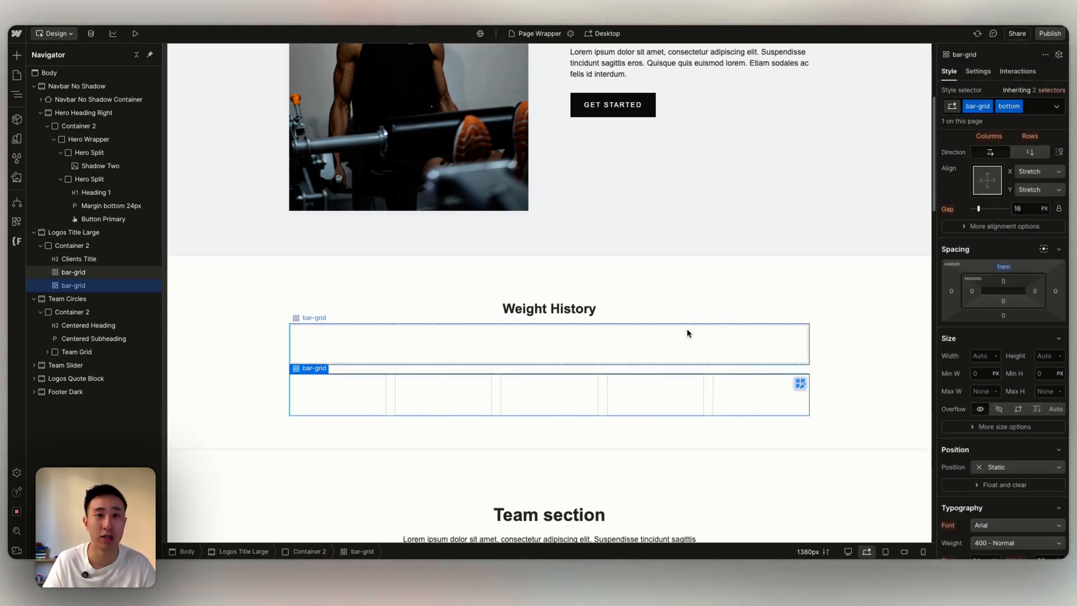
{"action": "mouse_move", "coordinate": [463, 397]}
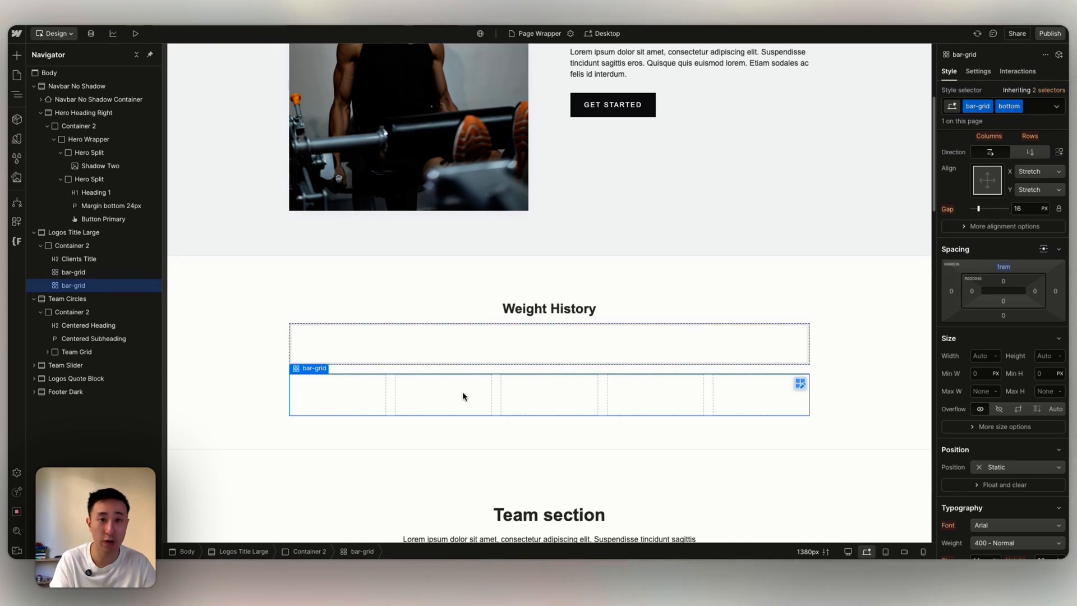
Step: Class the lower grid's cell year-item and set its text to 2021
{"action": "left_click", "coordinate": [337, 394]}
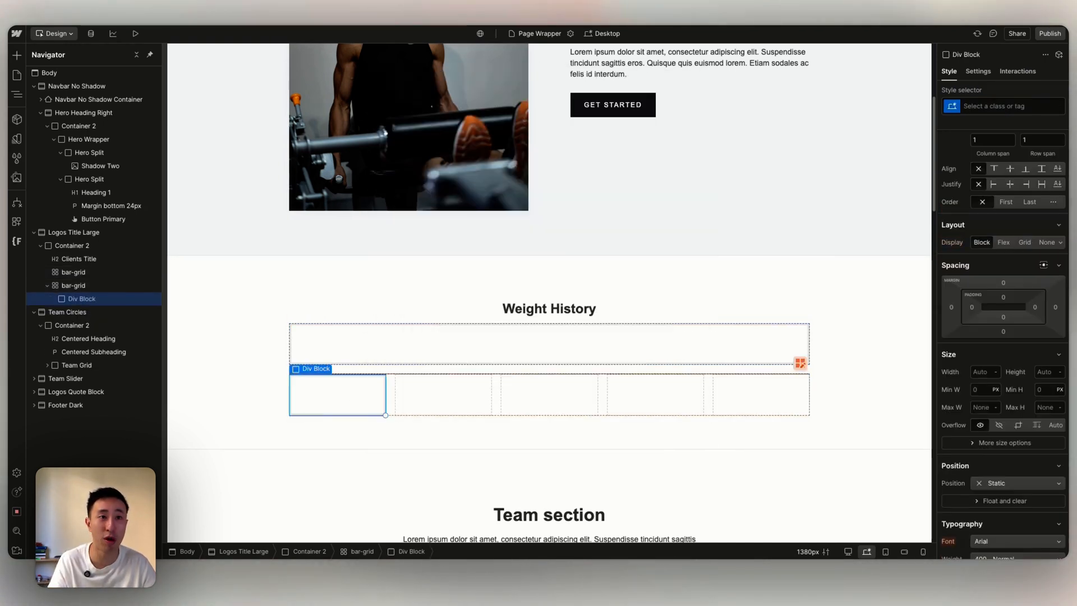
{"action": "left_click", "coordinate": [1003, 106]}
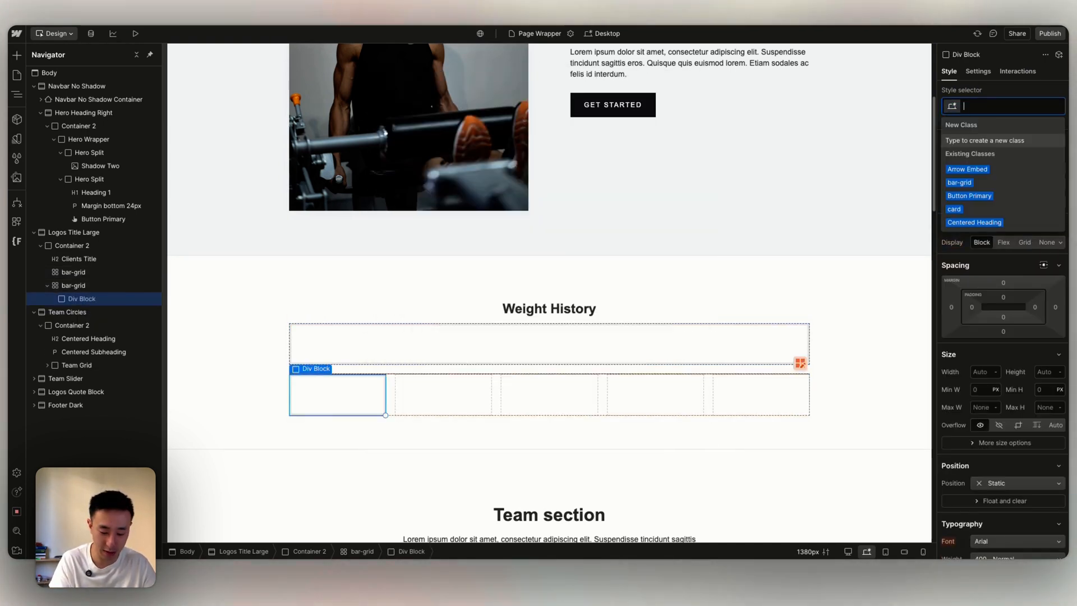
{"action": "type", "text": "year-"}
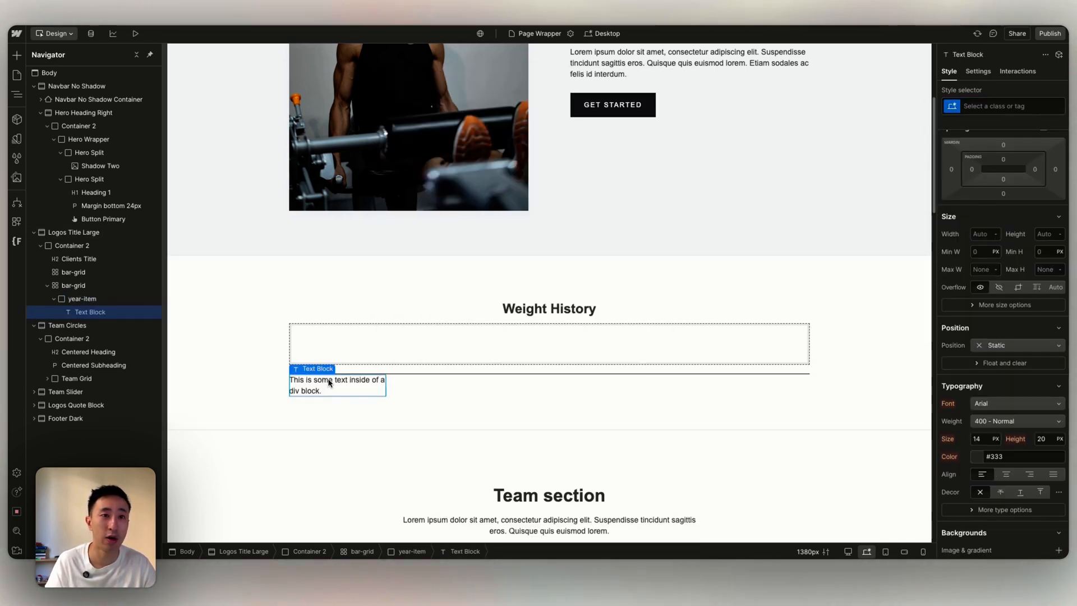
{"action": "type", "text": "20"}
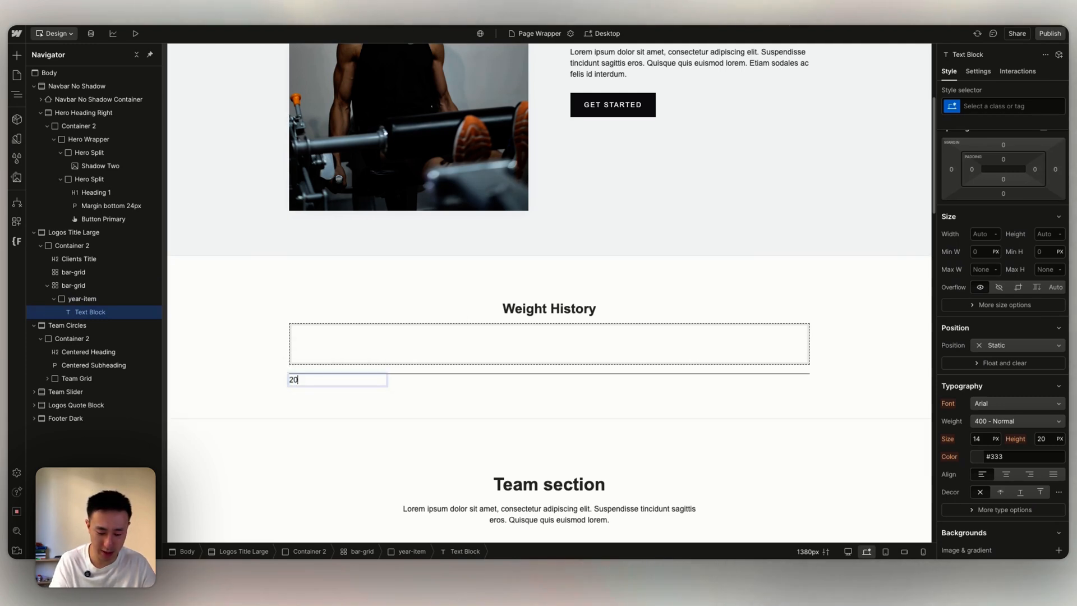
{"action": "type", "text": "21"}
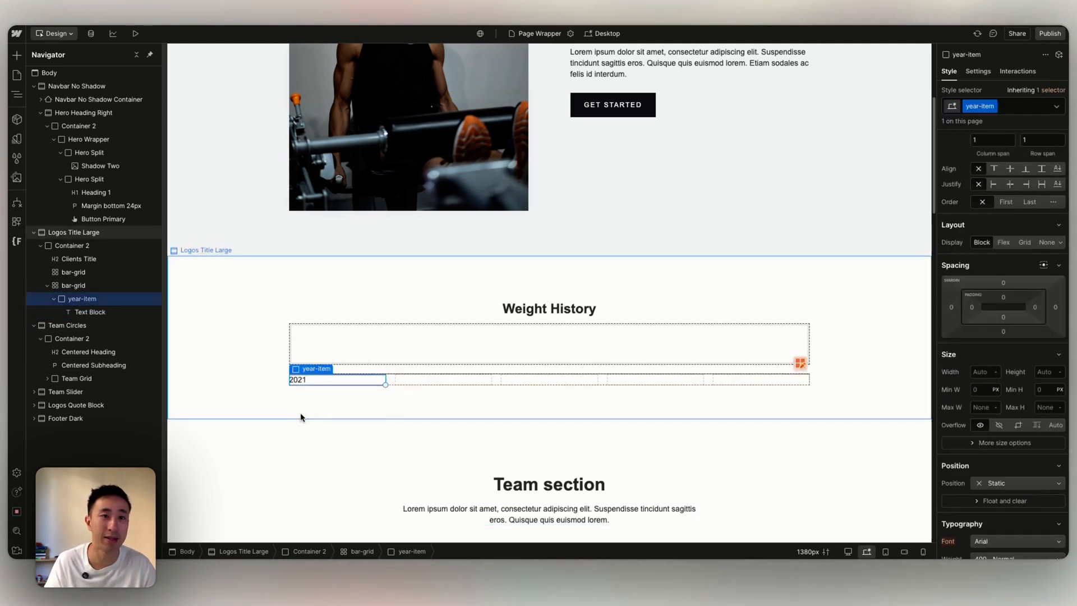
{"action": "left_click", "coordinate": [1003, 307]}
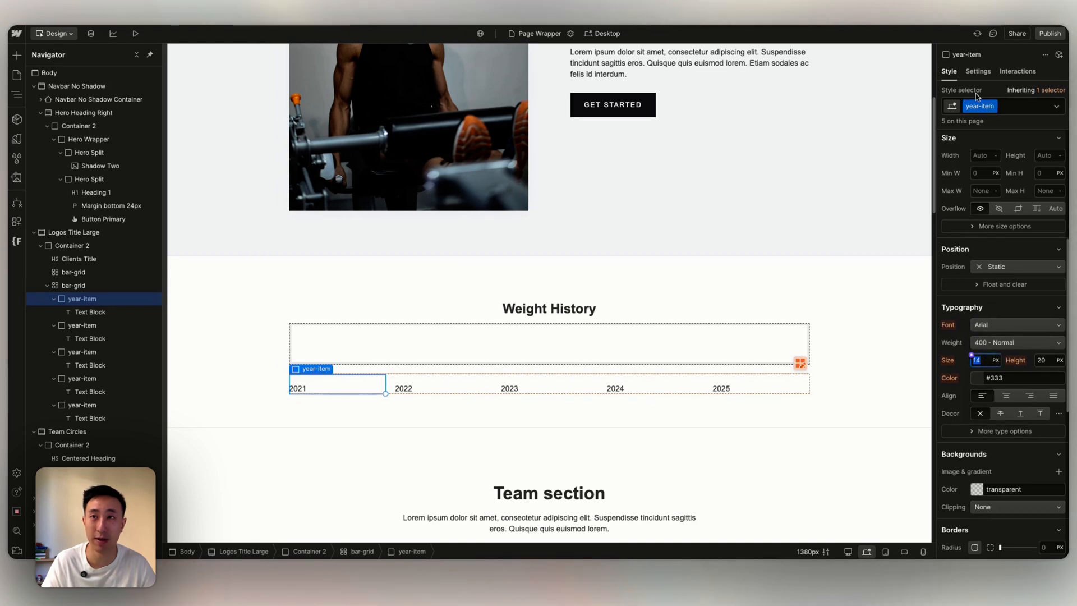
Step: Style the year-item labels 700 Bold at 1rem font size
{"action": "left_click", "coordinate": [995, 360]}
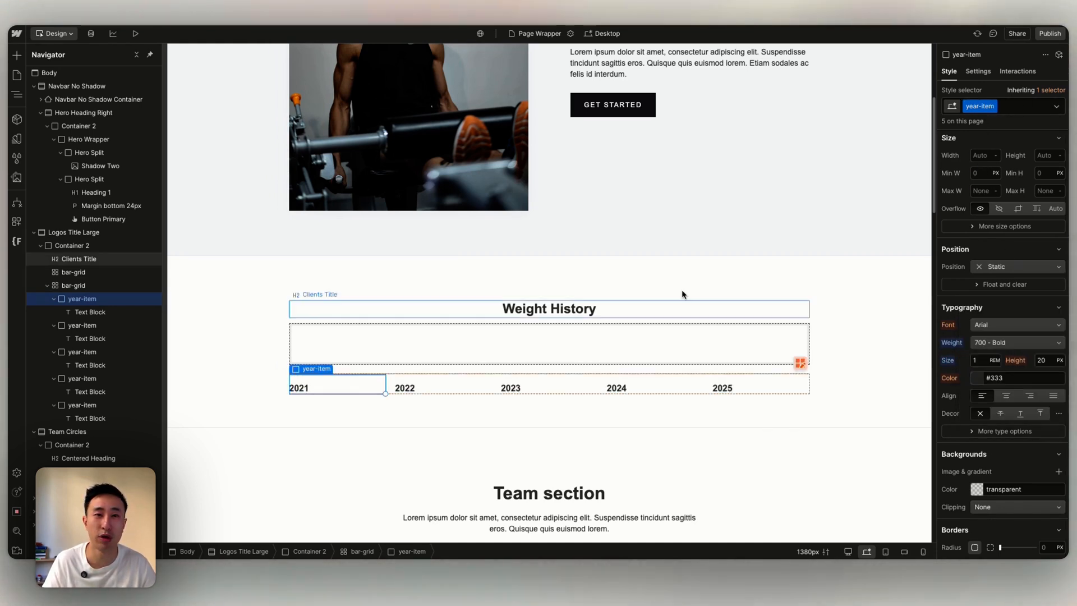
{"action": "left_click", "coordinate": [72, 271]}
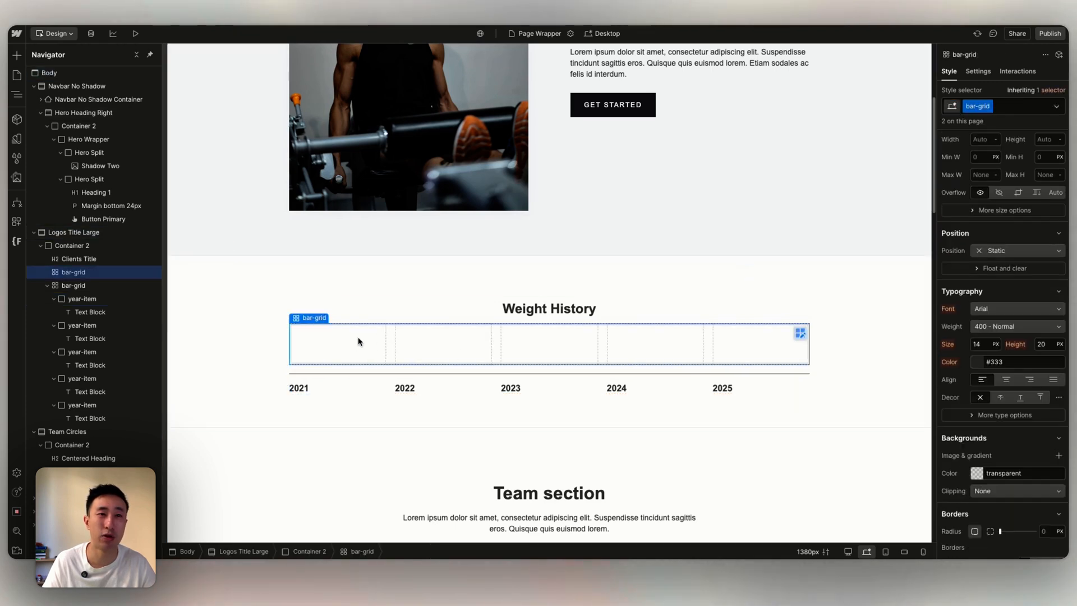
{"action": "mouse_move", "coordinate": [642, 288]}
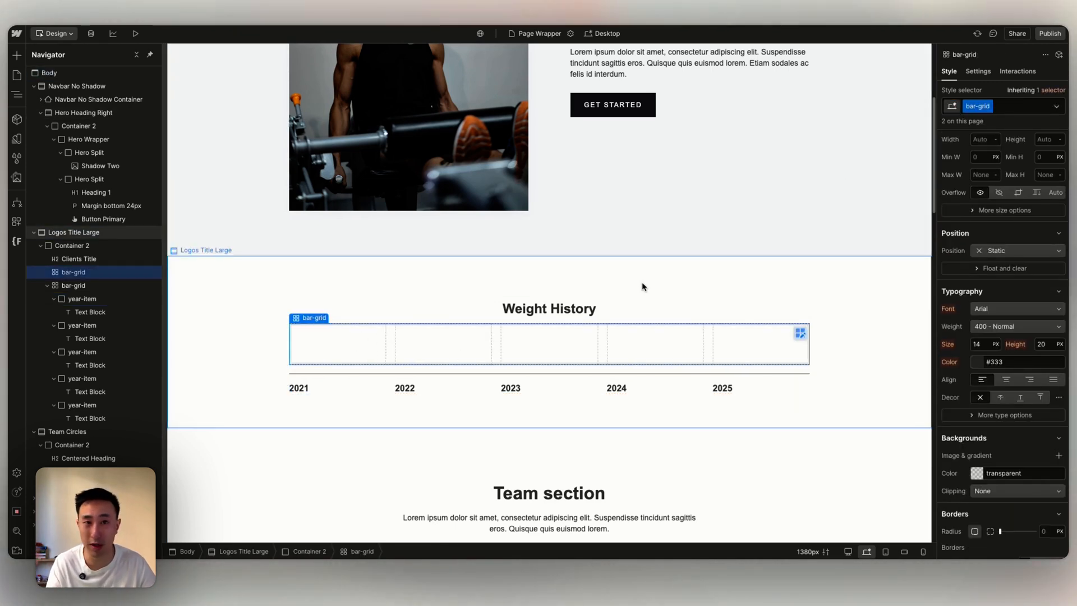
Step: Fill five bar-line-wrapper divs light grey #e0e0e0 and tag each with a 2021–2025 combo class
{"action": "left_click", "coordinate": [337, 342]}
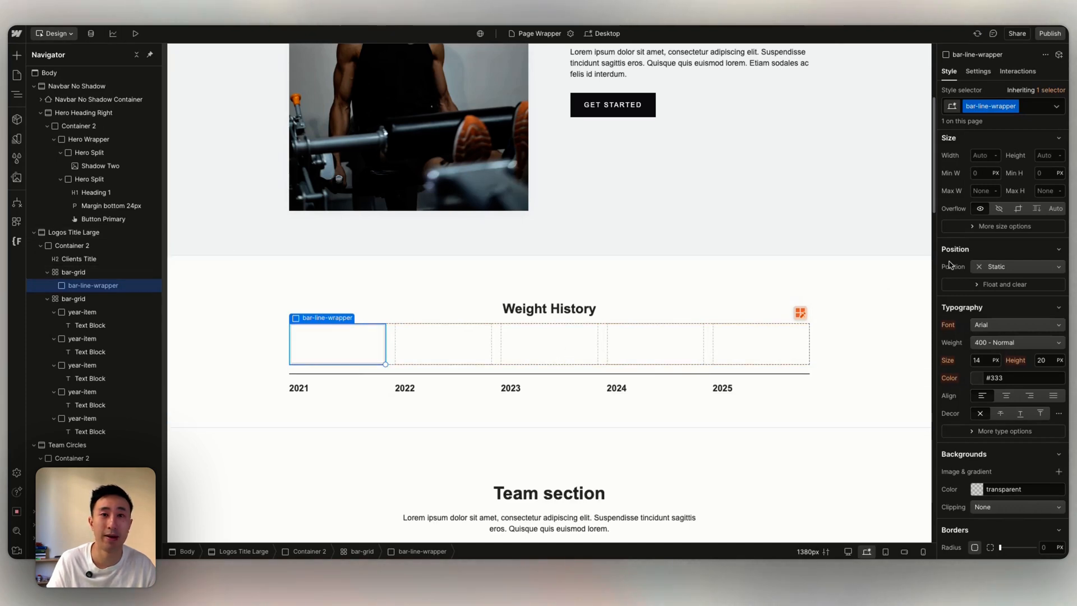
{"action": "mouse_move", "coordinate": [479, 353]}
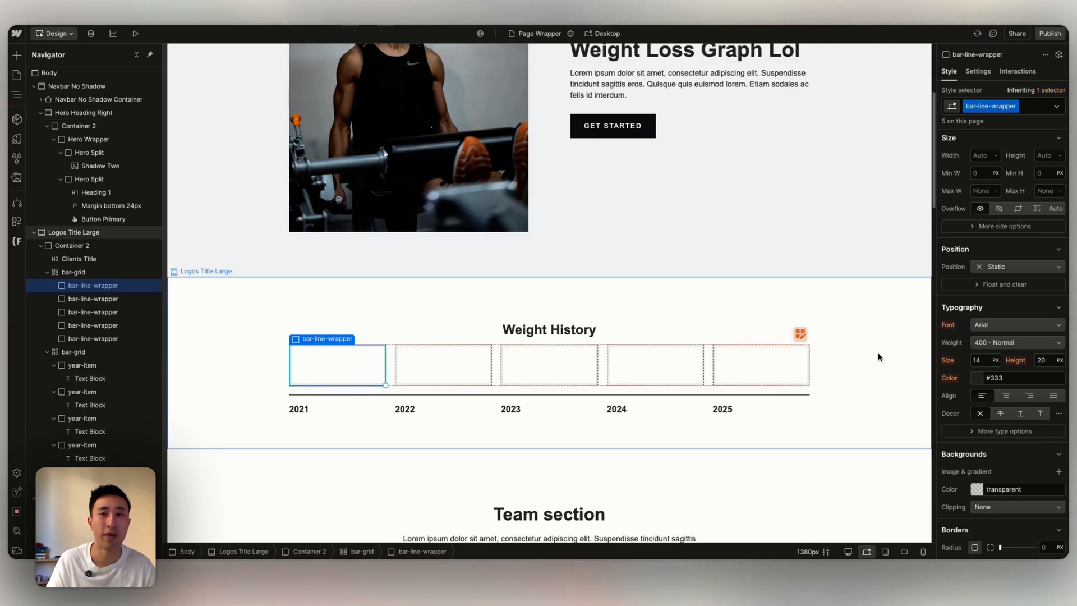
{"action": "left_click", "coordinate": [975, 378]}
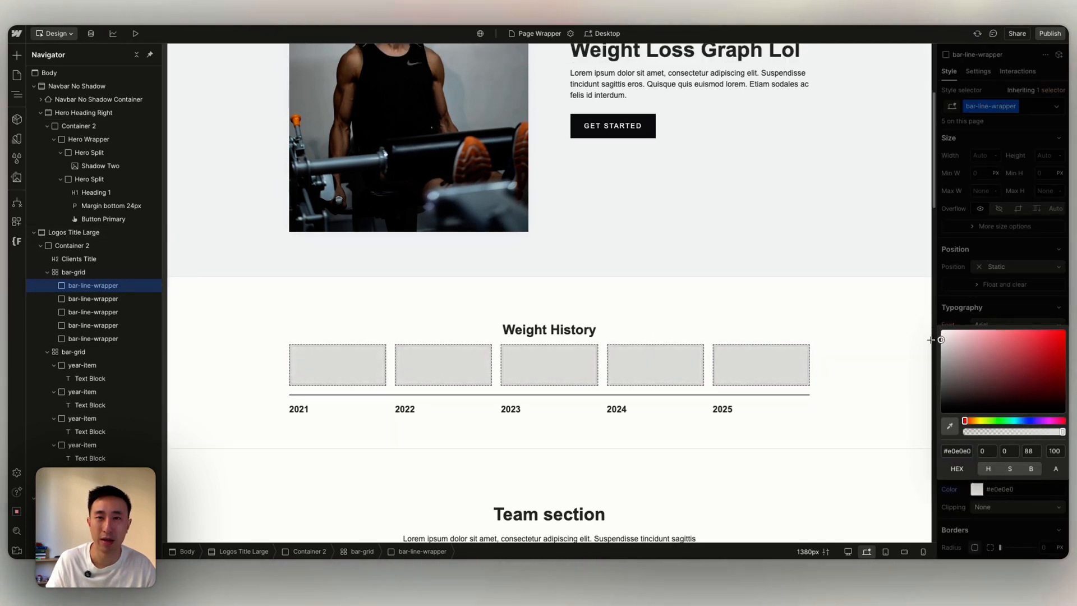
{"action": "left_click", "coordinate": [336, 364]}
{"action": "type", "text": " 2023"}
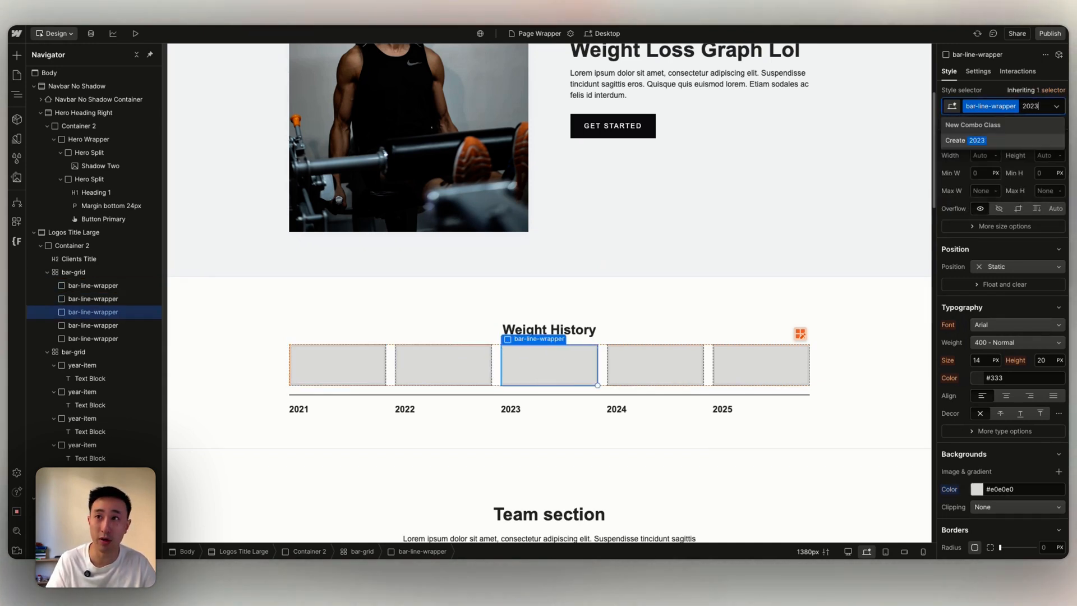
{"action": "left_click", "coordinate": [656, 364]}
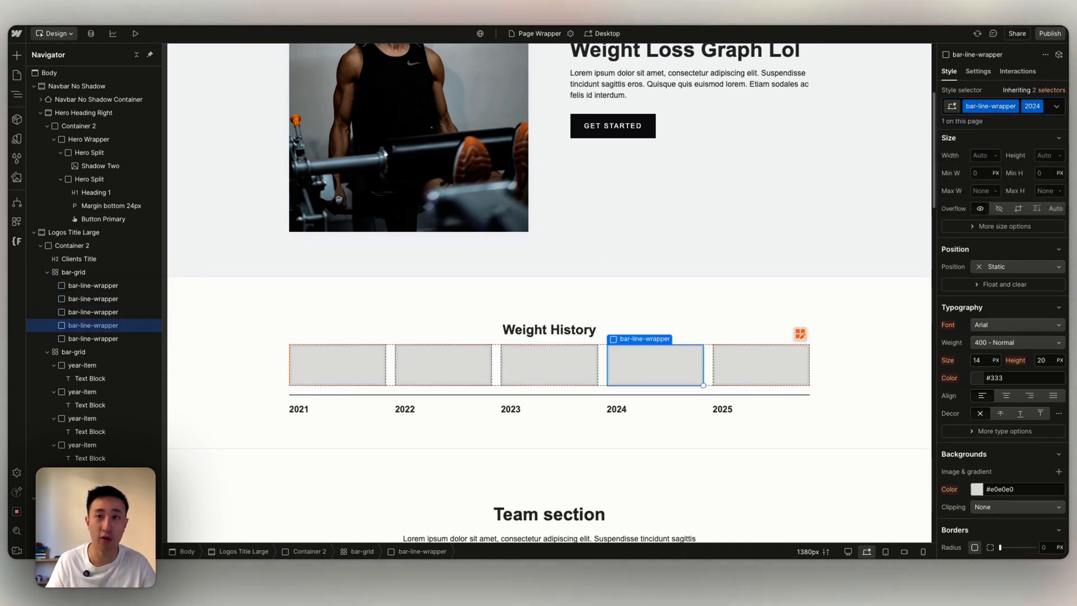
{"action": "left_click", "coordinate": [761, 364]}
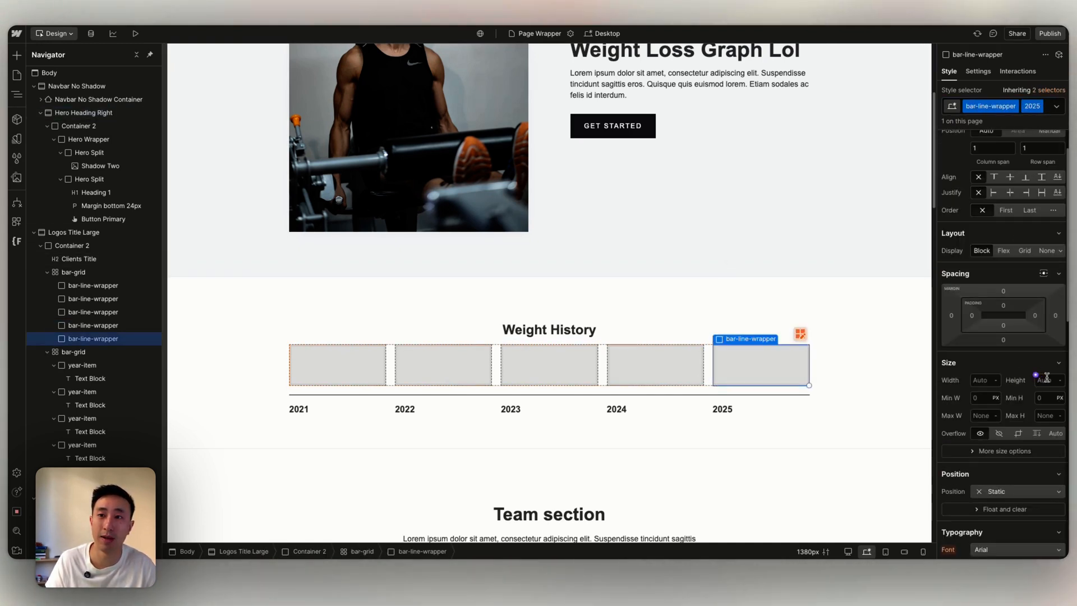
Step: Set individual rem heights on the year bars, e.g. 12rem on the 2023 bar
{"action": "left_click", "coordinate": [1044, 380]}
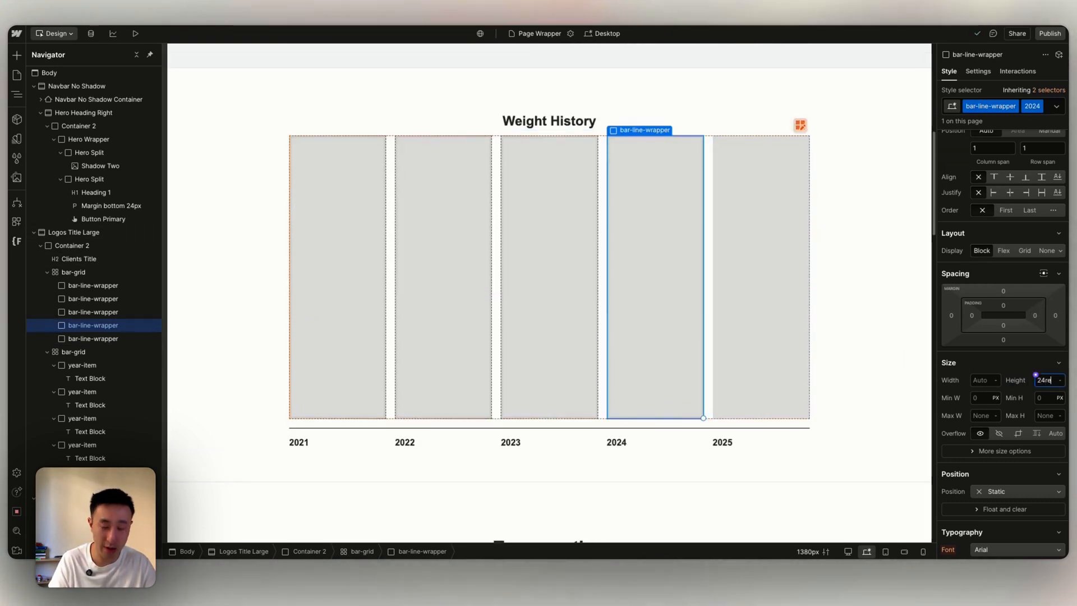
{"action": "left_click", "coordinate": [91, 311]}
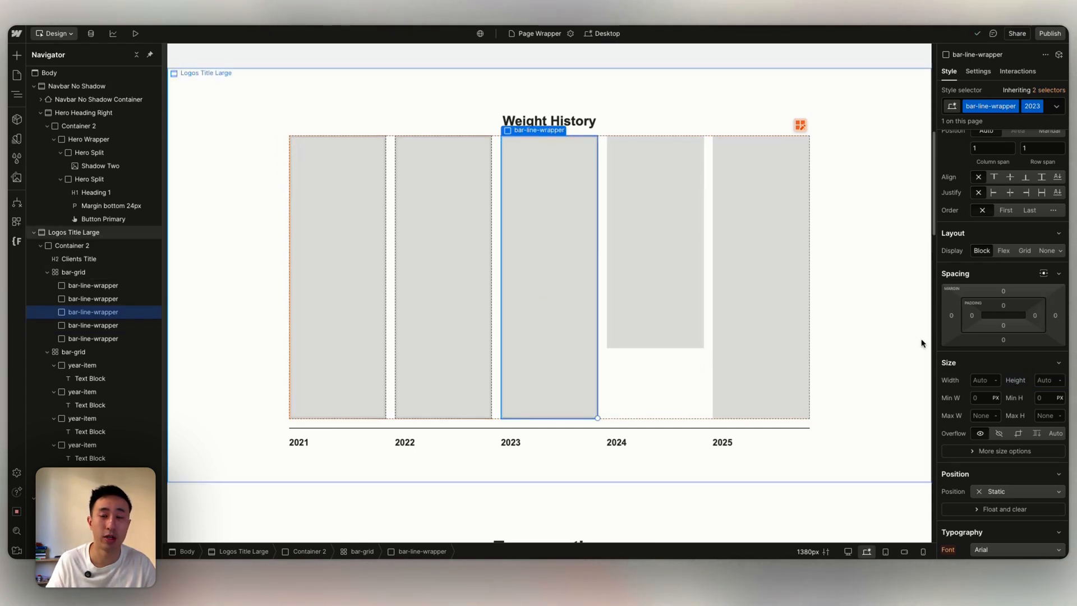
{"action": "left_click", "coordinate": [1047, 379]}
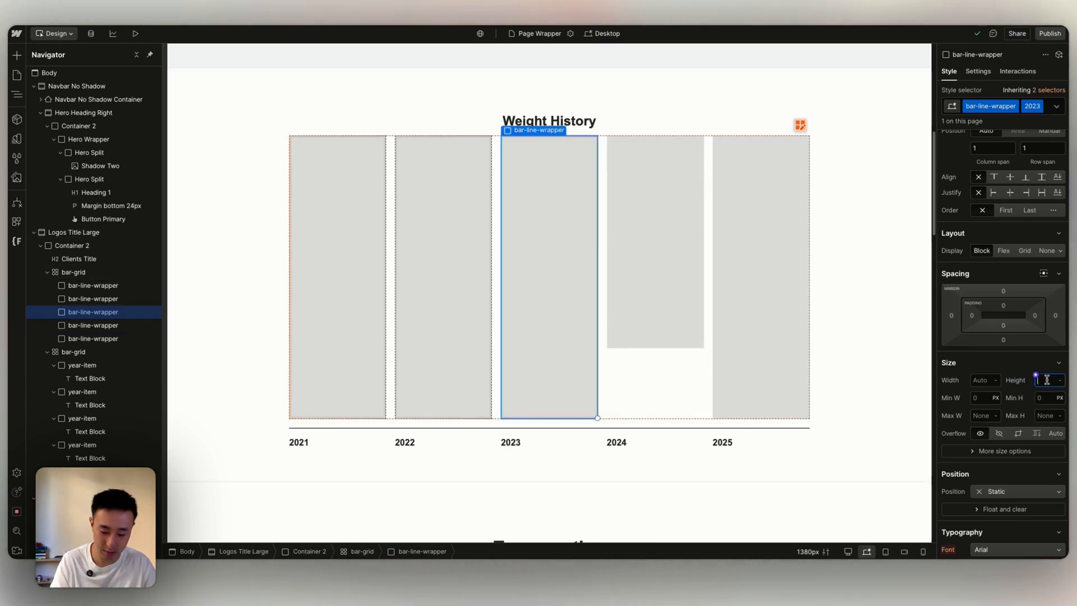
{"action": "type", "text": "12"}
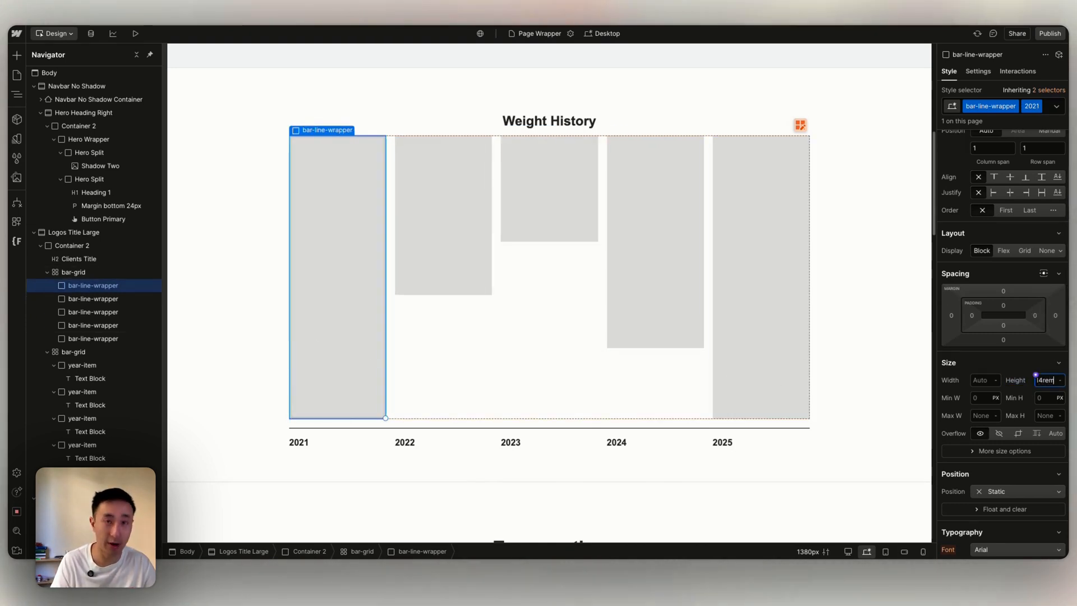
{"action": "left_click", "coordinate": [73, 272]}
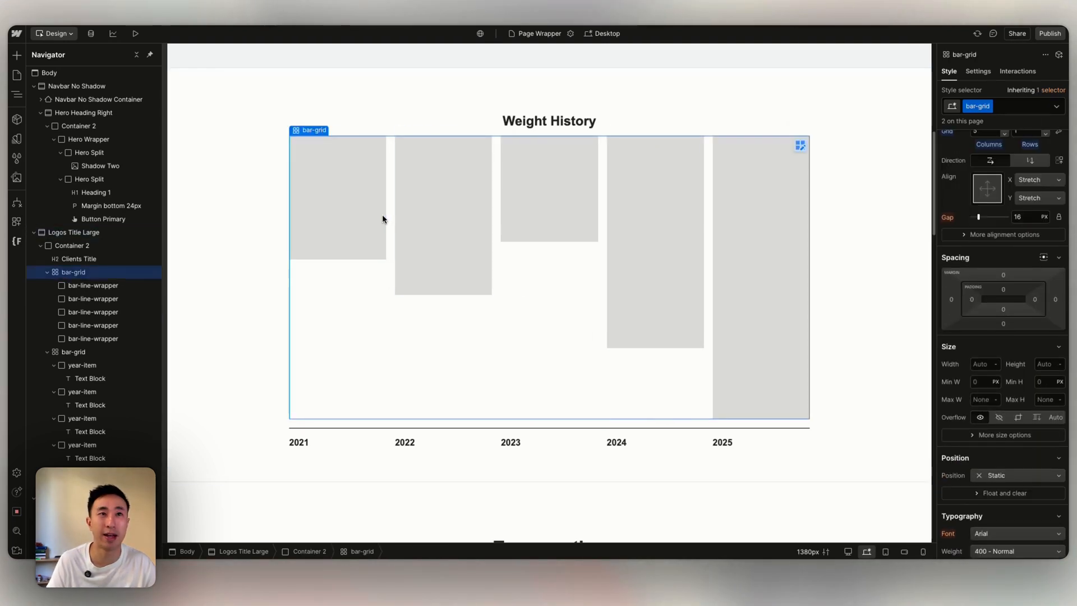
Step: Align the bar-grid children to the bottom so all bars rise from the baseline
{"action": "scroll", "scroll_direction": "down", "scroll_amount": 3}
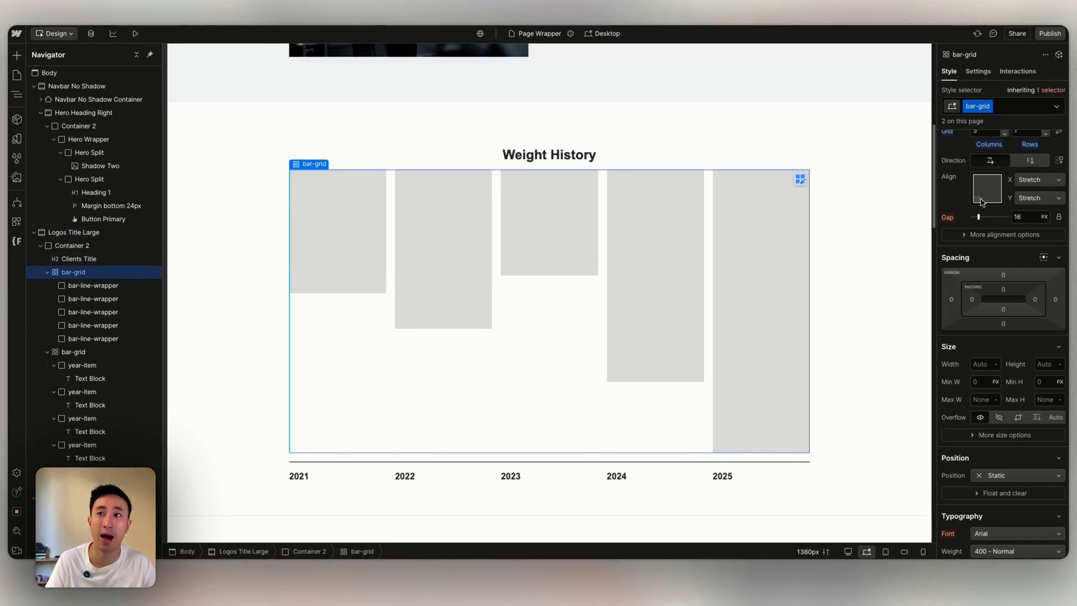
{"action": "mouse_move", "coordinate": [987, 201]}
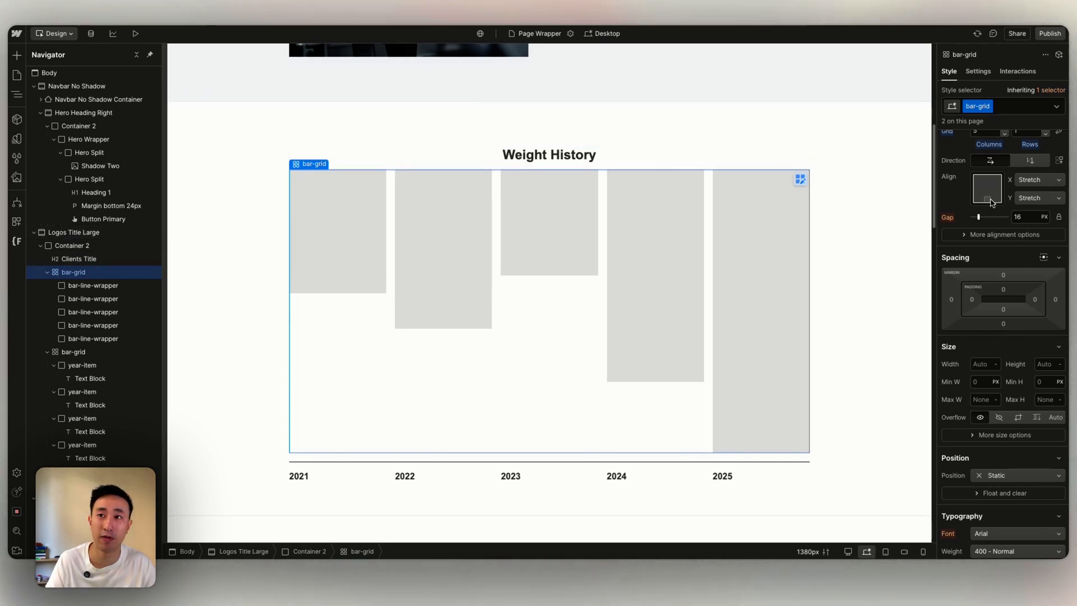
{"action": "left_click", "coordinate": [995, 204]}
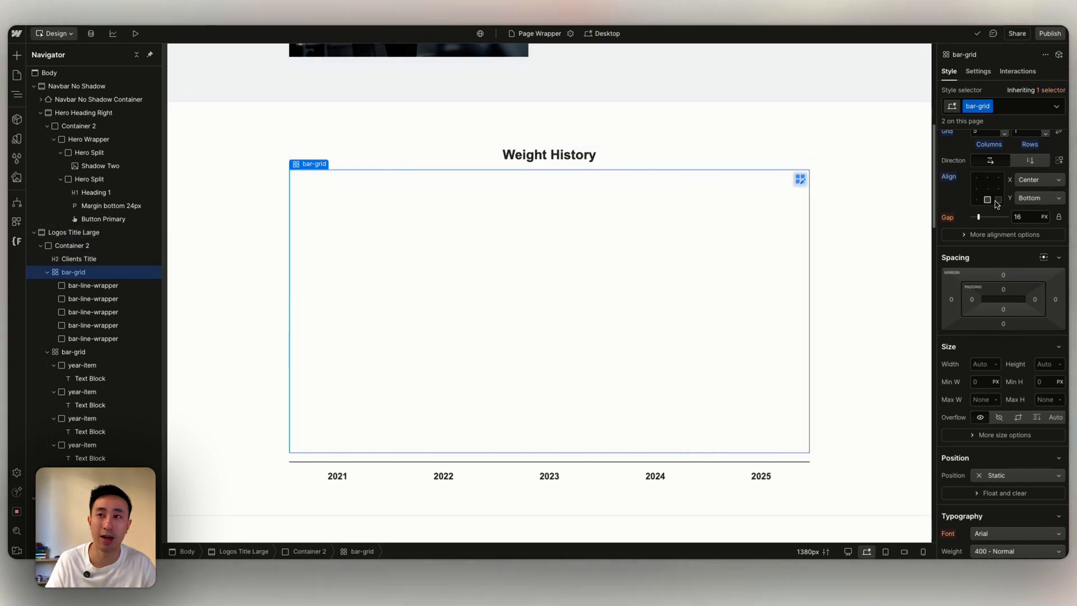
{"action": "mouse_move", "coordinate": [93, 285]}
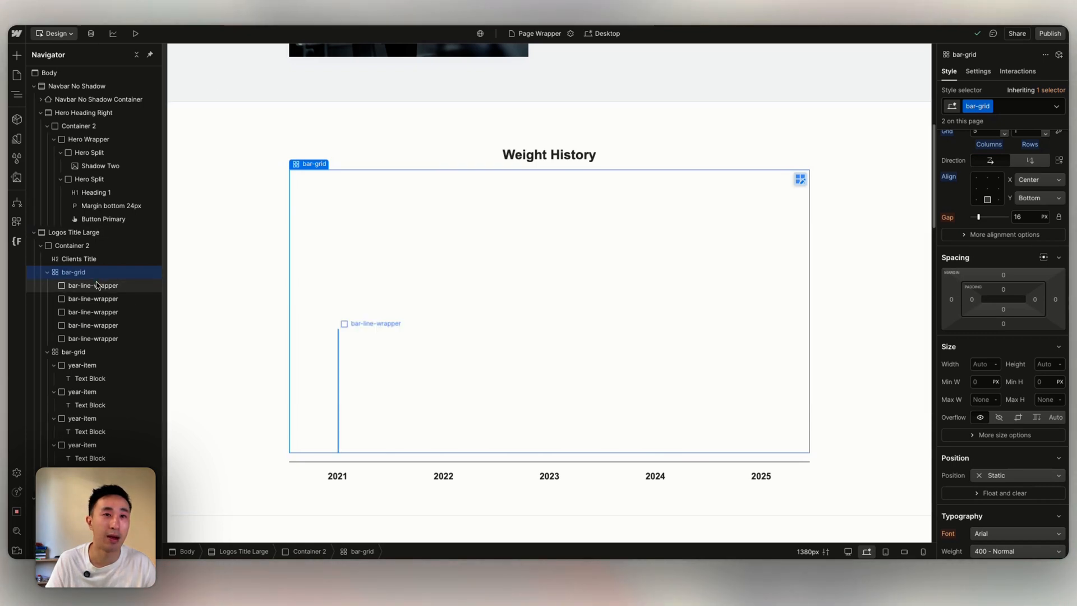
{"action": "left_click", "coordinate": [93, 285]}
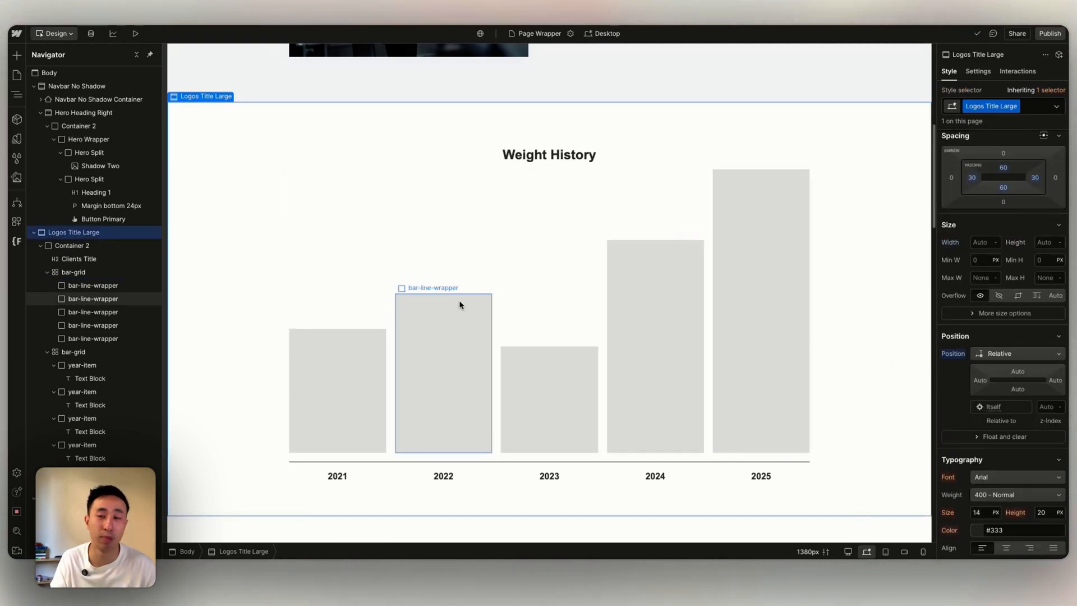
{"action": "left_click", "coordinate": [337, 371]}
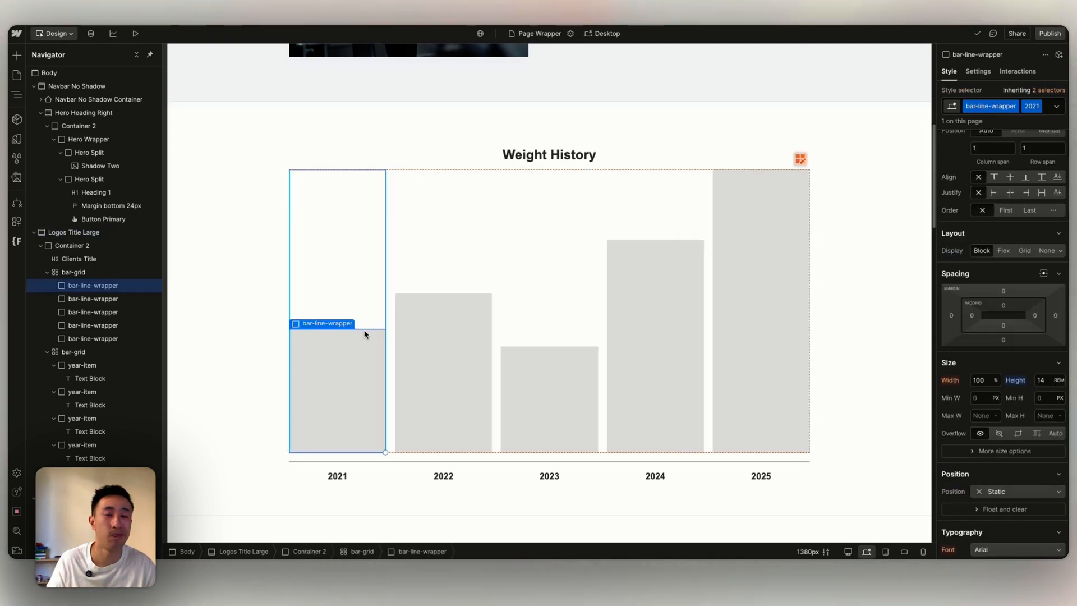
Step: Adjust the width shared by all bars on the base bar-line-wrapper class
{"action": "left_click", "coordinate": [73, 233]}
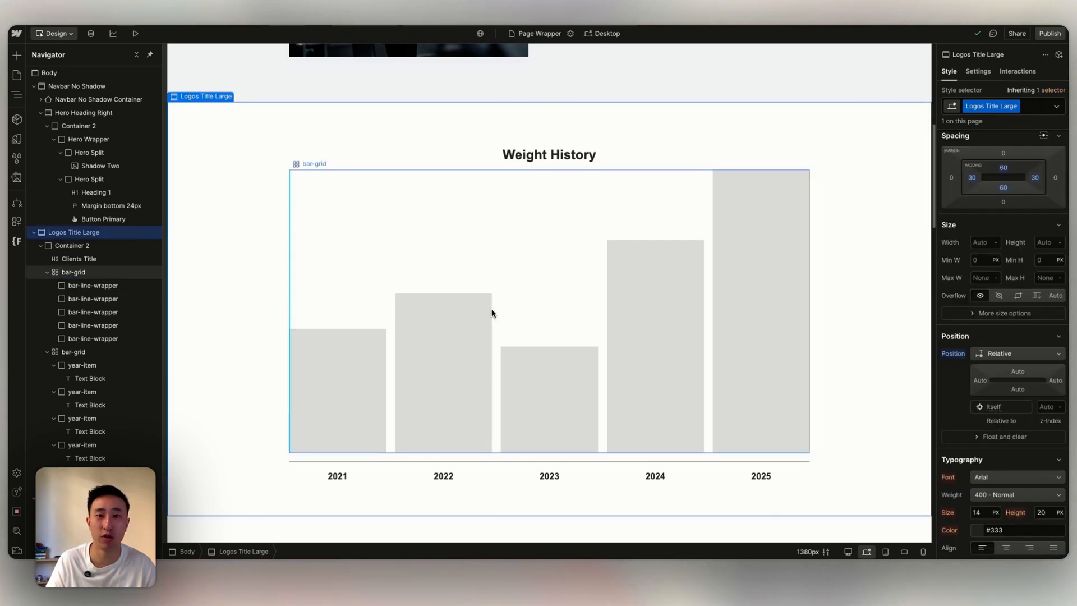
{"action": "mouse_move", "coordinate": [394, 371]}
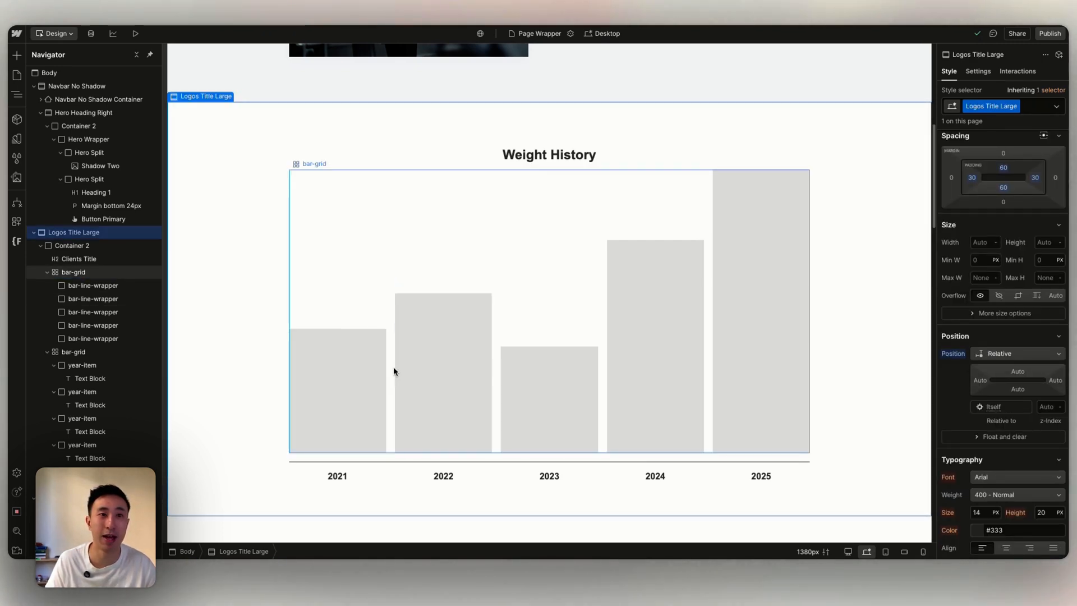
{"action": "left_click", "coordinate": [74, 271]}
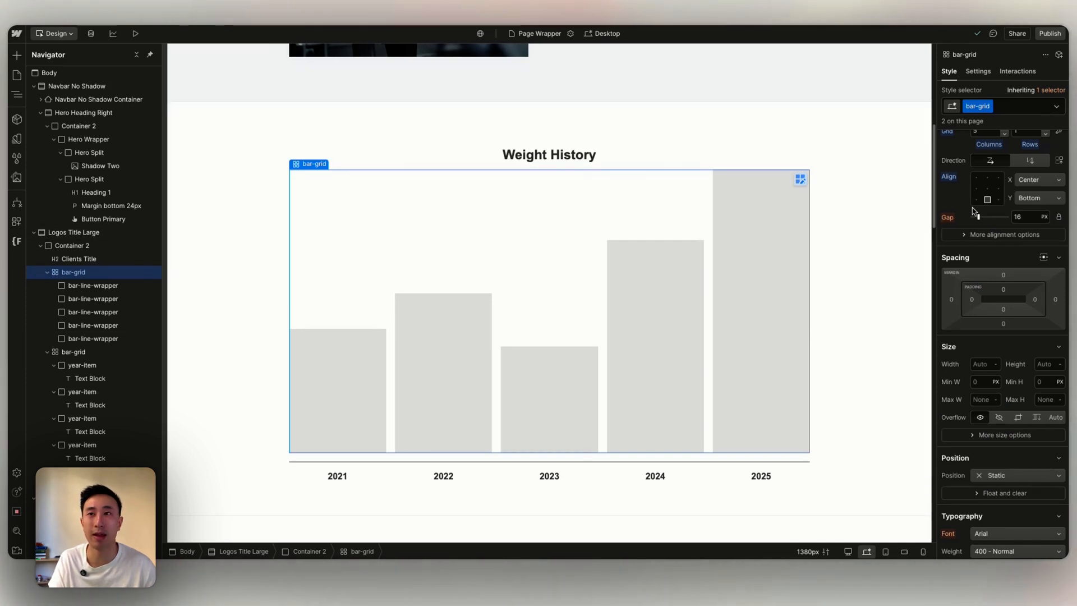
{"action": "left_click", "coordinate": [337, 385]}
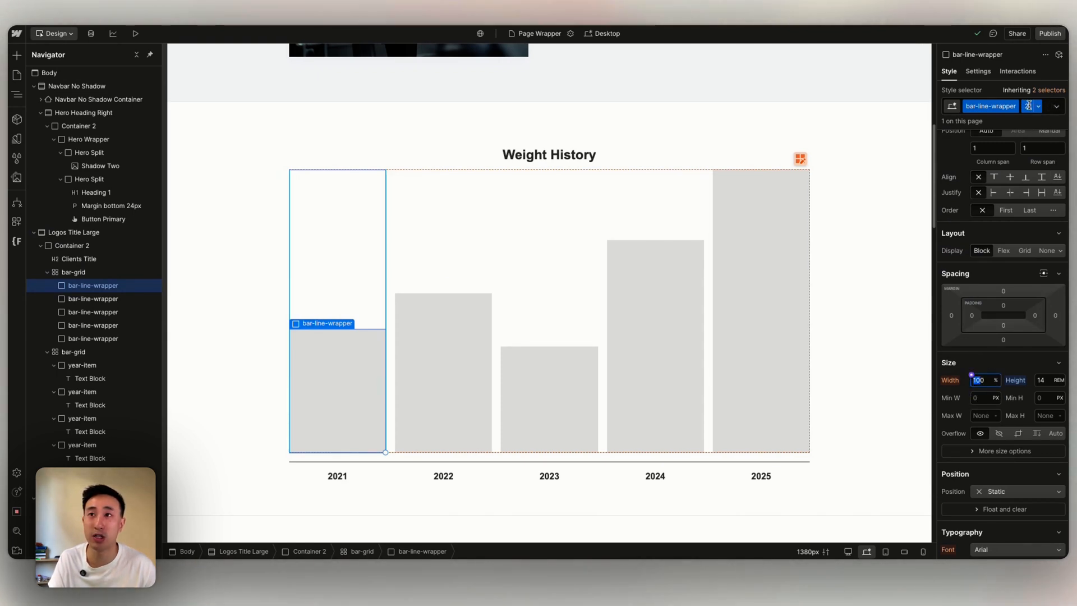
{"action": "left_click", "coordinate": [1057, 106]}
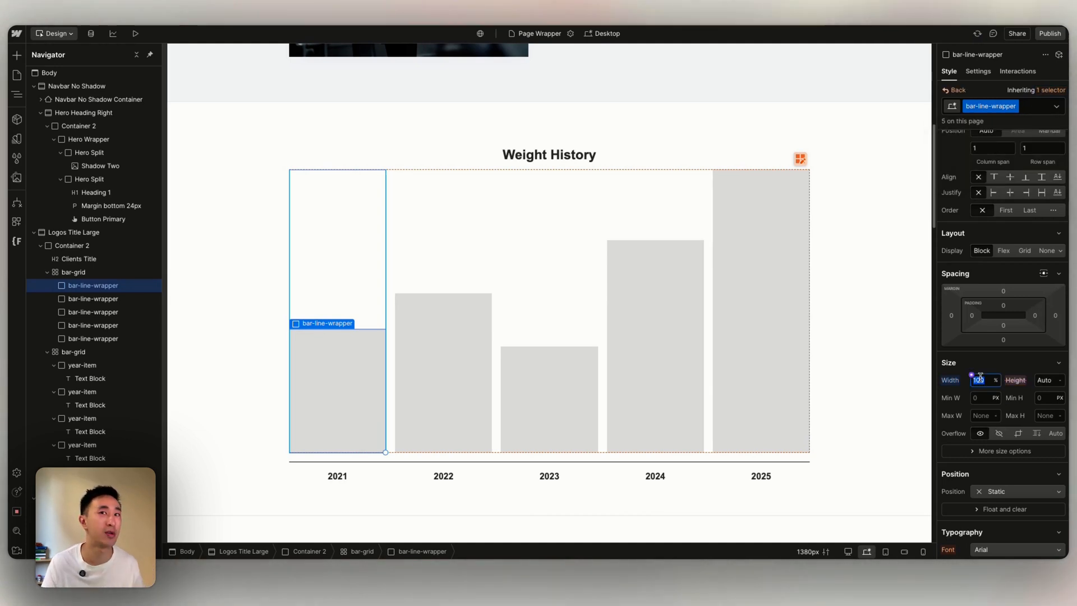
{"action": "left_click", "coordinate": [74, 233]}
{"action": "type", "text": "14"}
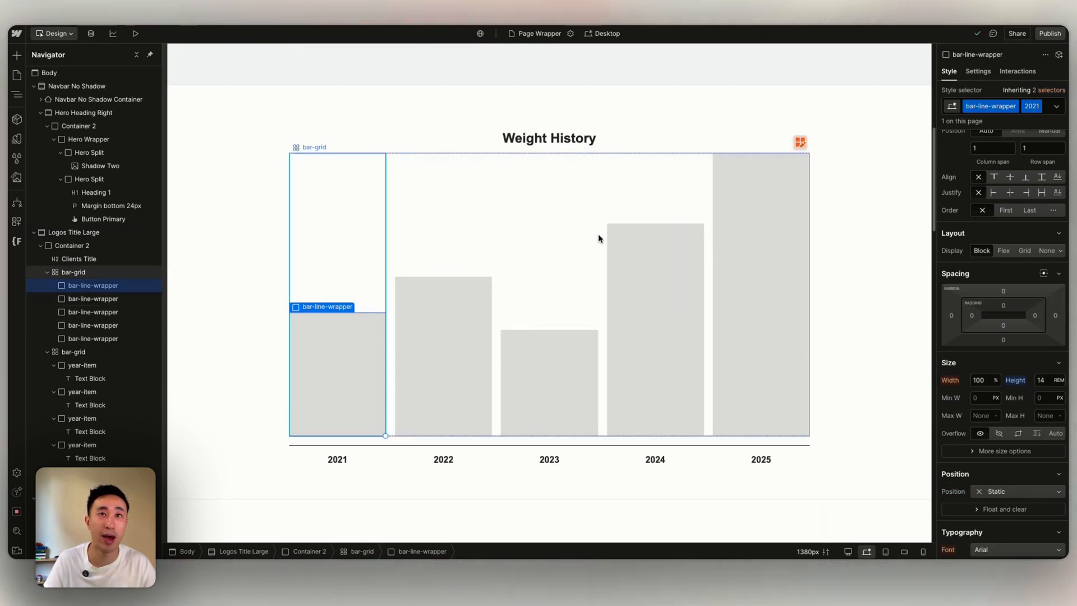
Step: Add a red line-animation div filling 100% width and height inside the 2021 bar
{"action": "left_click", "coordinate": [93, 298]}
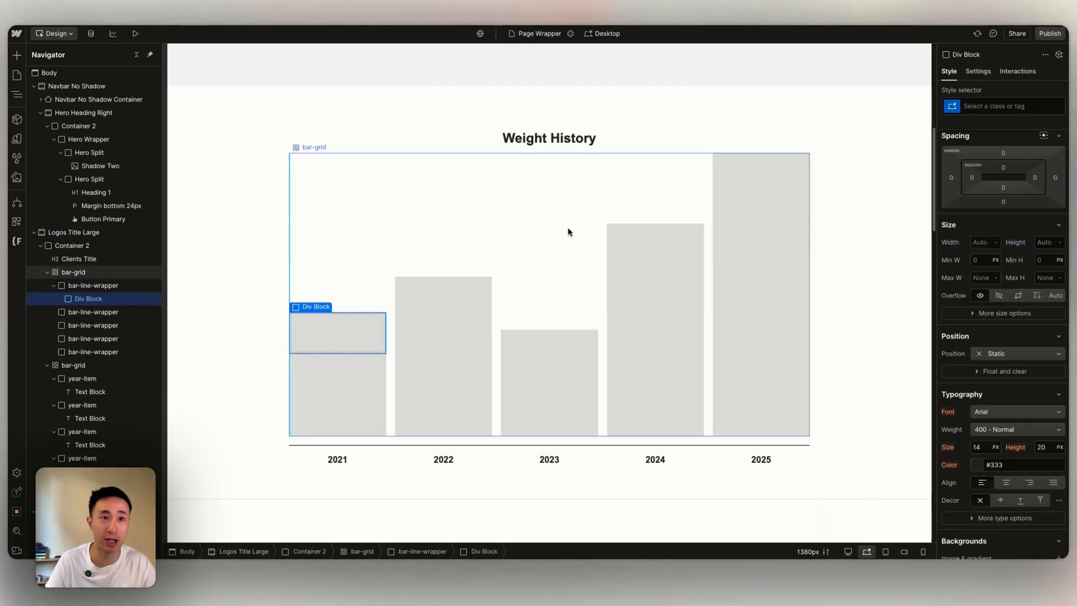
{"action": "left_click", "coordinate": [1002, 105]}
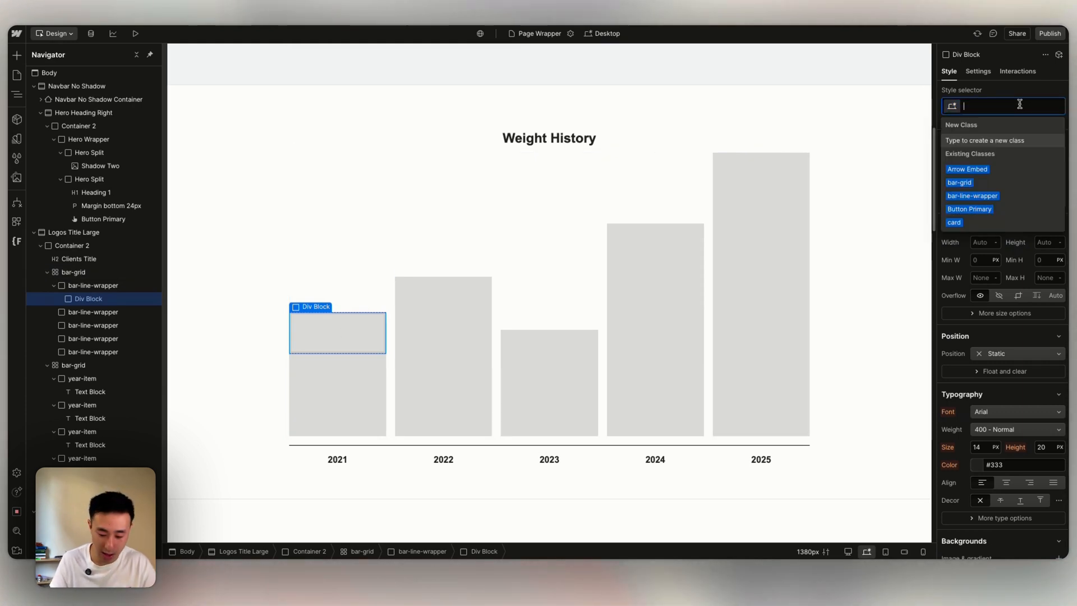
{"action": "type", "text": "line-animation"}
{"action": "left_click", "coordinate": [1050, 242]}
{"action": "type", "text": "100"}
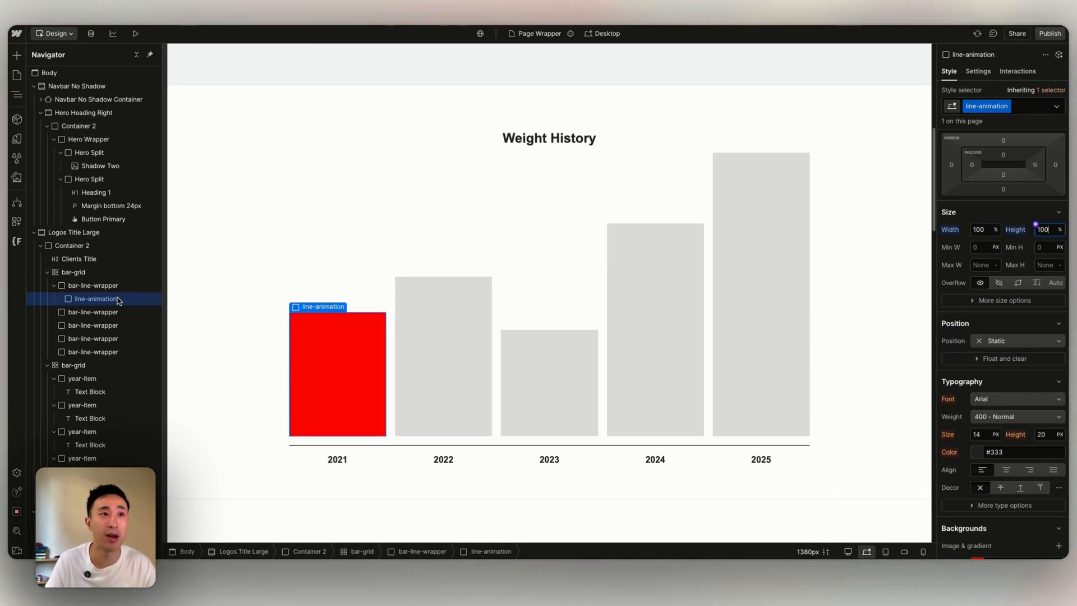
{"action": "left_click", "coordinate": [91, 311]}
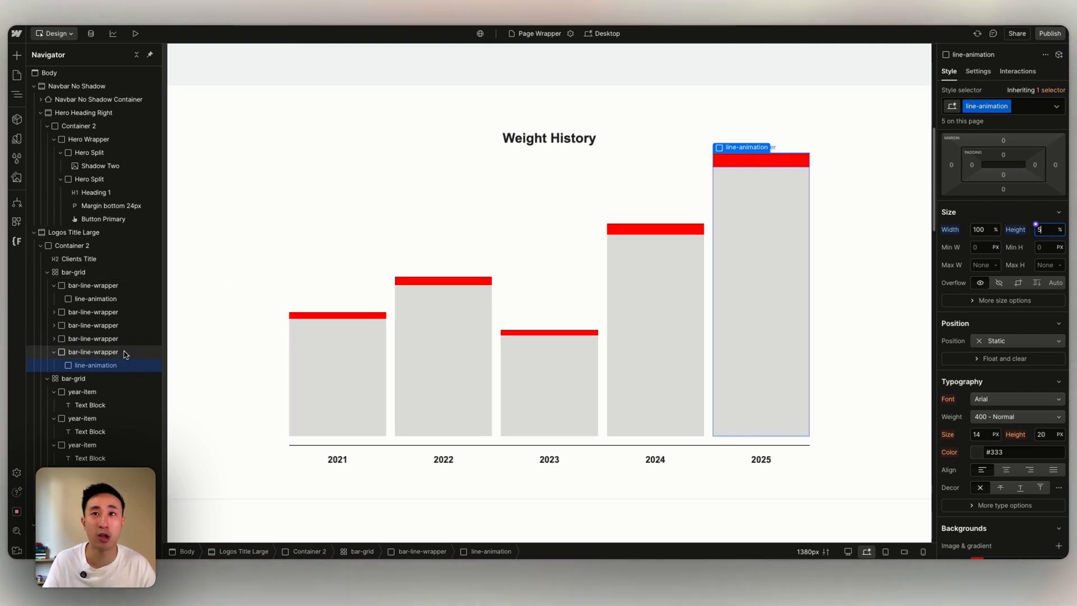
Step: Set the base bar-line-wrapper class to flex aligned bottom and fill the remaining bars
{"action": "left_click", "coordinate": [92, 351]}
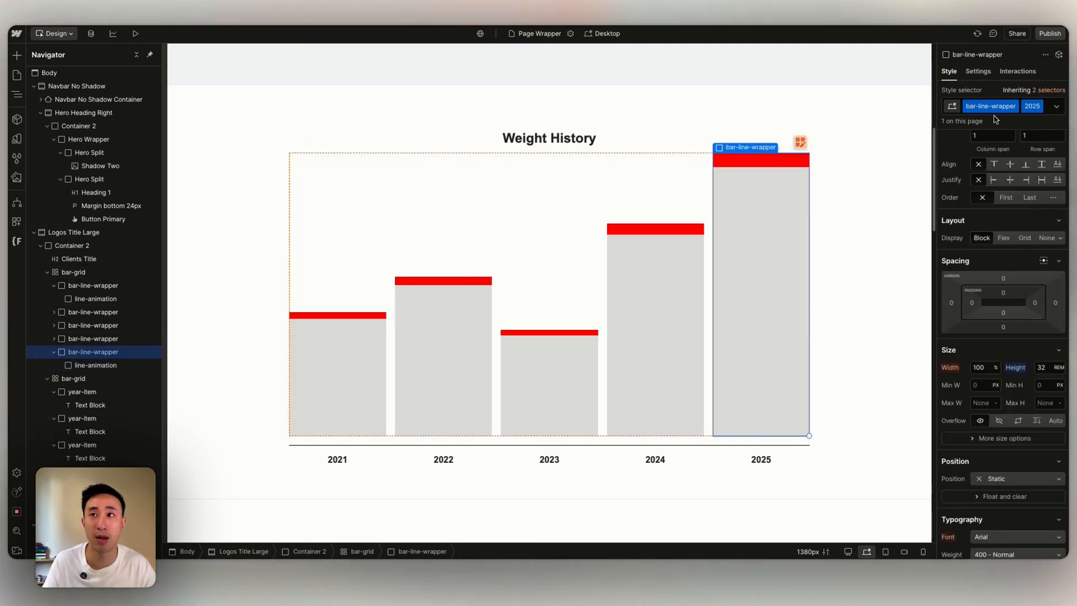
{"action": "left_click", "coordinate": [1057, 105]}
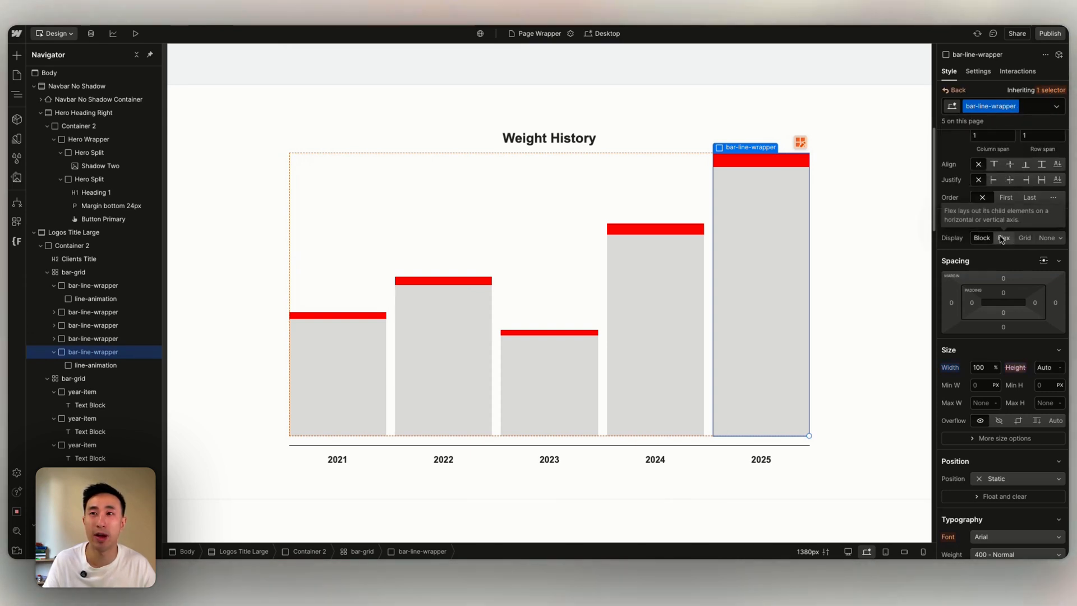
{"action": "left_click", "coordinate": [1004, 237]}
{"action": "type", "text": "100"}
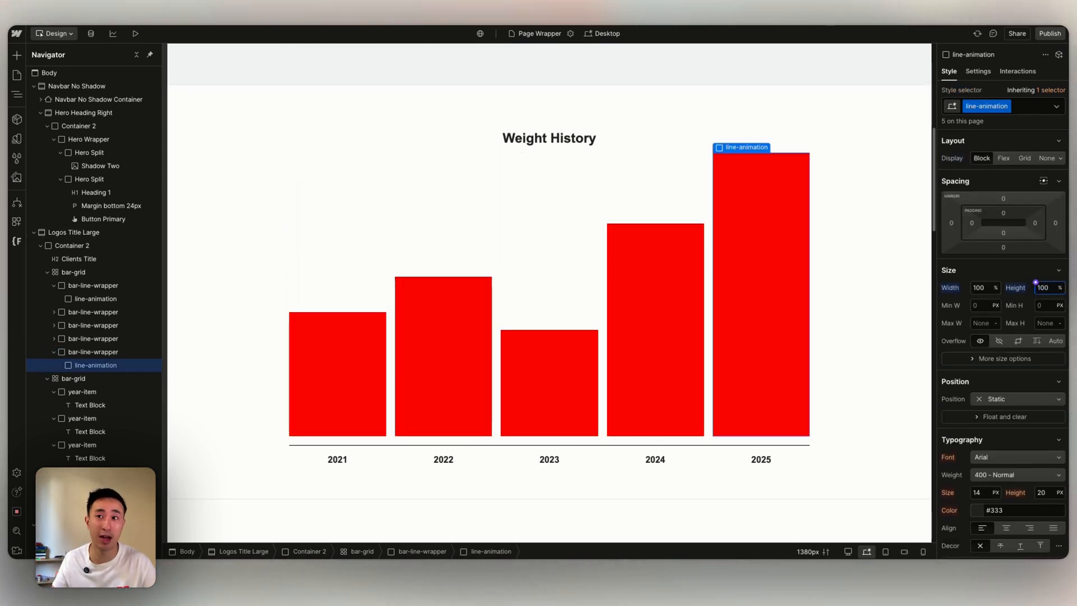
{"action": "left_click", "coordinate": [93, 352]}
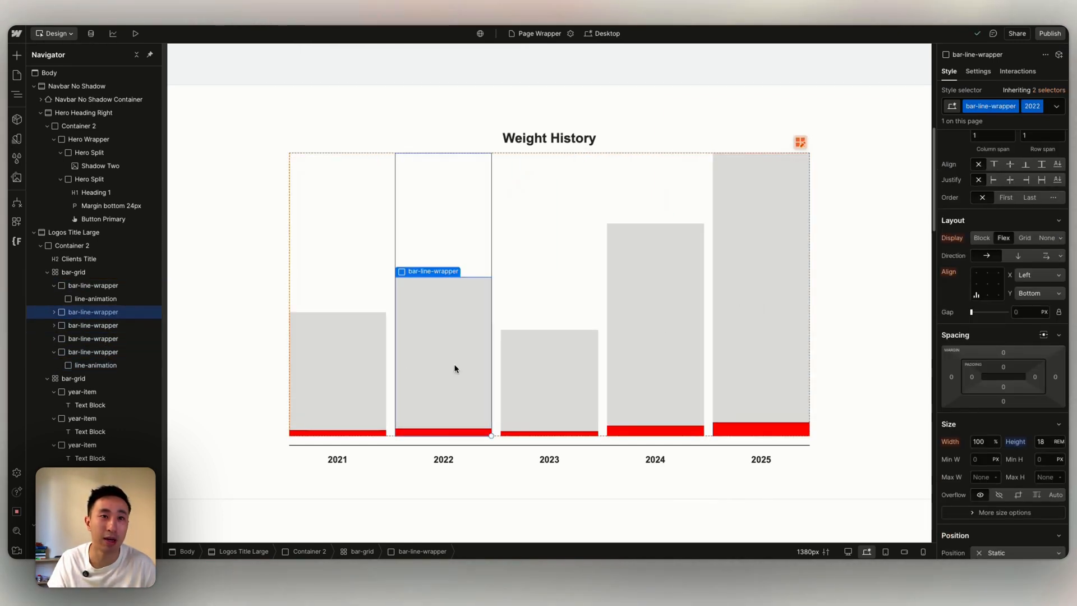
{"action": "left_click", "coordinate": [95, 299]}
{"action": "type", "text": "100"}
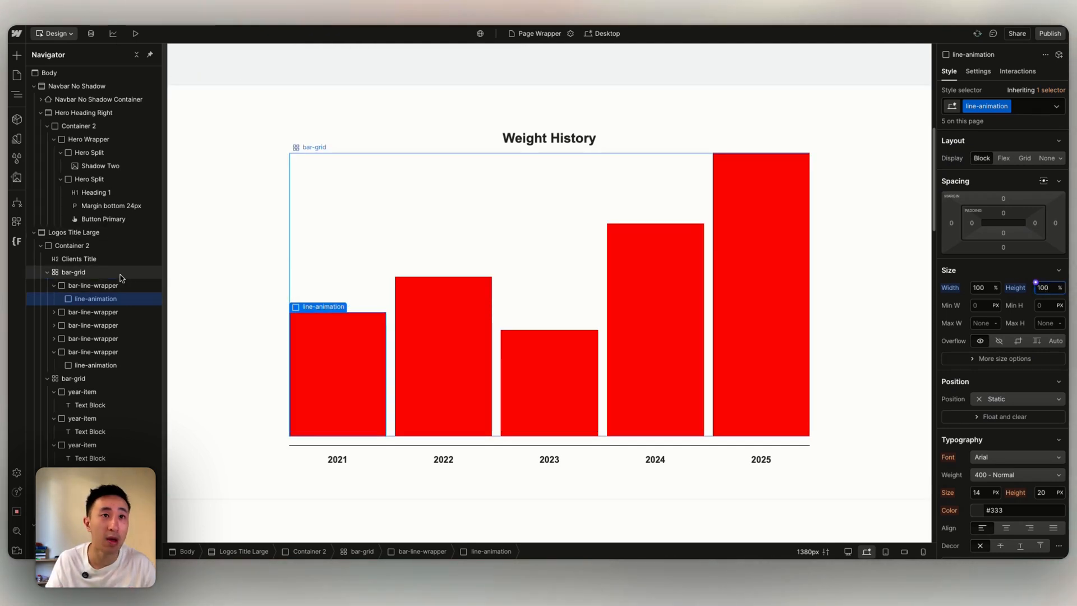
Step: Create a scroll-into-view timed animation on the section named 'Bar Graph Animation'
{"action": "left_click", "coordinate": [73, 232]}
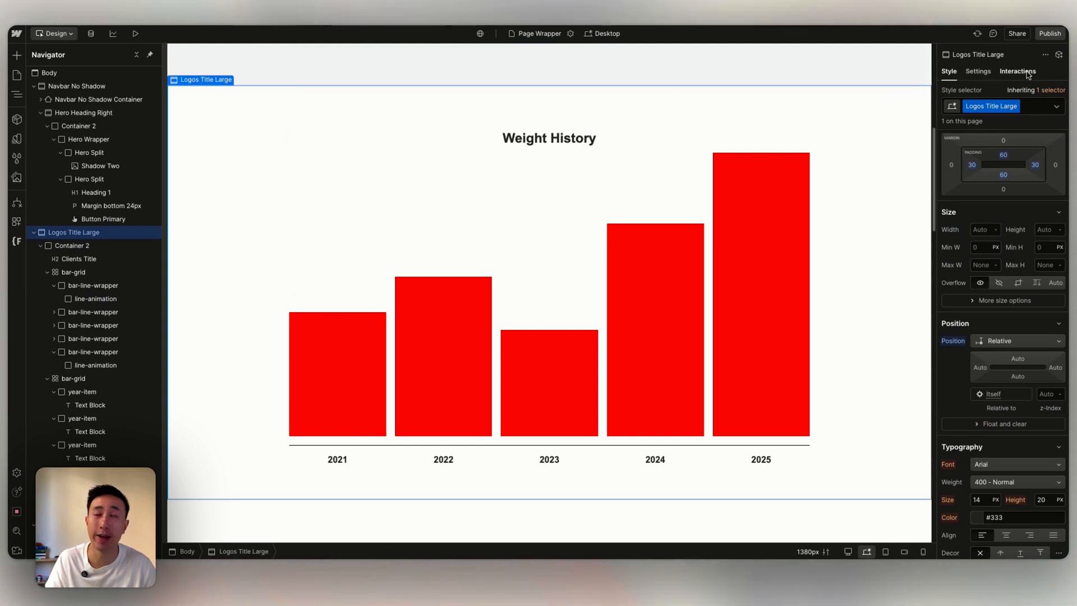
{"action": "left_click", "coordinate": [1018, 71]}
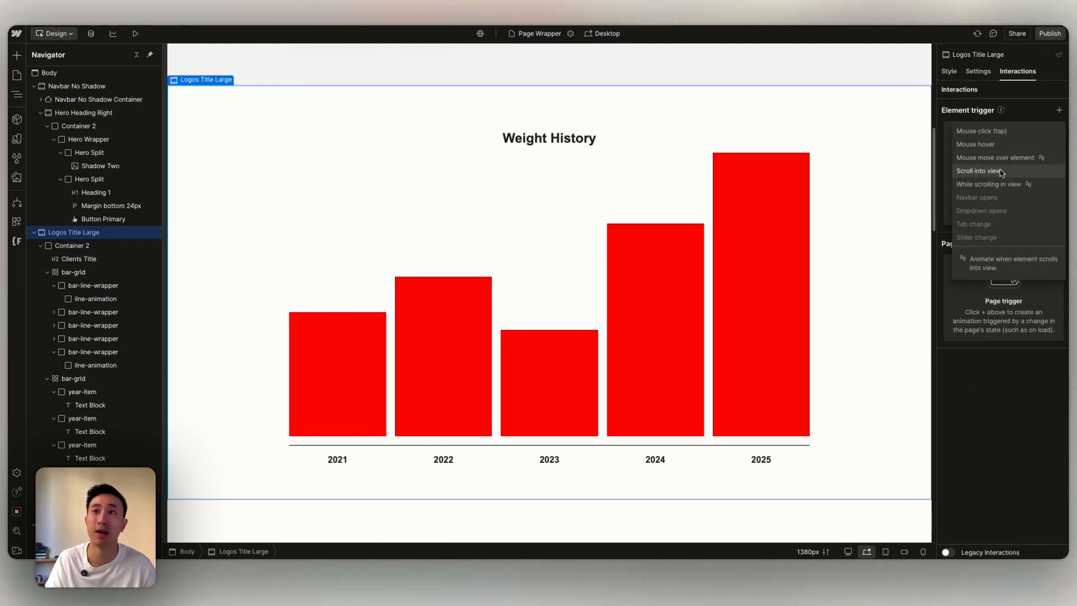
{"action": "left_click", "coordinate": [975, 171]}
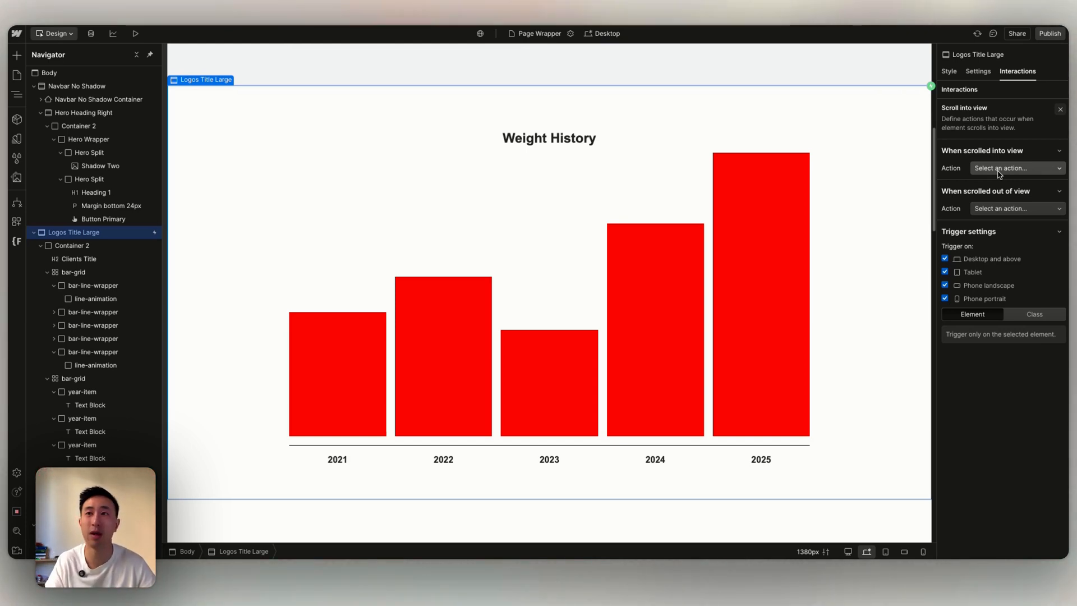
{"action": "left_click", "coordinate": [1016, 168]}
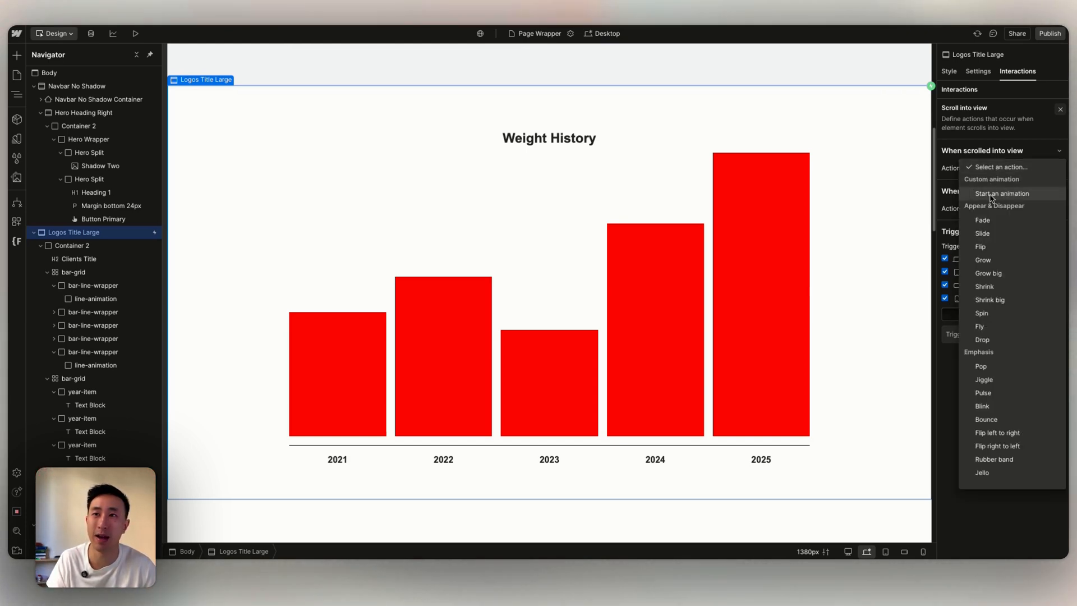
{"action": "left_click", "coordinate": [991, 179]}
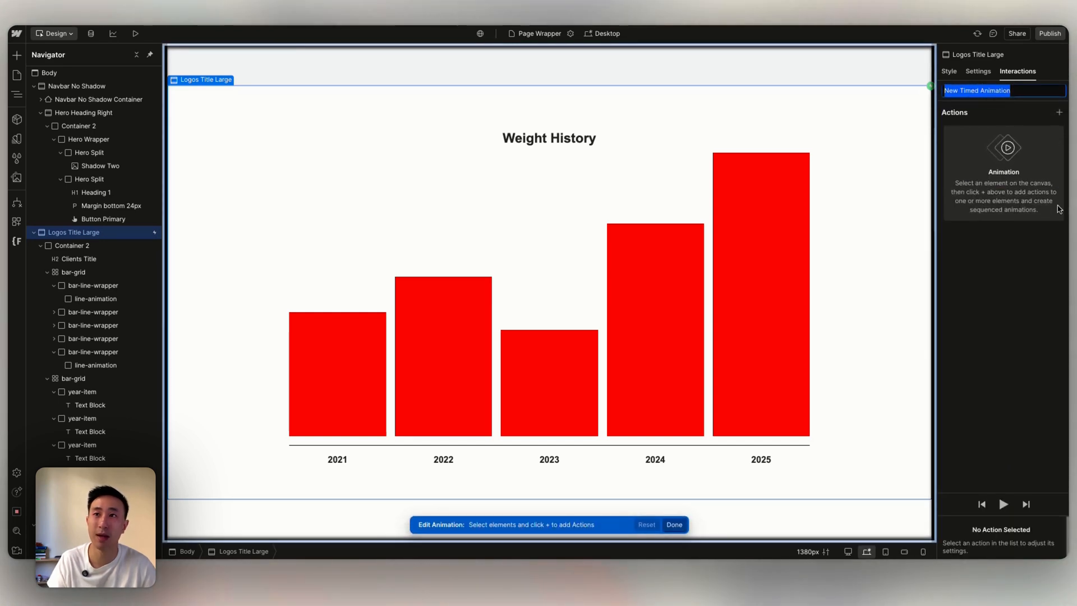
{"action": "type", "text": "Bar GRaph"}
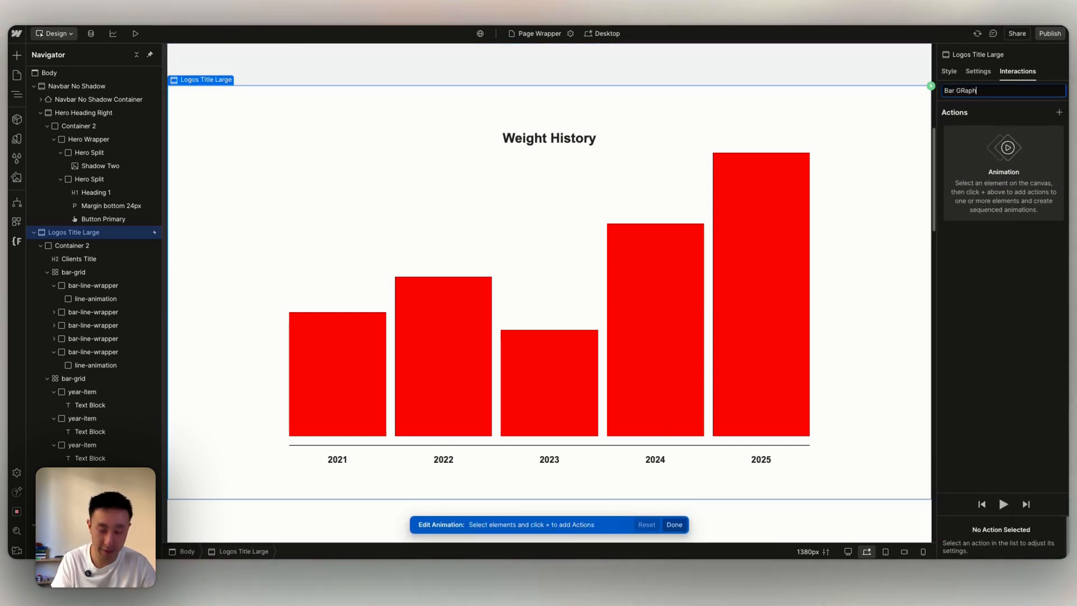
{"action": "type", "text": "Animati..."}
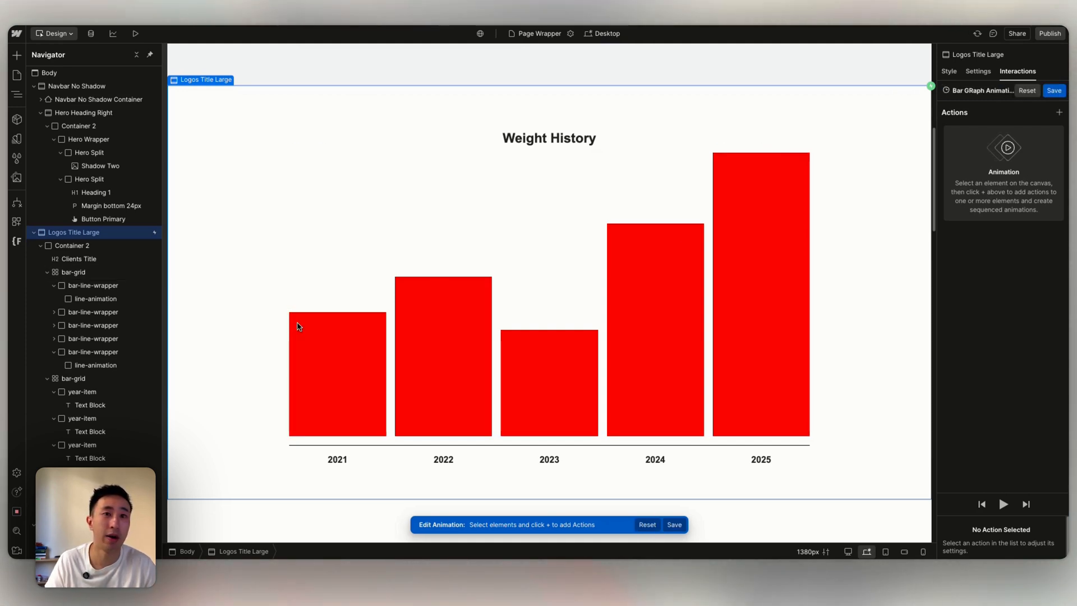
Step: Add a size action on line-animation, applied to the whole class, starting at 0% height
{"action": "left_click", "coordinate": [94, 298]}
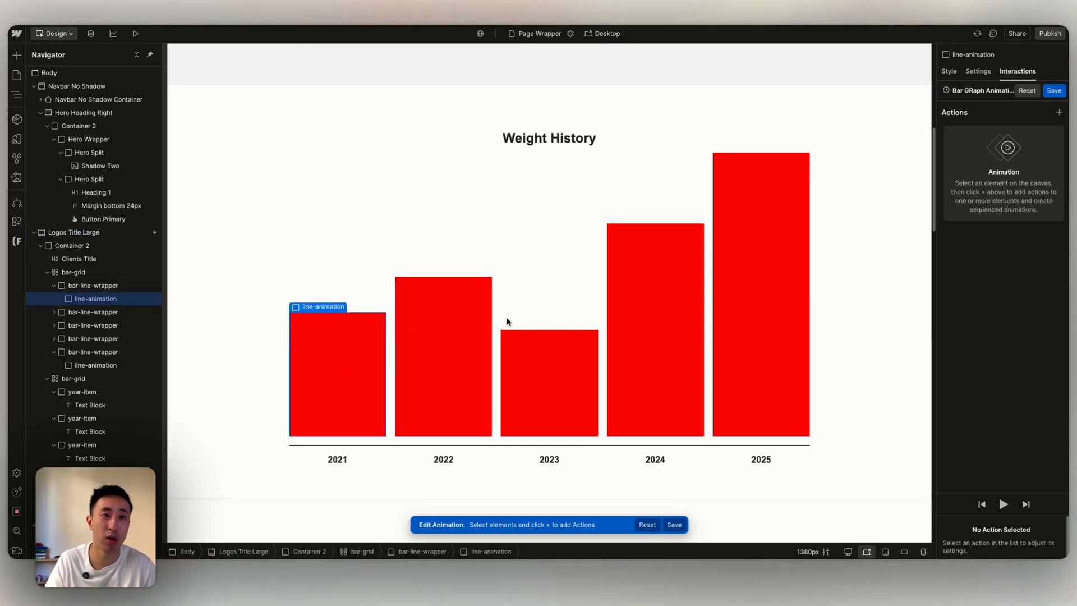
{"action": "left_click", "coordinate": [1060, 112]}
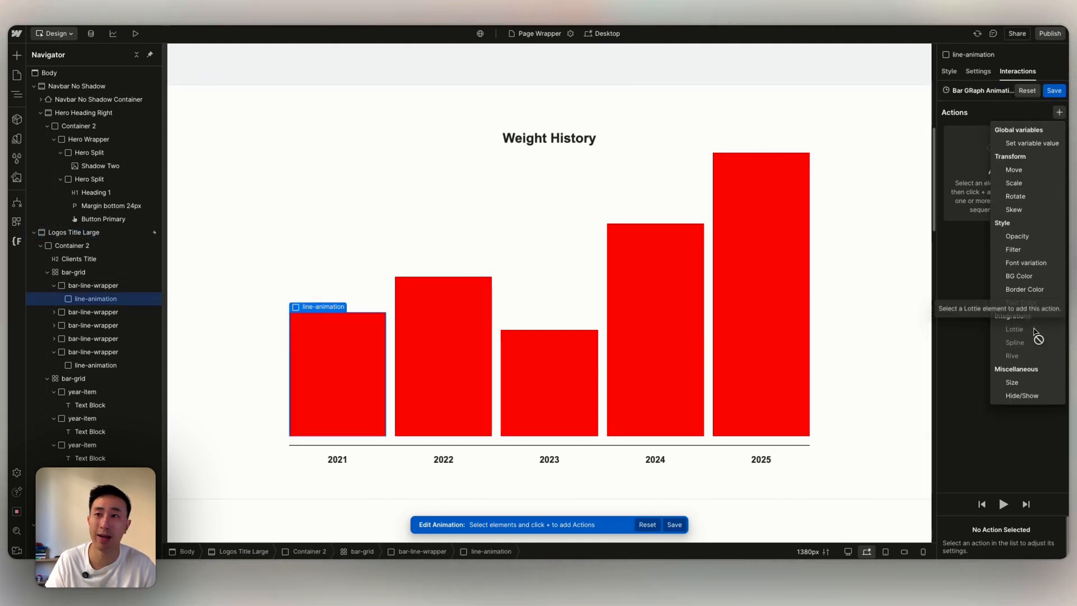
{"action": "left_click", "coordinate": [1012, 381]}
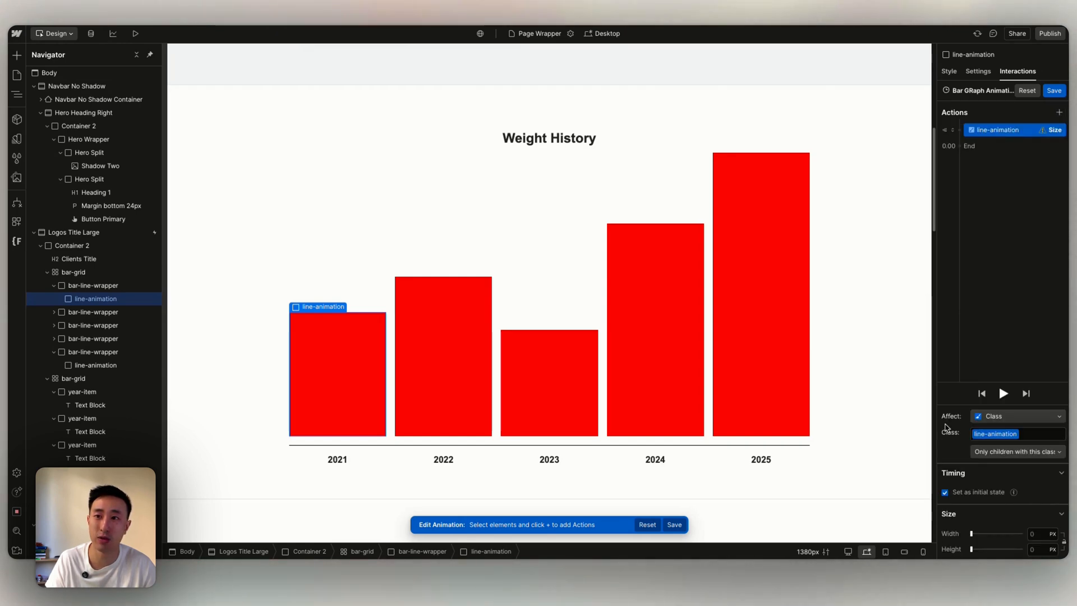
{"action": "left_click", "coordinate": [1016, 451]}
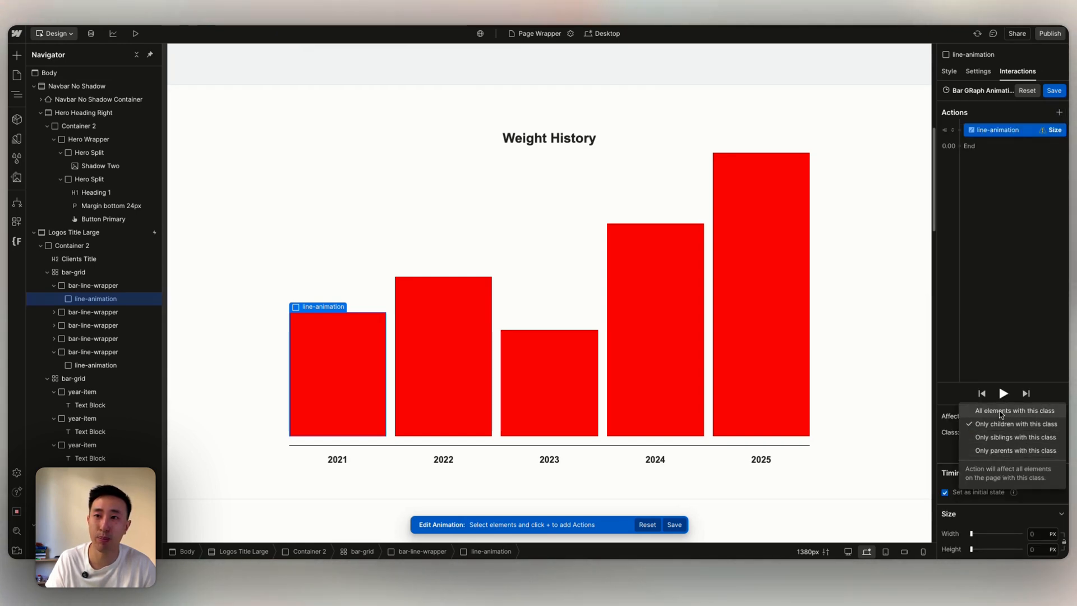
{"action": "left_click", "coordinate": [1016, 410]}
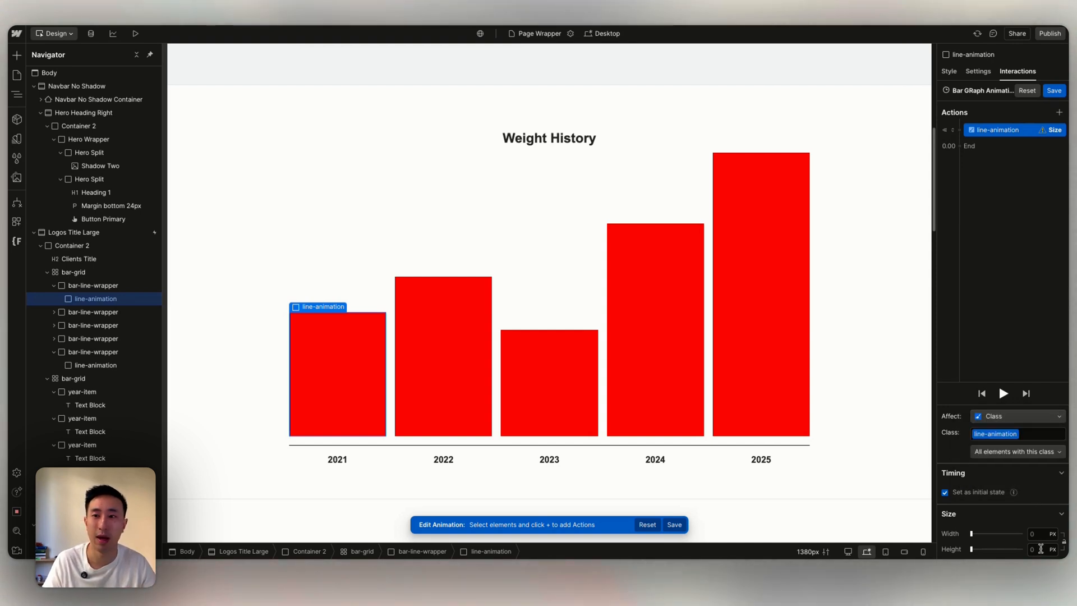
{"action": "left_click", "coordinate": [1033, 549]}
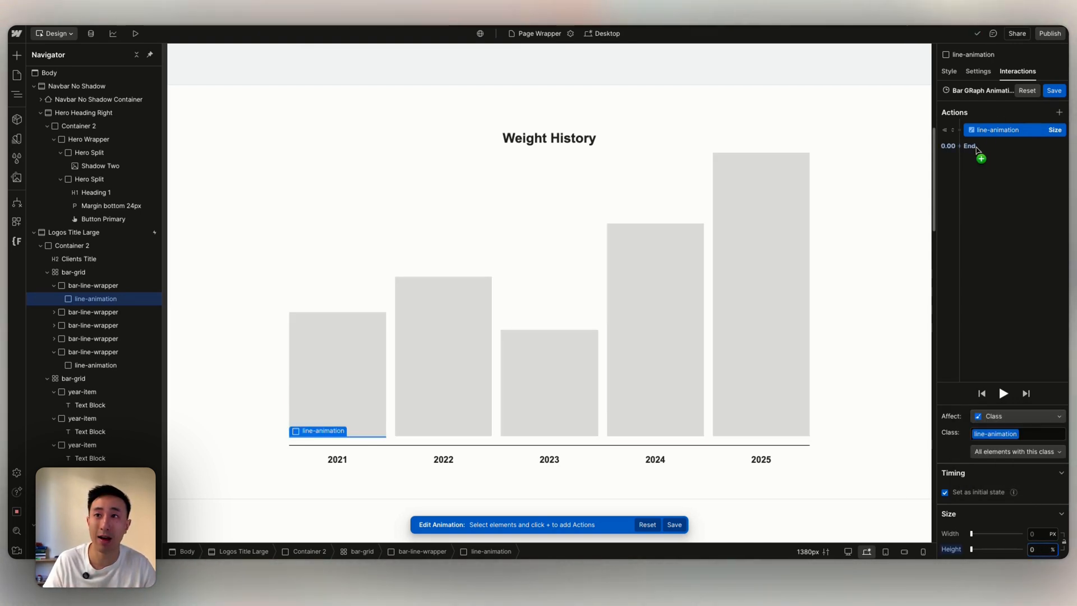
Step: Add a second size step growing to 100% with easing, preview it, then save and close
{"action": "left_click", "coordinate": [981, 157]}
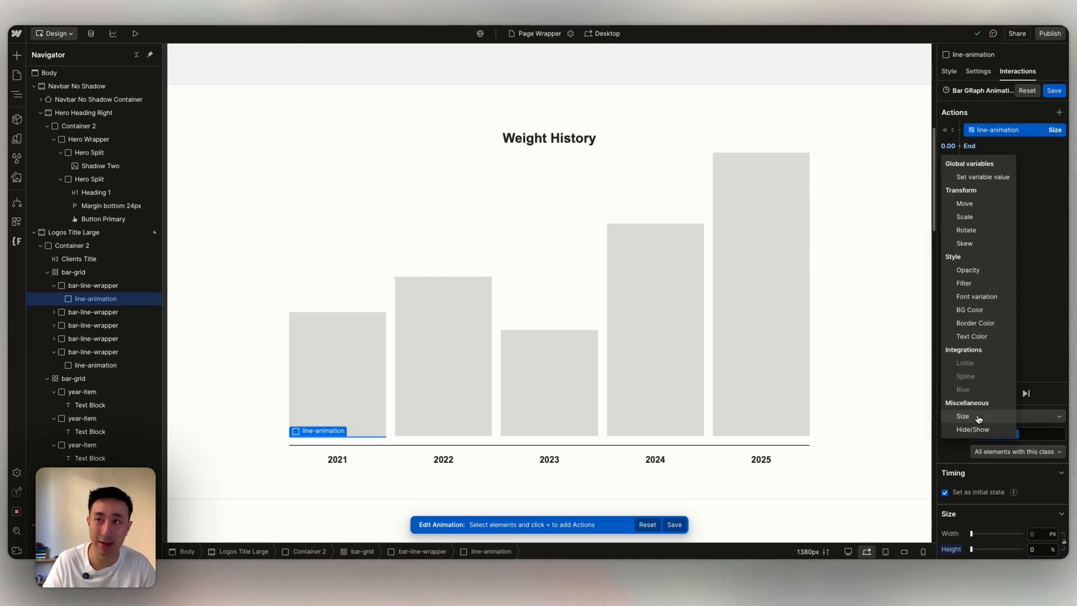
{"action": "left_click", "coordinate": [962, 415]}
{"action": "type", "text": "3.2"}
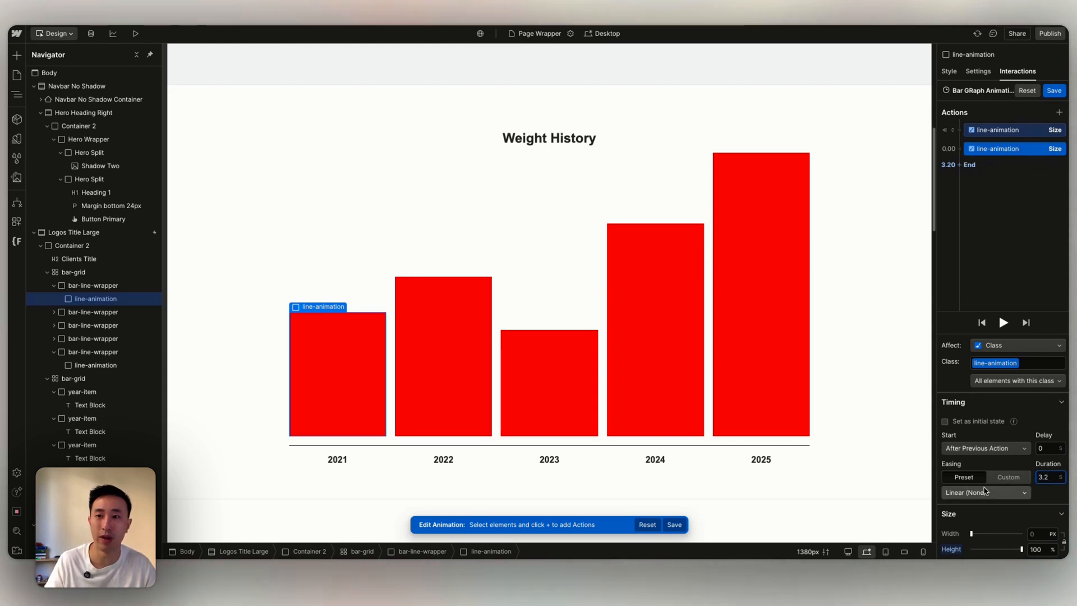
{"action": "left_click", "coordinate": [985, 491]}
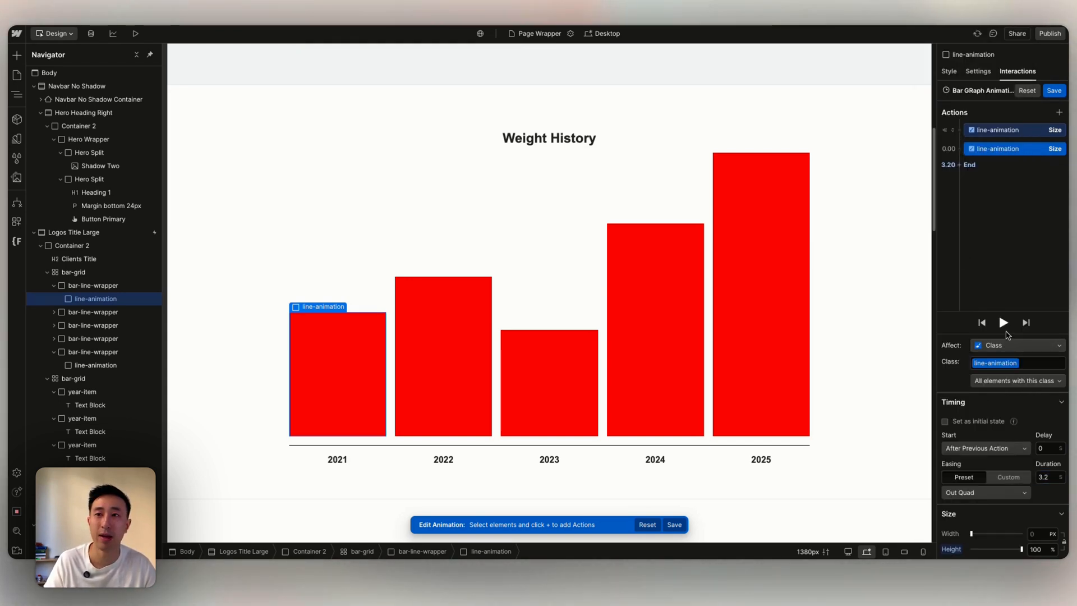
{"action": "left_click", "coordinate": [1004, 322]}
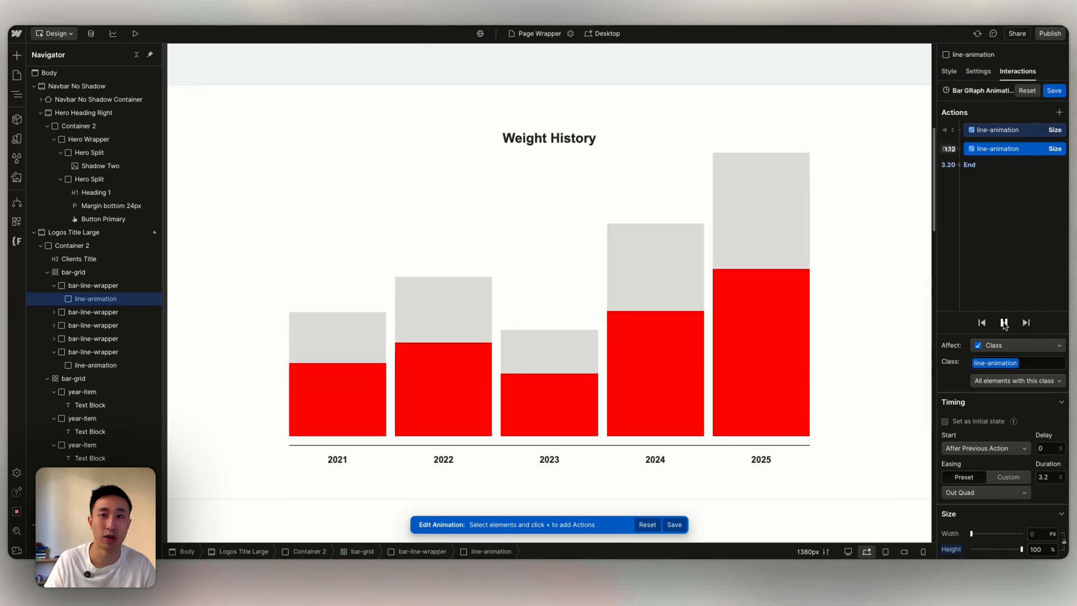
{"action": "left_click", "coordinate": [1003, 323]}
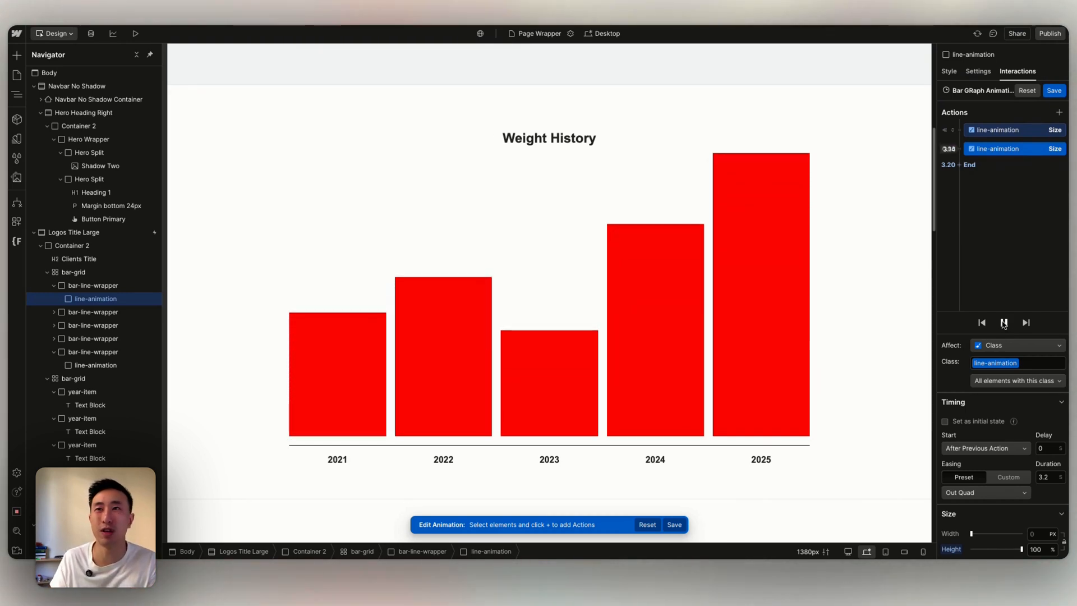
{"action": "left_click", "coordinate": [1002, 323]}
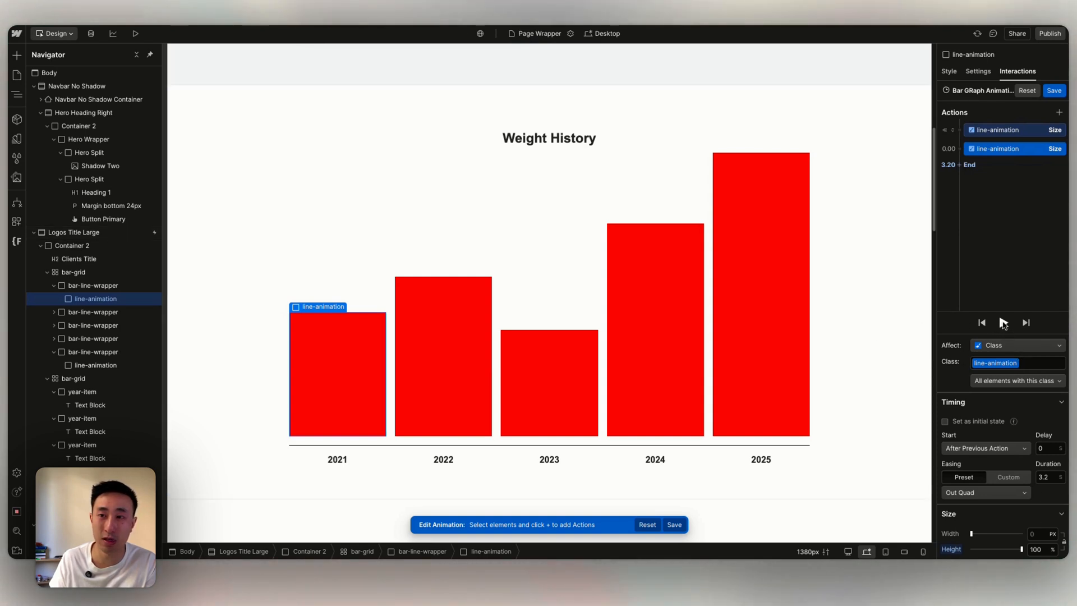
{"action": "left_click", "coordinate": [1003, 323]}
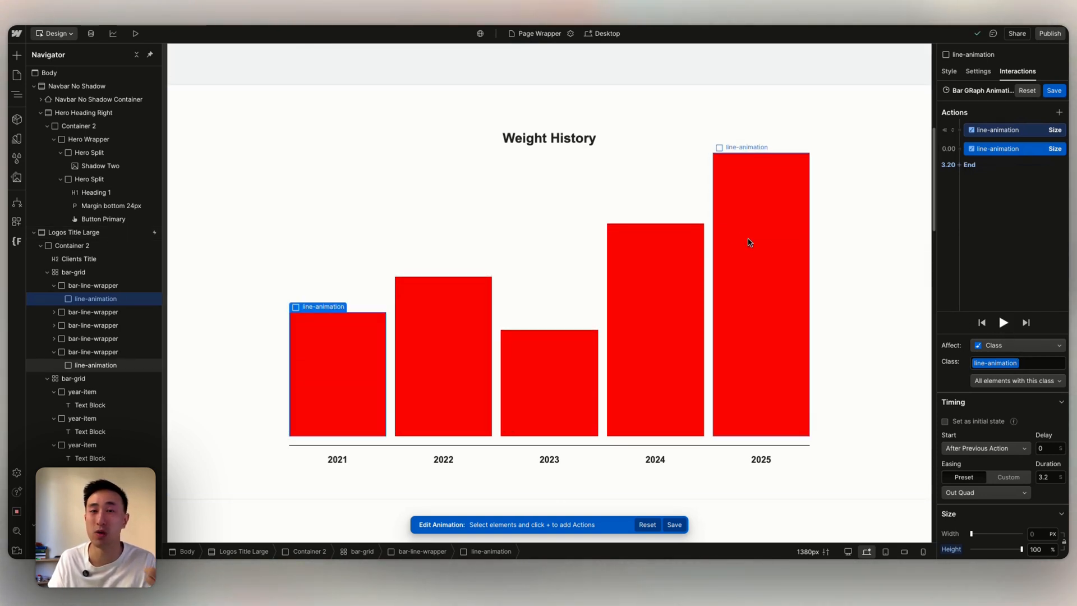
{"action": "left_click", "coordinate": [93, 312]}
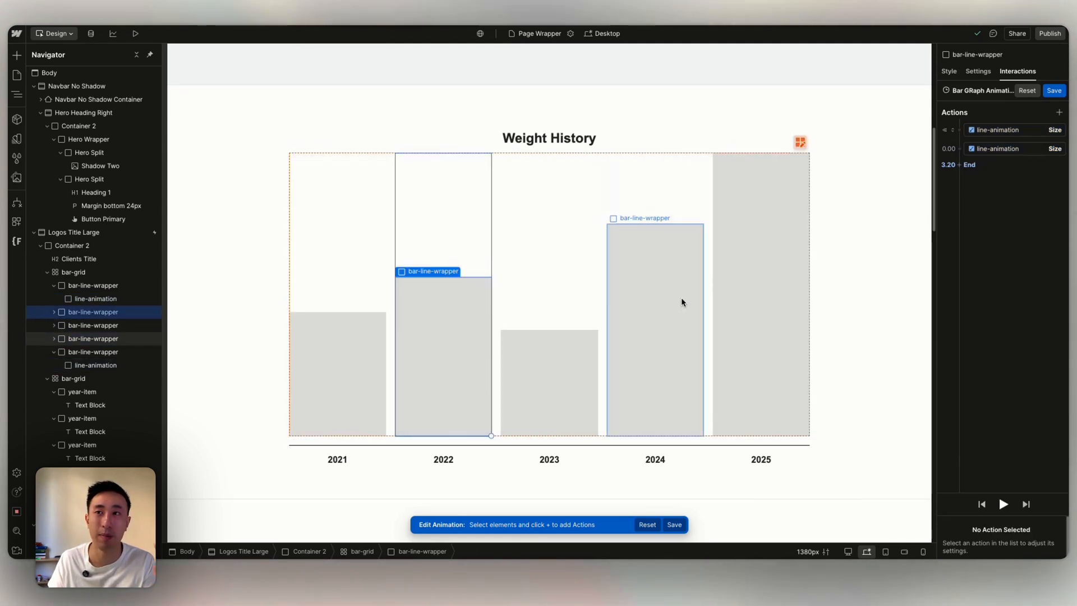
{"action": "left_click", "coordinate": [72, 232]}
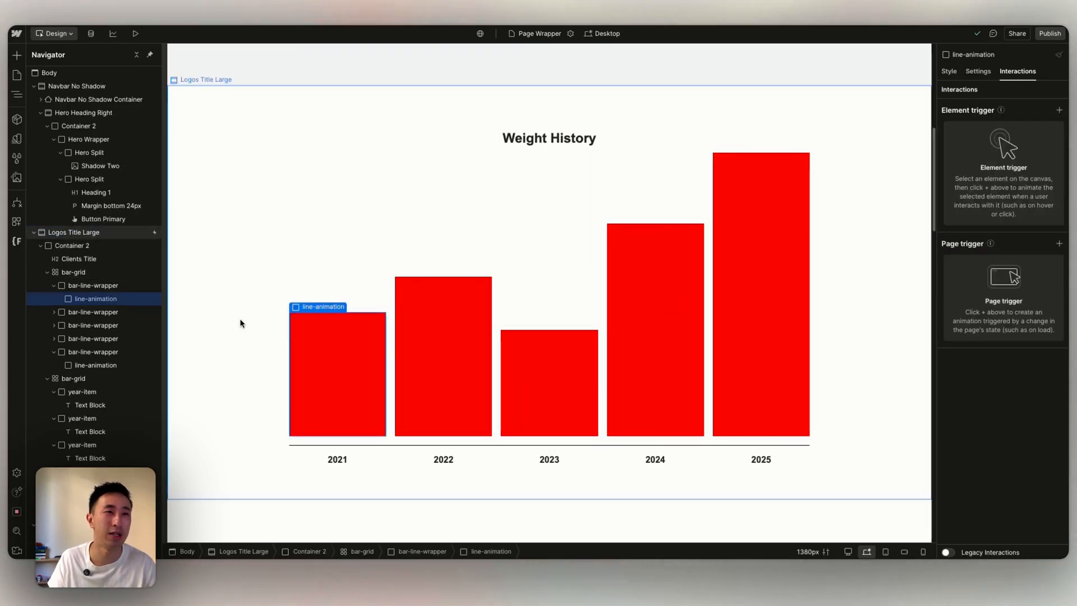
Step: Set the base bar-line-wrapper background alpha to 0 and check the red bars in preview
{"action": "left_click", "coordinate": [93, 285]}
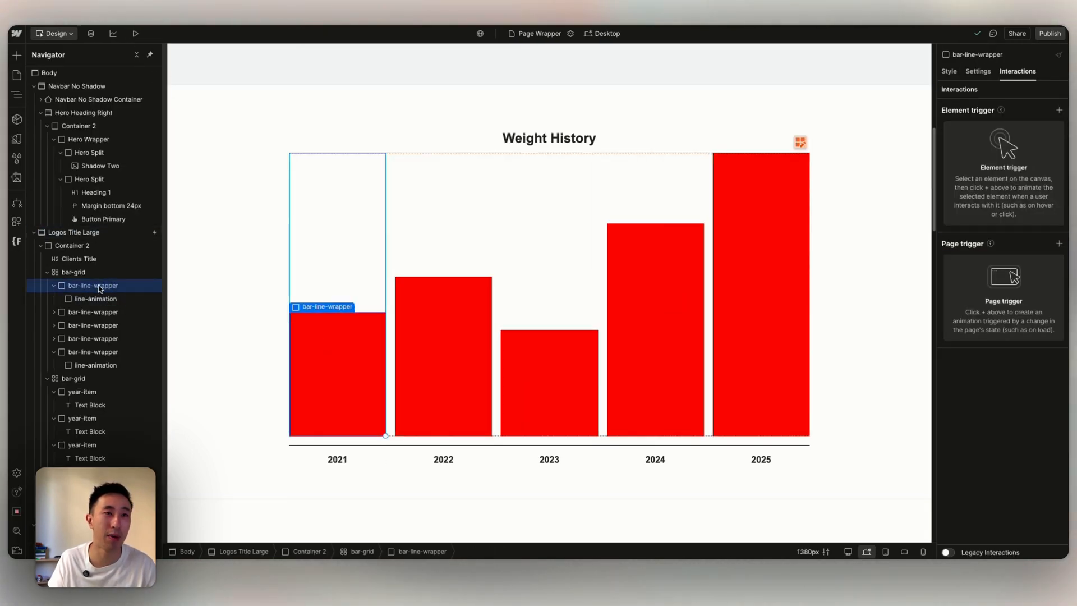
{"action": "left_click", "coordinate": [949, 71]}
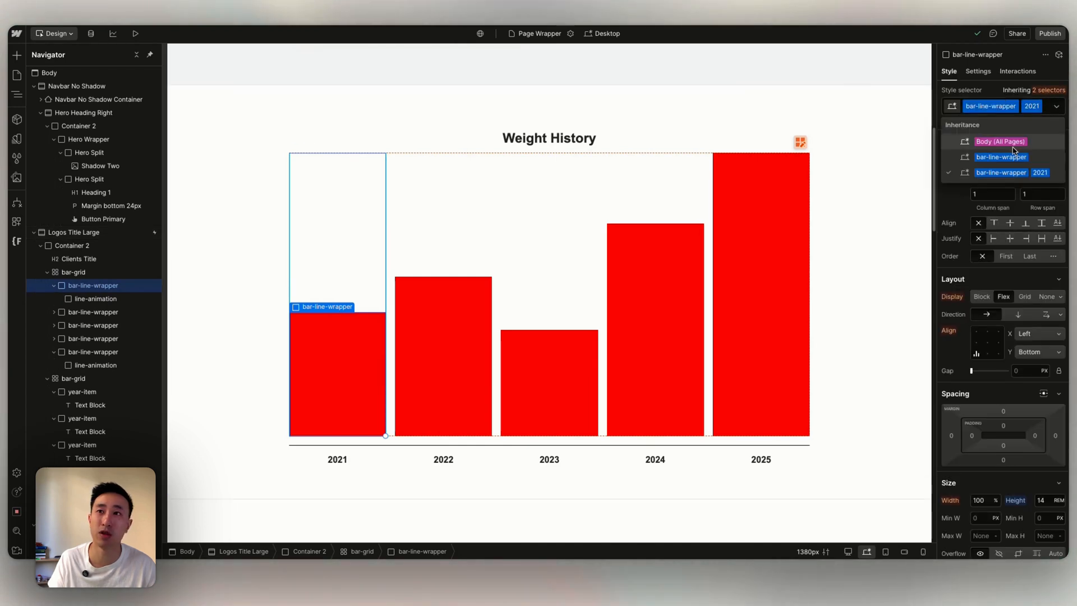
{"action": "left_click", "coordinate": [1001, 157]}
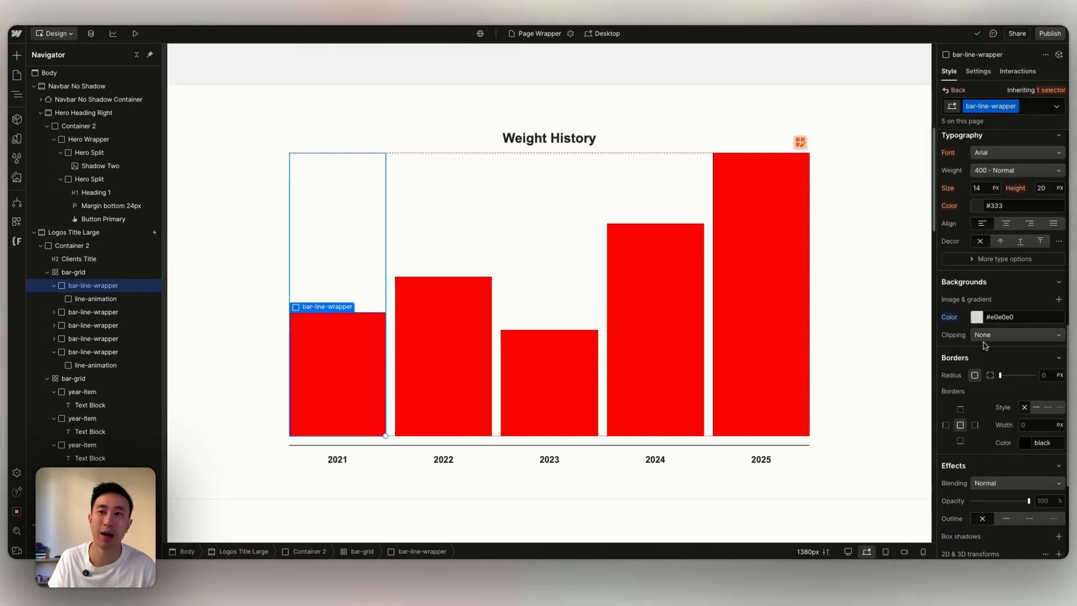
{"action": "left_click", "coordinate": [976, 316]}
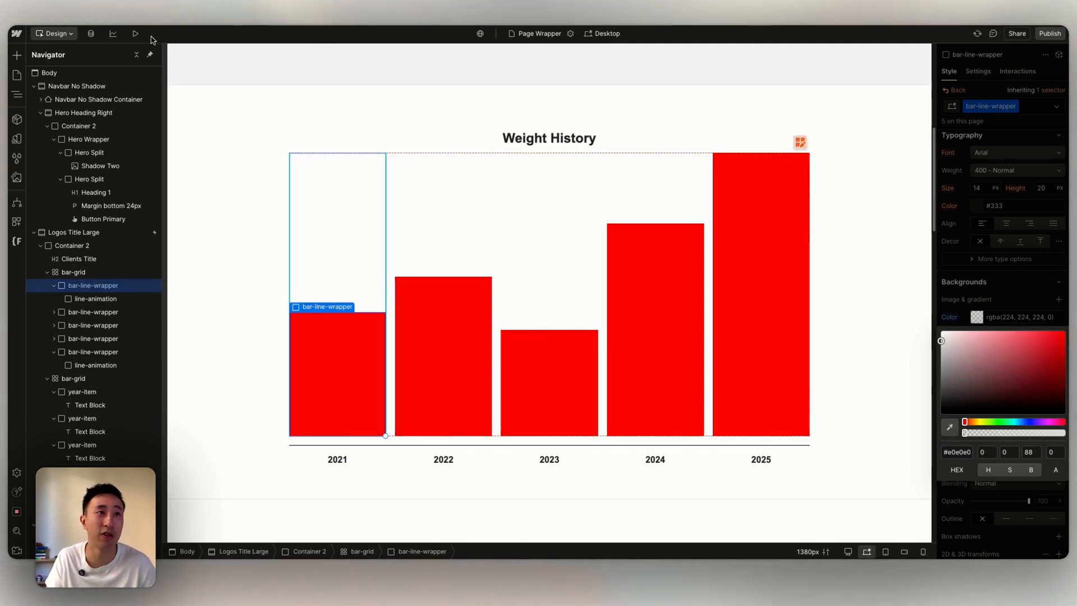
{"action": "left_click", "coordinate": [135, 32]}
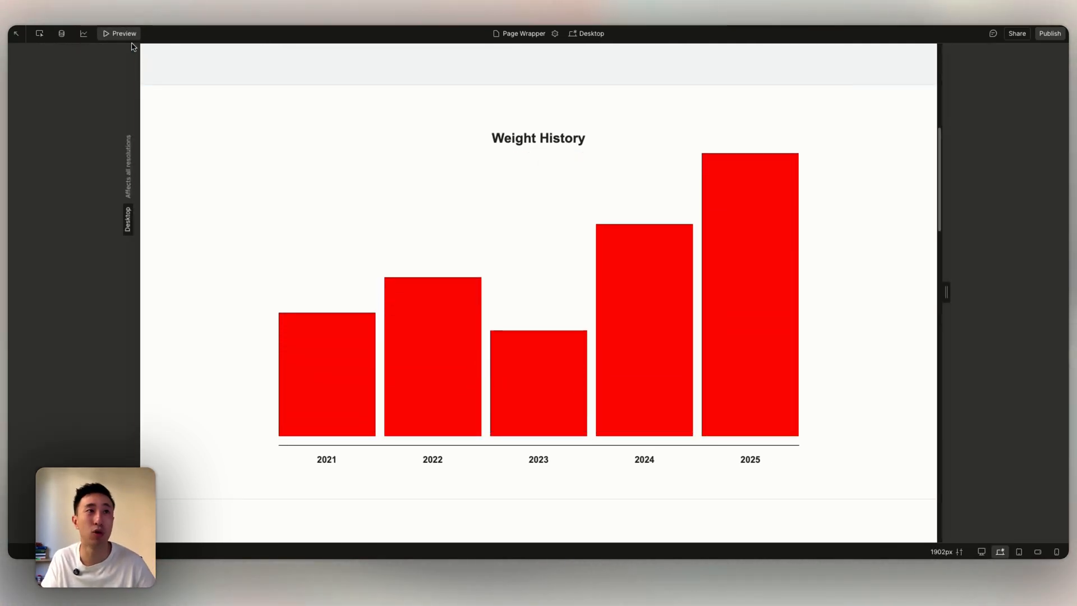
{"action": "left_click", "coordinate": [118, 33]}
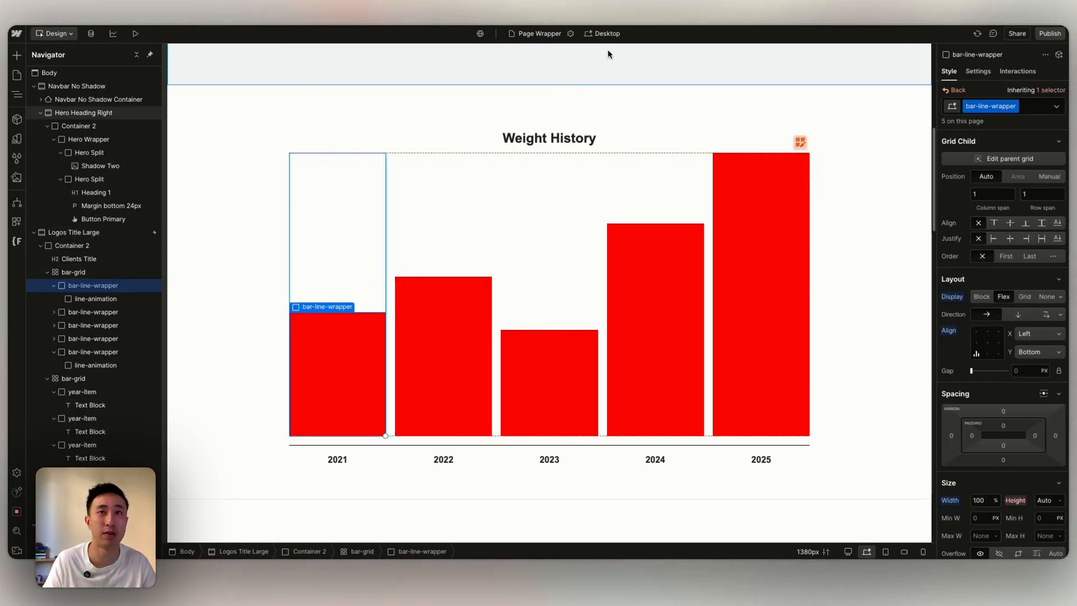
Step: Switch through mobile landscape to mobile portrait and inspect the squeezed bar-grid
{"action": "left_click", "coordinate": [83, 112]}
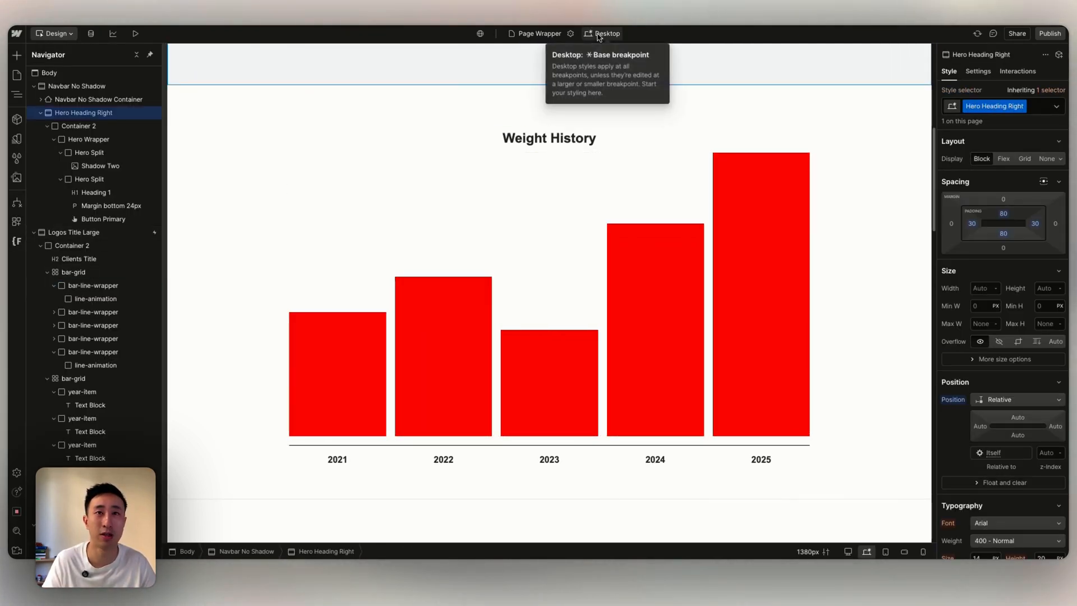
{"action": "left_click", "coordinate": [604, 32]}
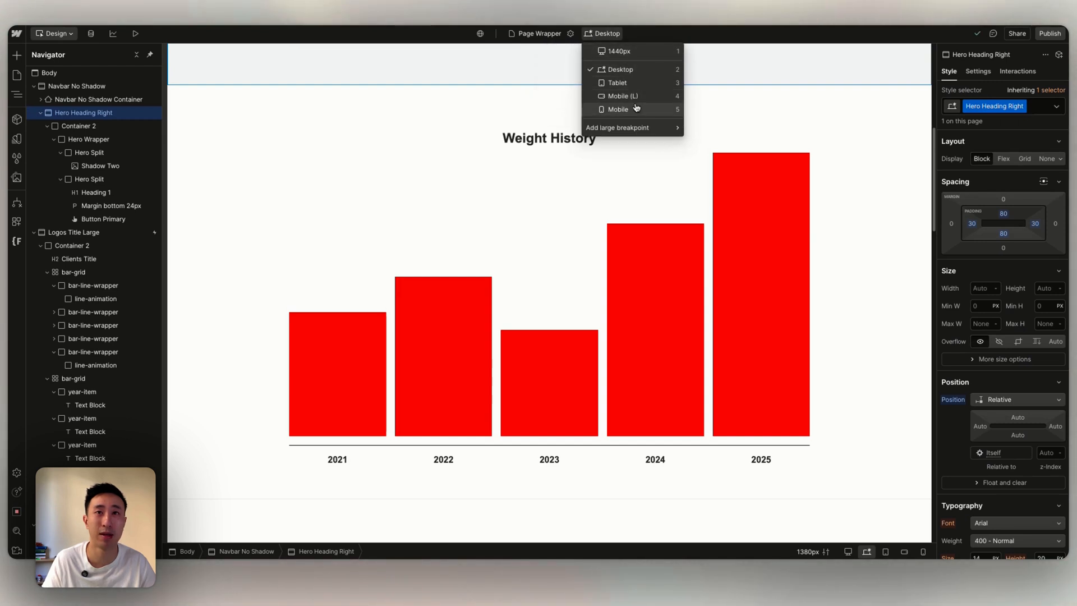
{"action": "left_click", "coordinate": [556, 74]}
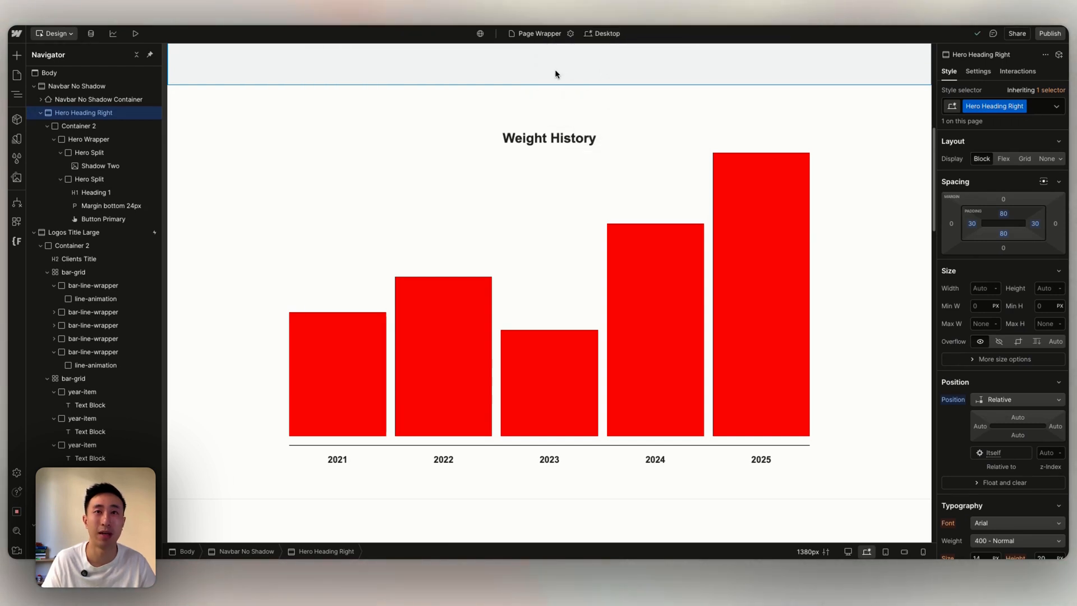
{"action": "left_click", "coordinate": [587, 32]}
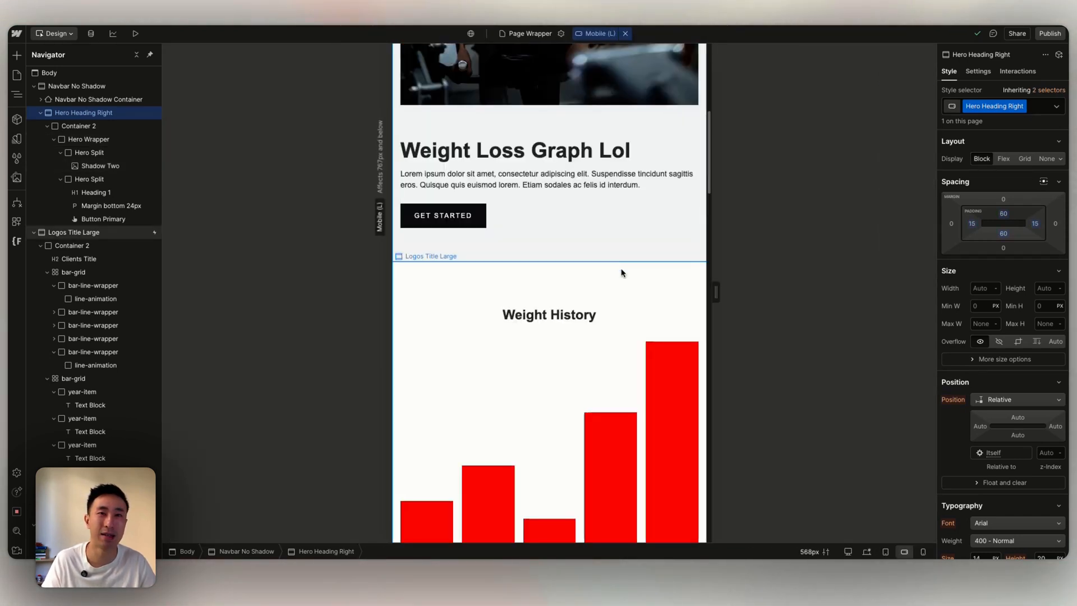
{"action": "left_click", "coordinate": [924, 552]}
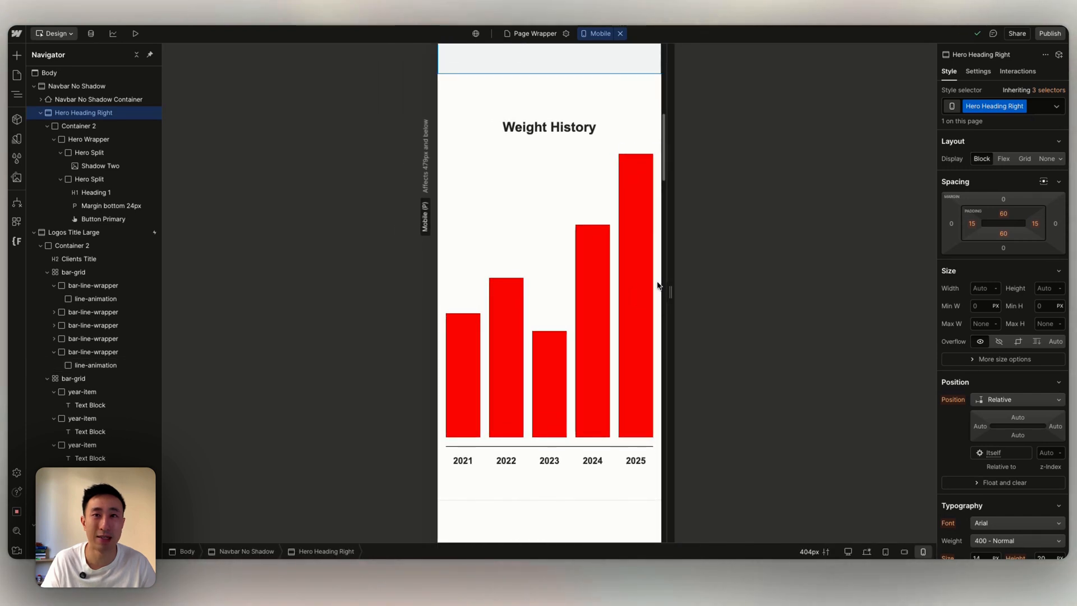
{"action": "left_click", "coordinate": [73, 272]}
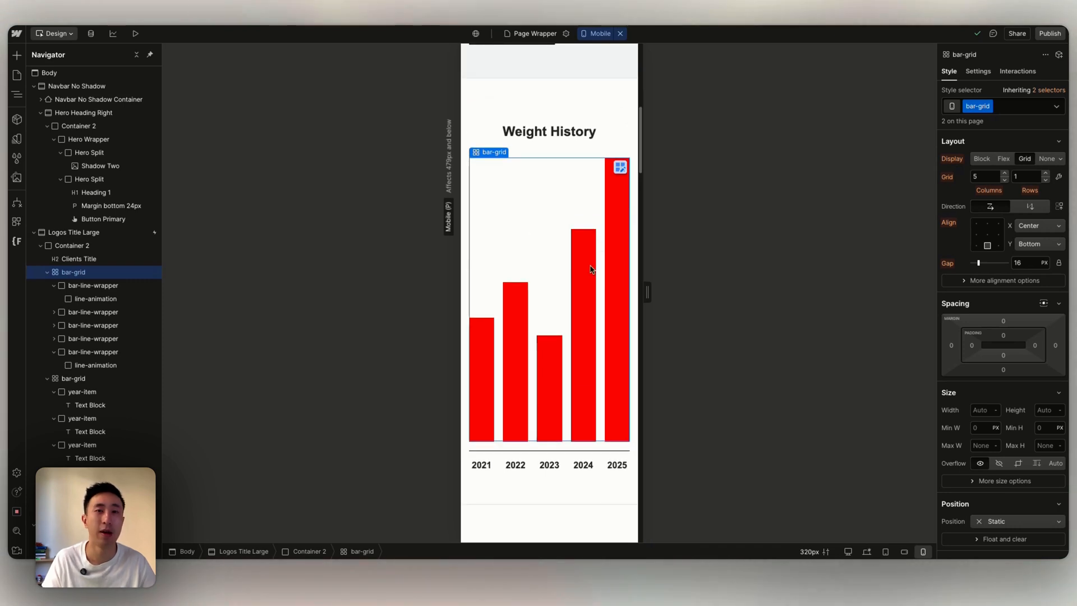
{"action": "left_click", "coordinate": [599, 32]}
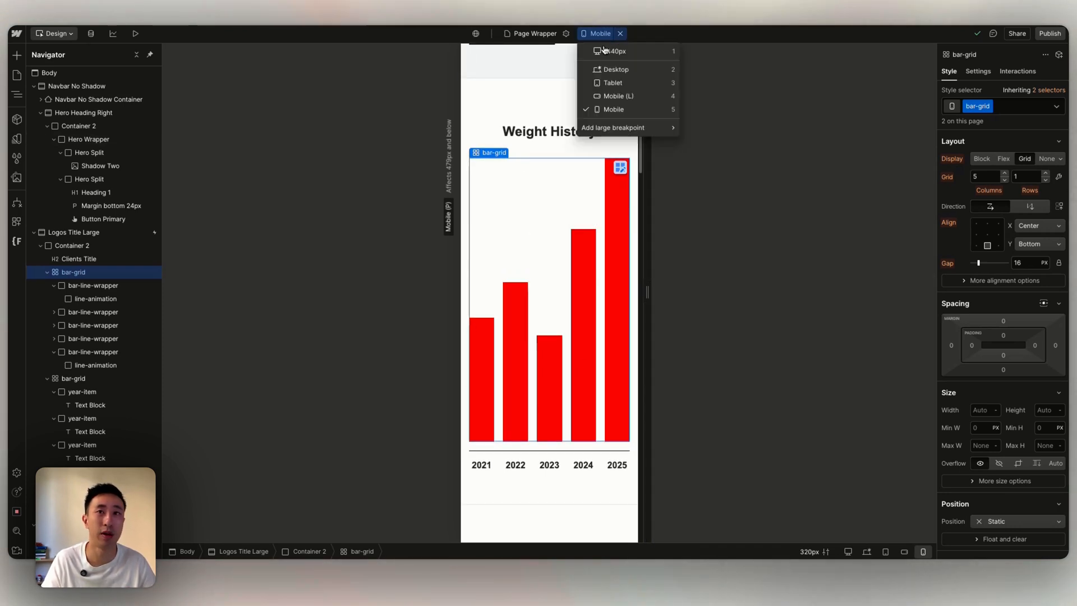
Step: At desktop width, create a bar-wrapper div and move both bar-grid grids into it
{"action": "left_click", "coordinate": [615, 69]}
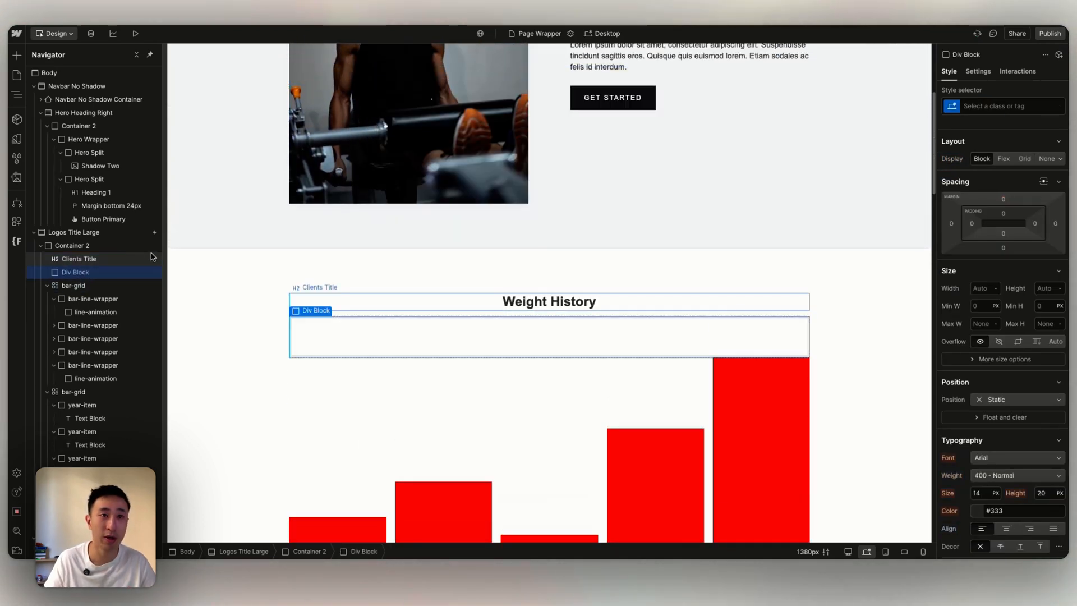
{"action": "type", "text": "bra-wrapper"}
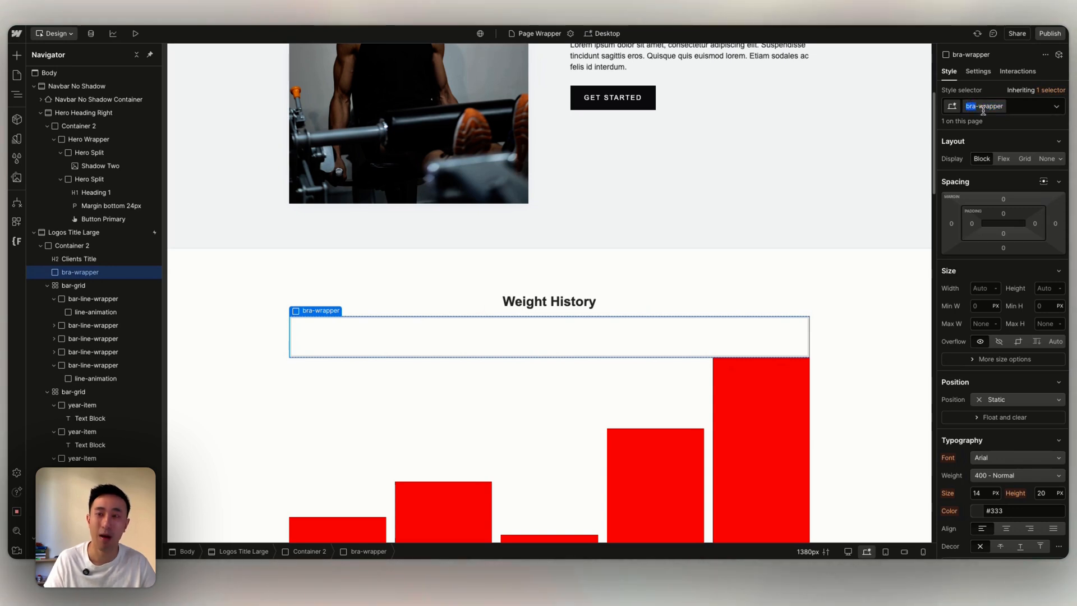
{"action": "left_click", "coordinate": [74, 285]}
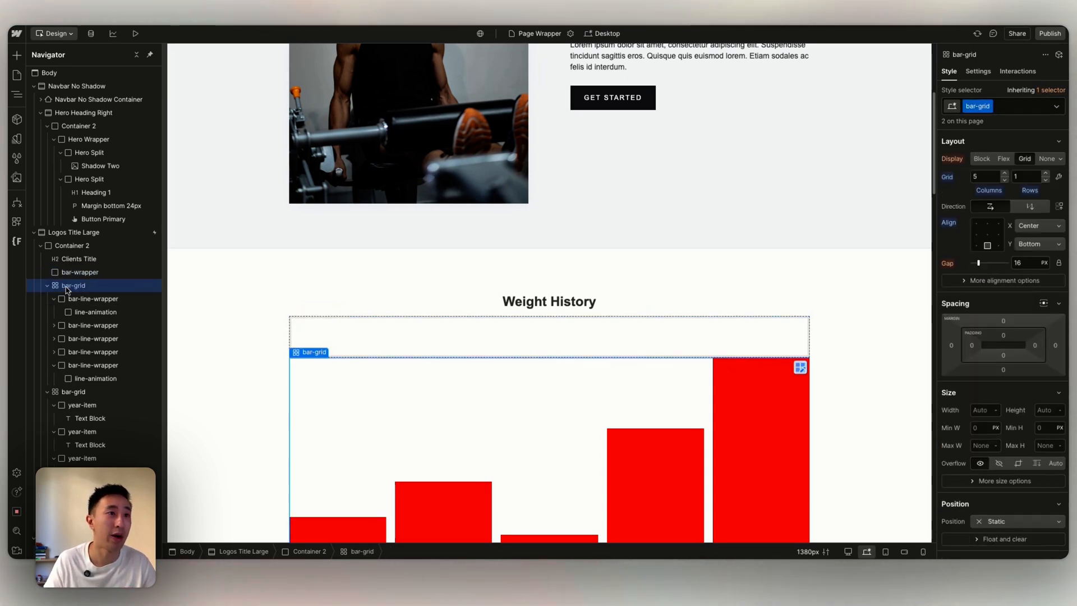
{"action": "left_click", "coordinate": [73, 298]}
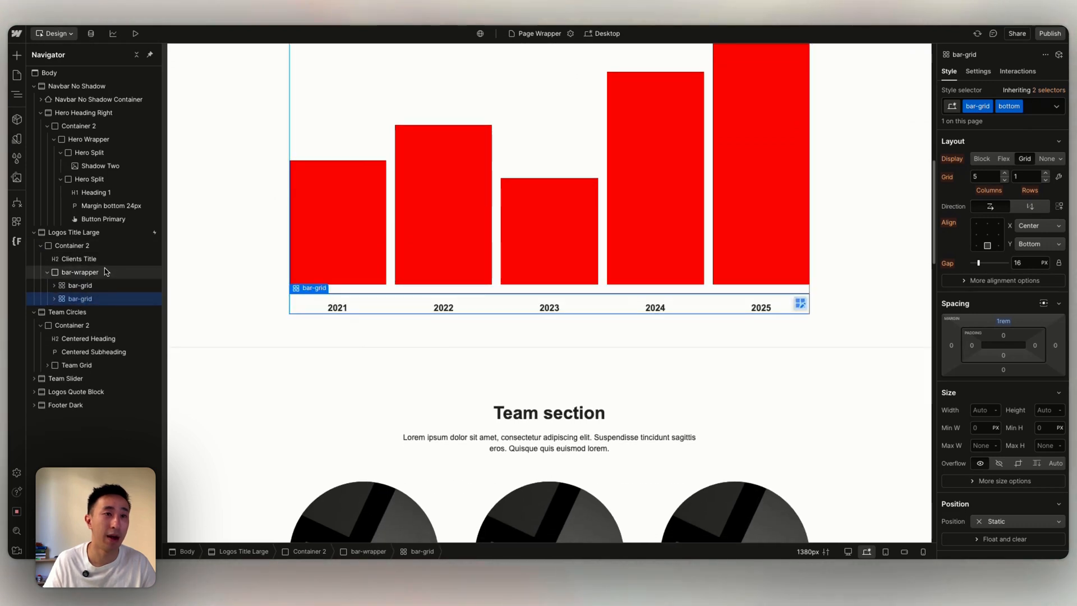
{"action": "left_click", "coordinate": [606, 33]}
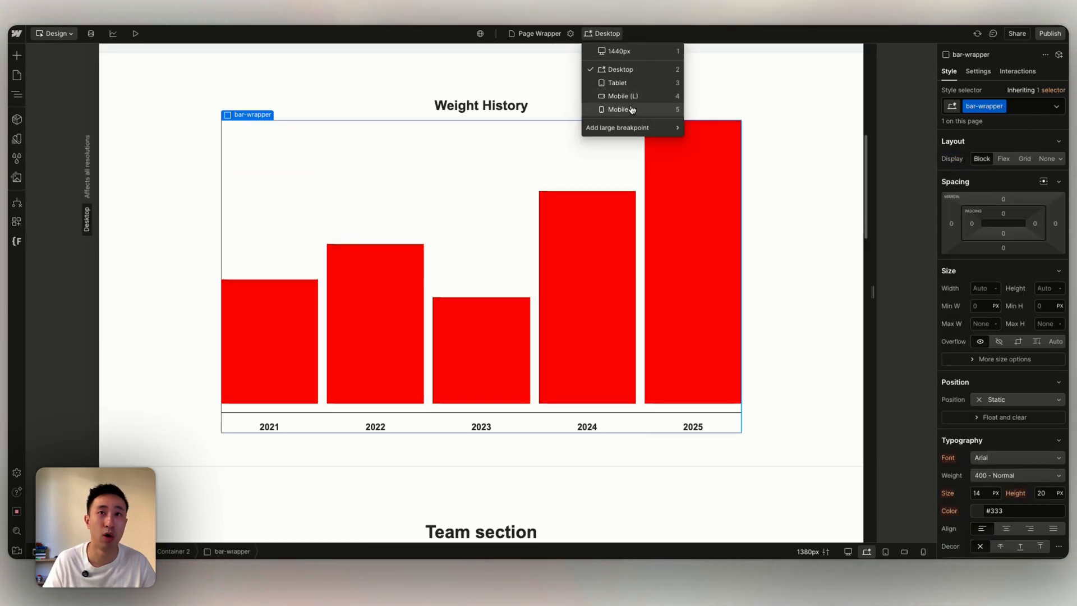
Step: On Mobile, give bar-wrapper a 40 rem minimum width, then preview the chart at 1440px
{"action": "left_click", "coordinate": [622, 108]}
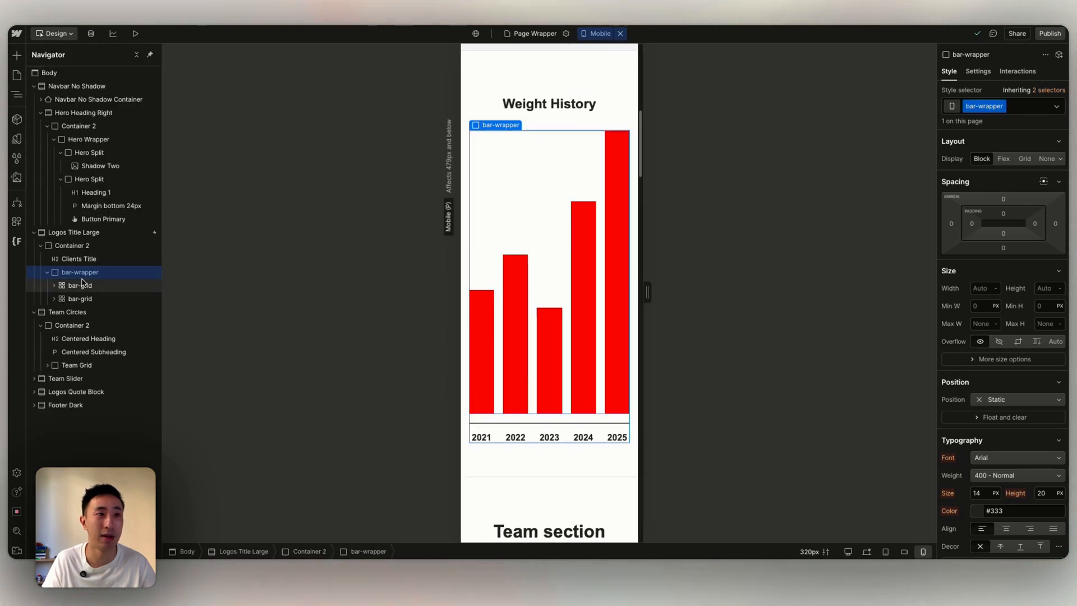
{"action": "left_click", "coordinate": [77, 260]}
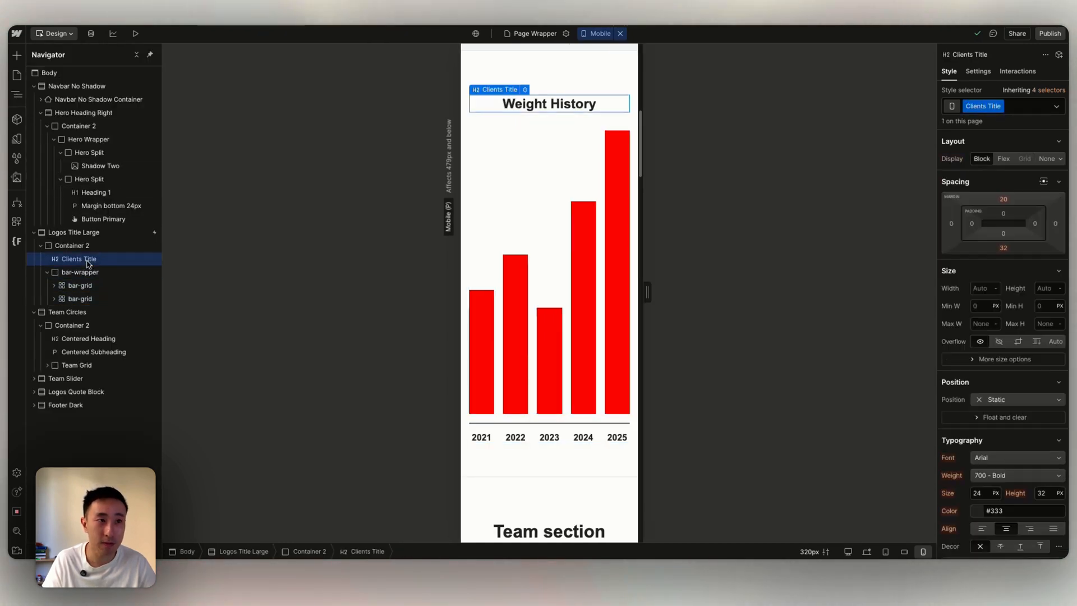
{"action": "left_click", "coordinate": [80, 272]}
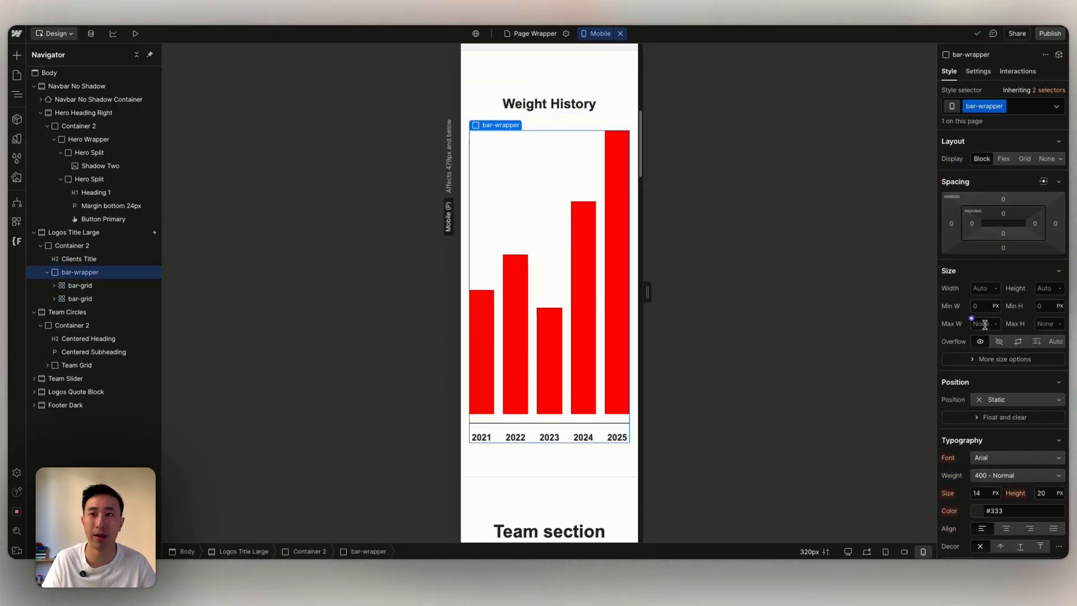
{"action": "left_click", "coordinate": [983, 306]}
{"action": "type", "text": "40"}
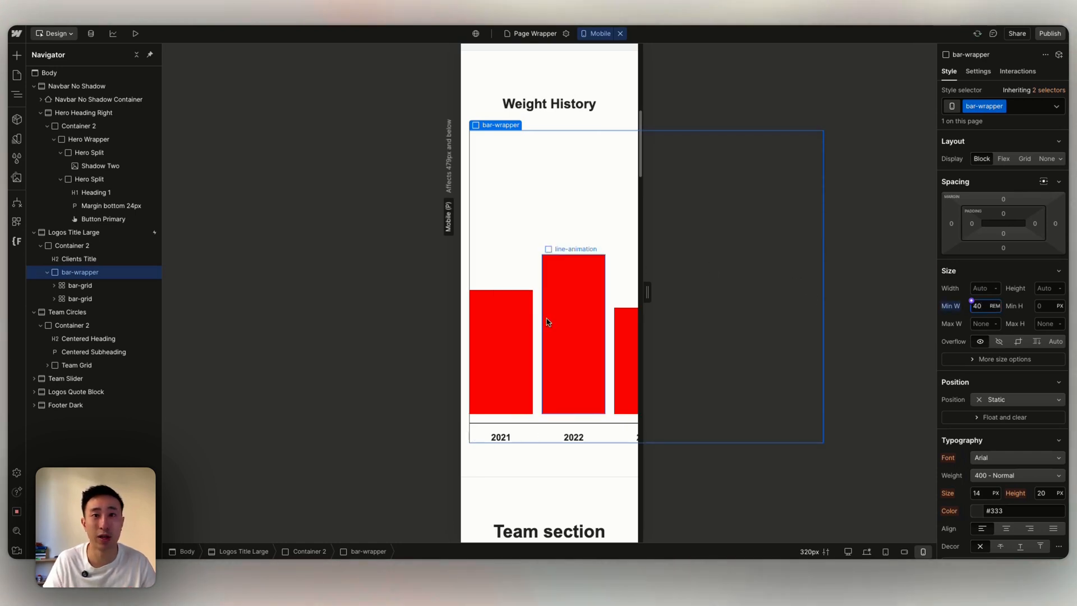
{"action": "mouse_move", "coordinate": [987, 352]}
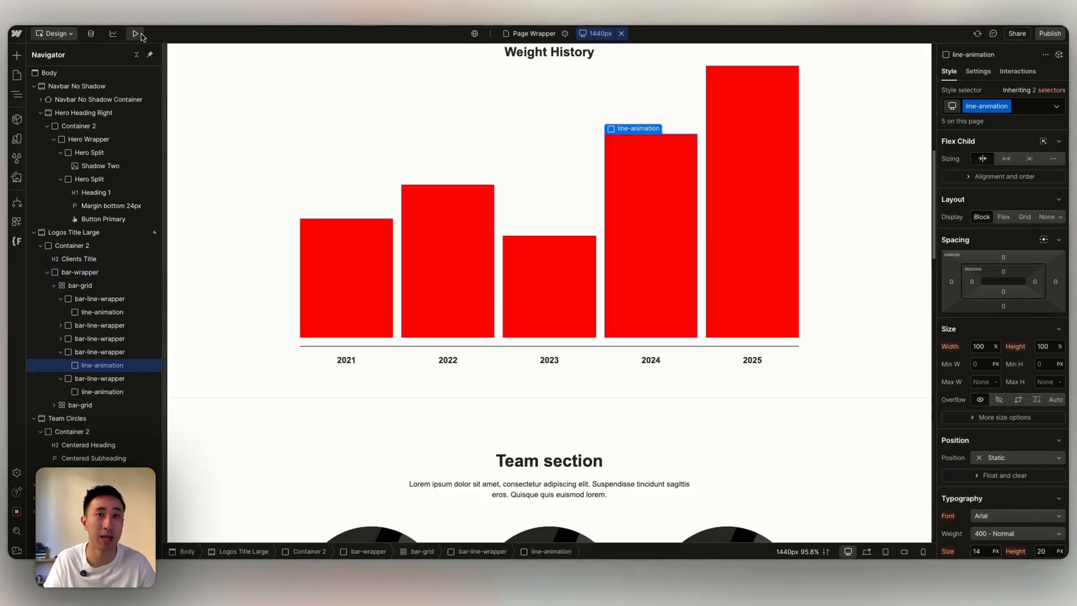
{"action": "left_click", "coordinate": [137, 33]}
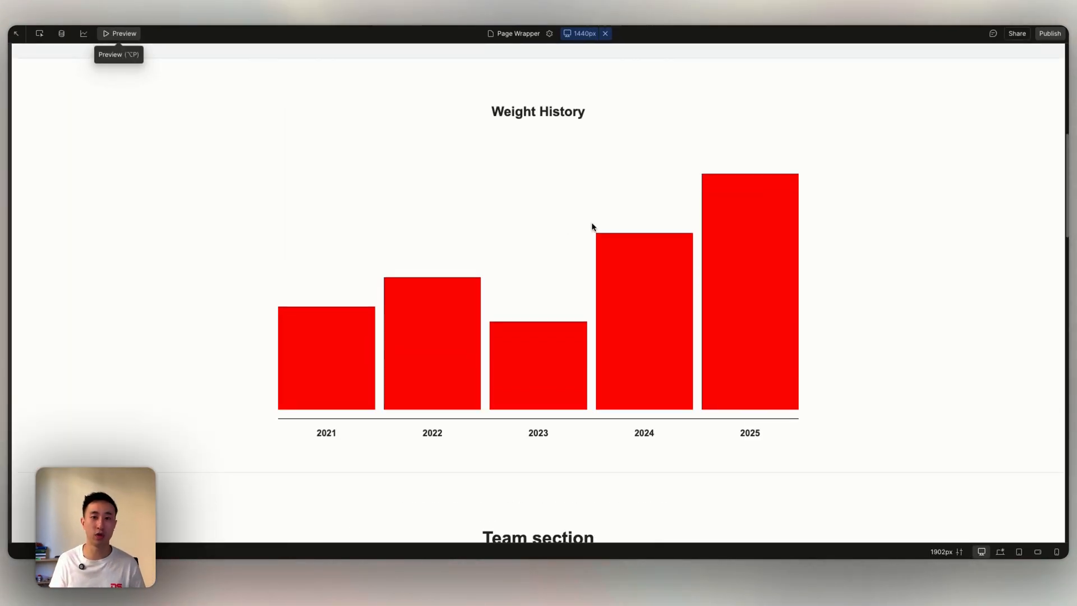